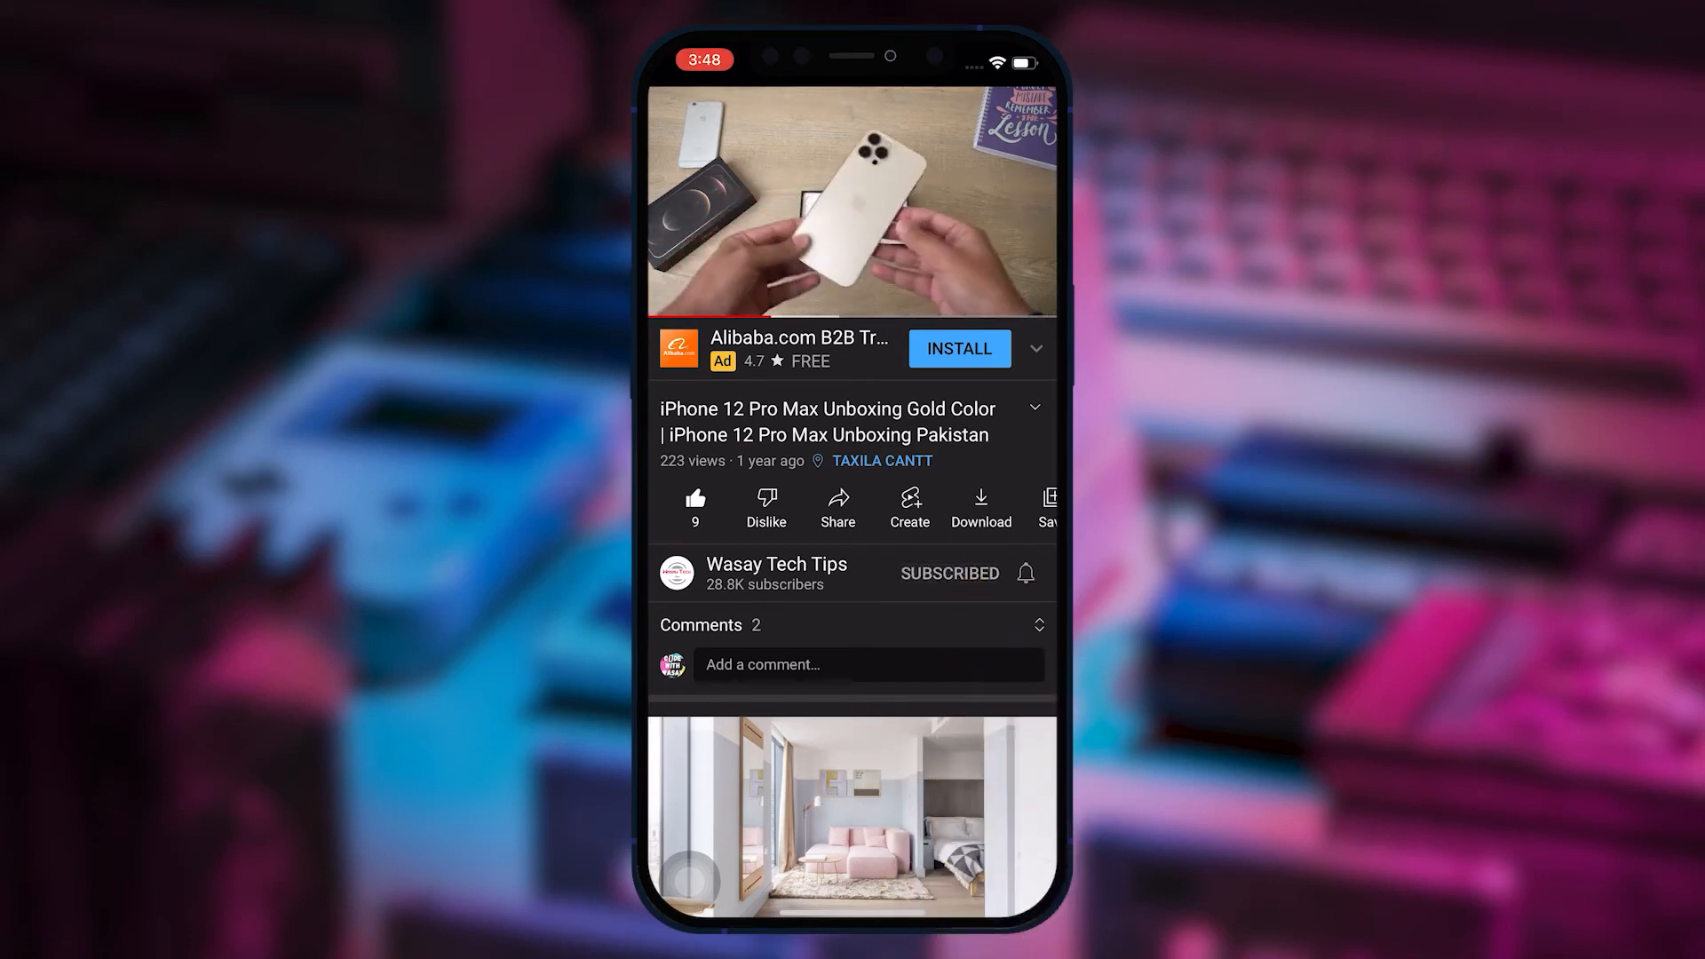
Step: Leave the YouTube video for the DataCamp Introduction to Data Science in Python certificate
{"action": "left_click", "coordinate": [1024, 573]}
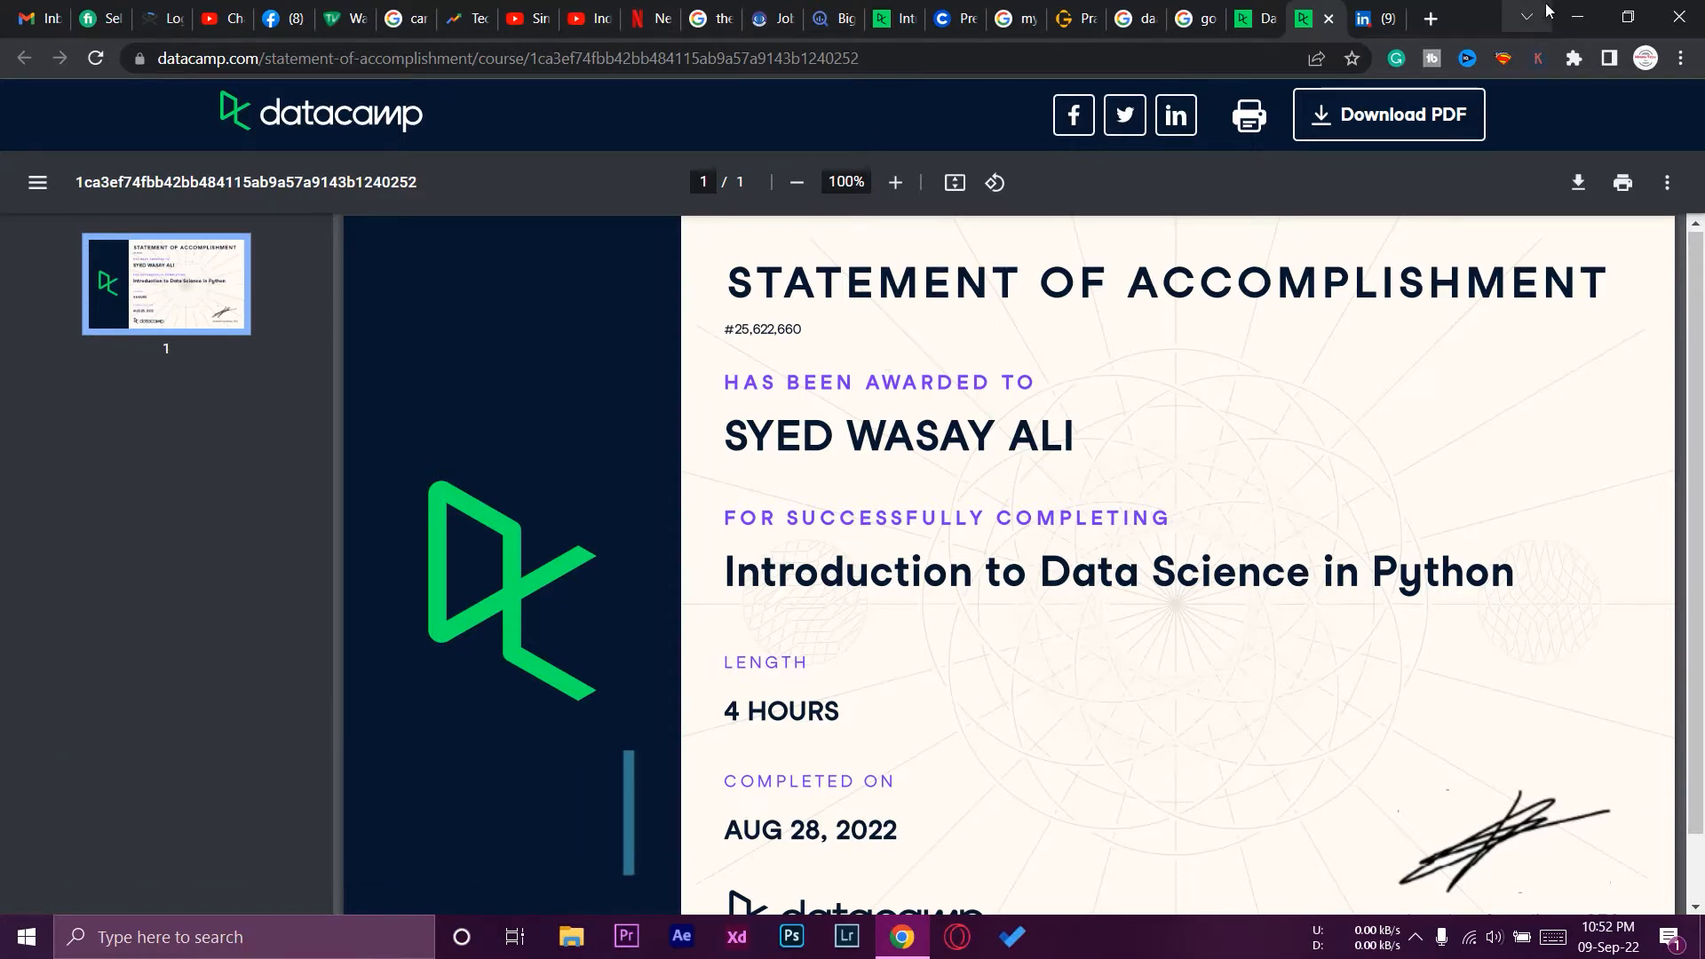
Step: Check the LinkedIn tab, then view the DataCamp dashboard with the Data Analyst with Python track
{"action": "left_click", "coordinate": [1367, 20]}
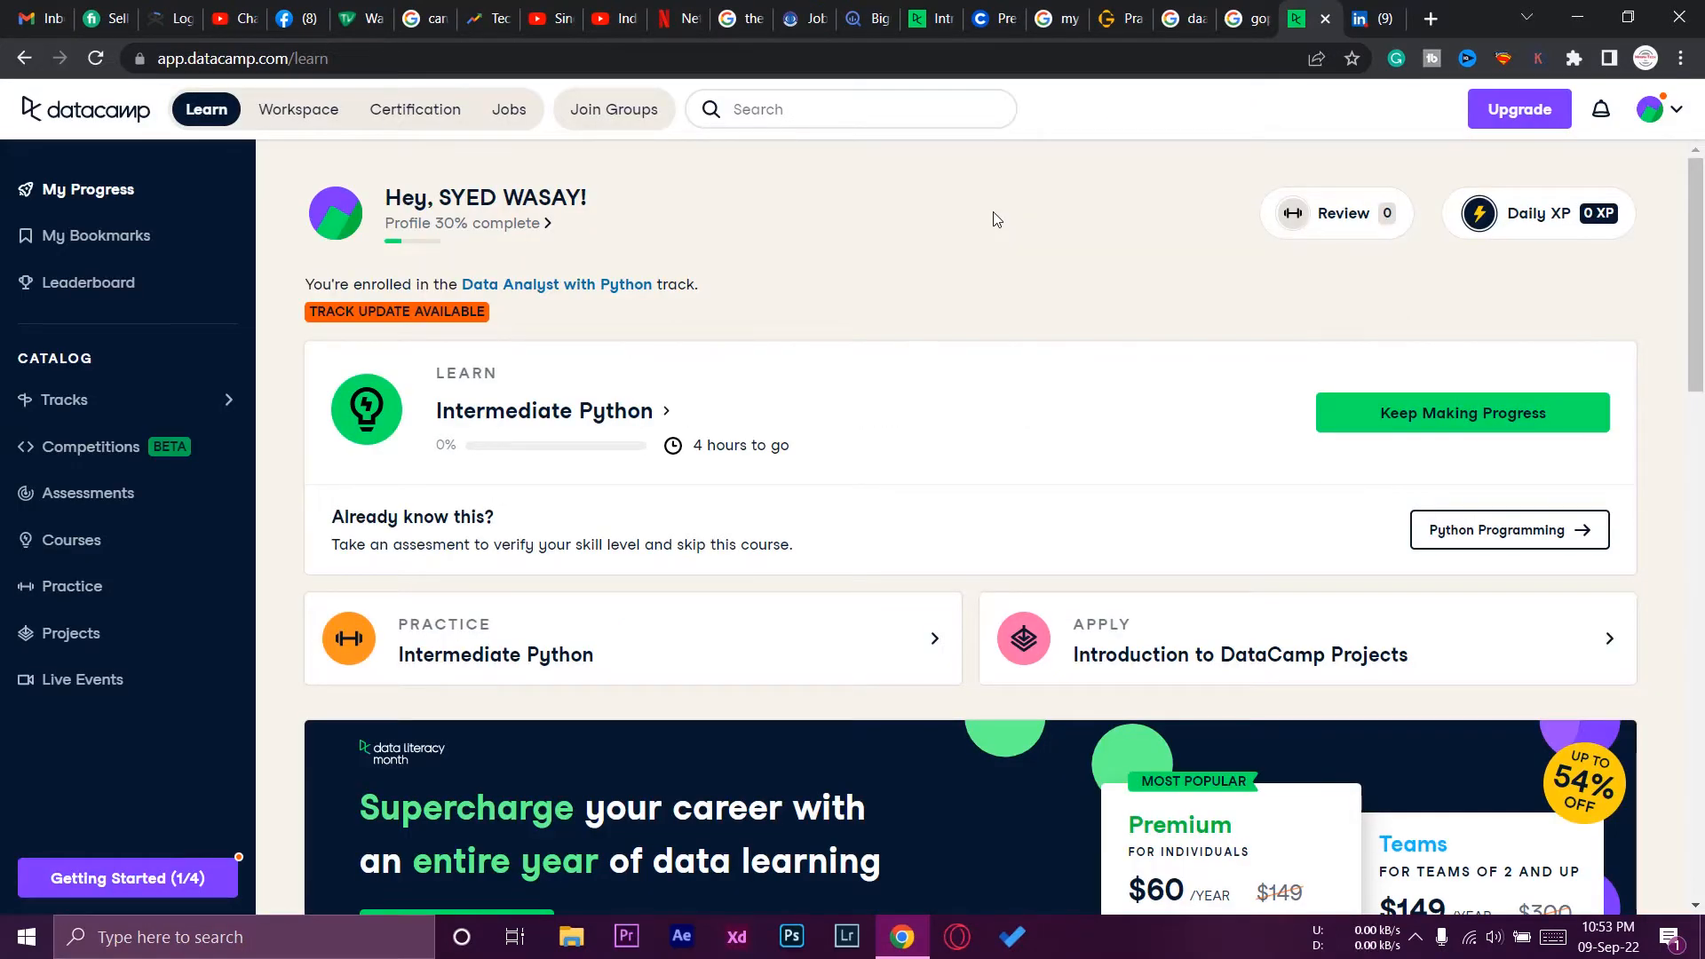
{"action": "mouse_move", "coordinate": [1372, 18]}
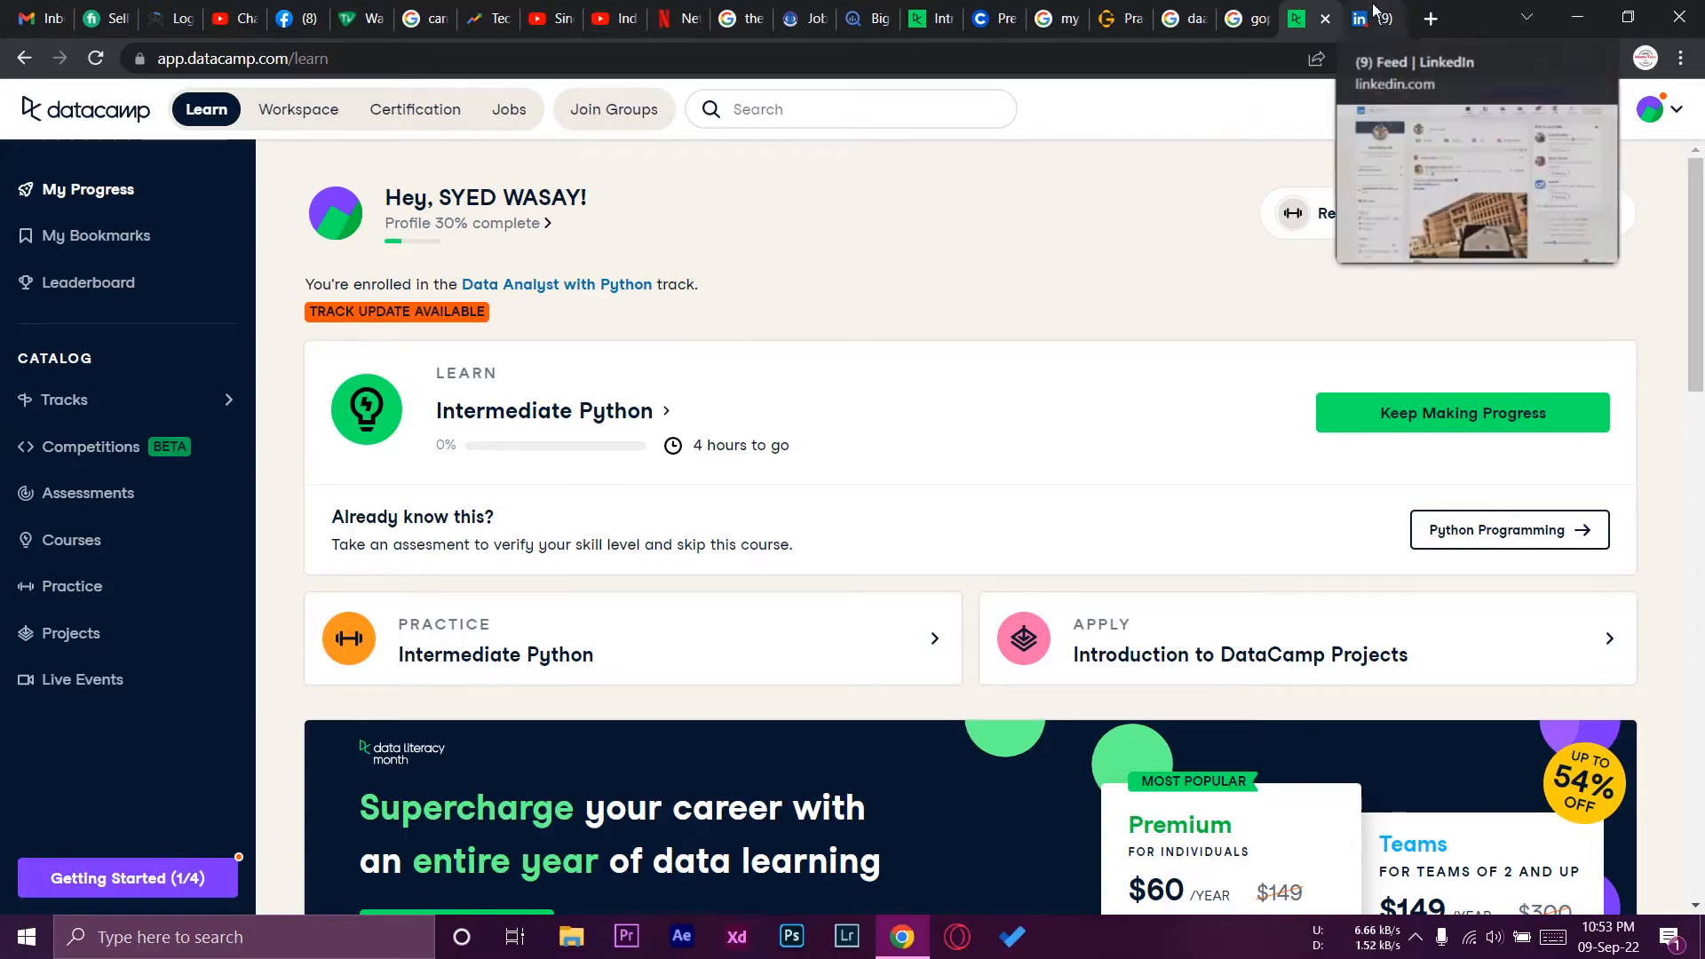
{"action": "left_click", "coordinate": [1373, 19]}
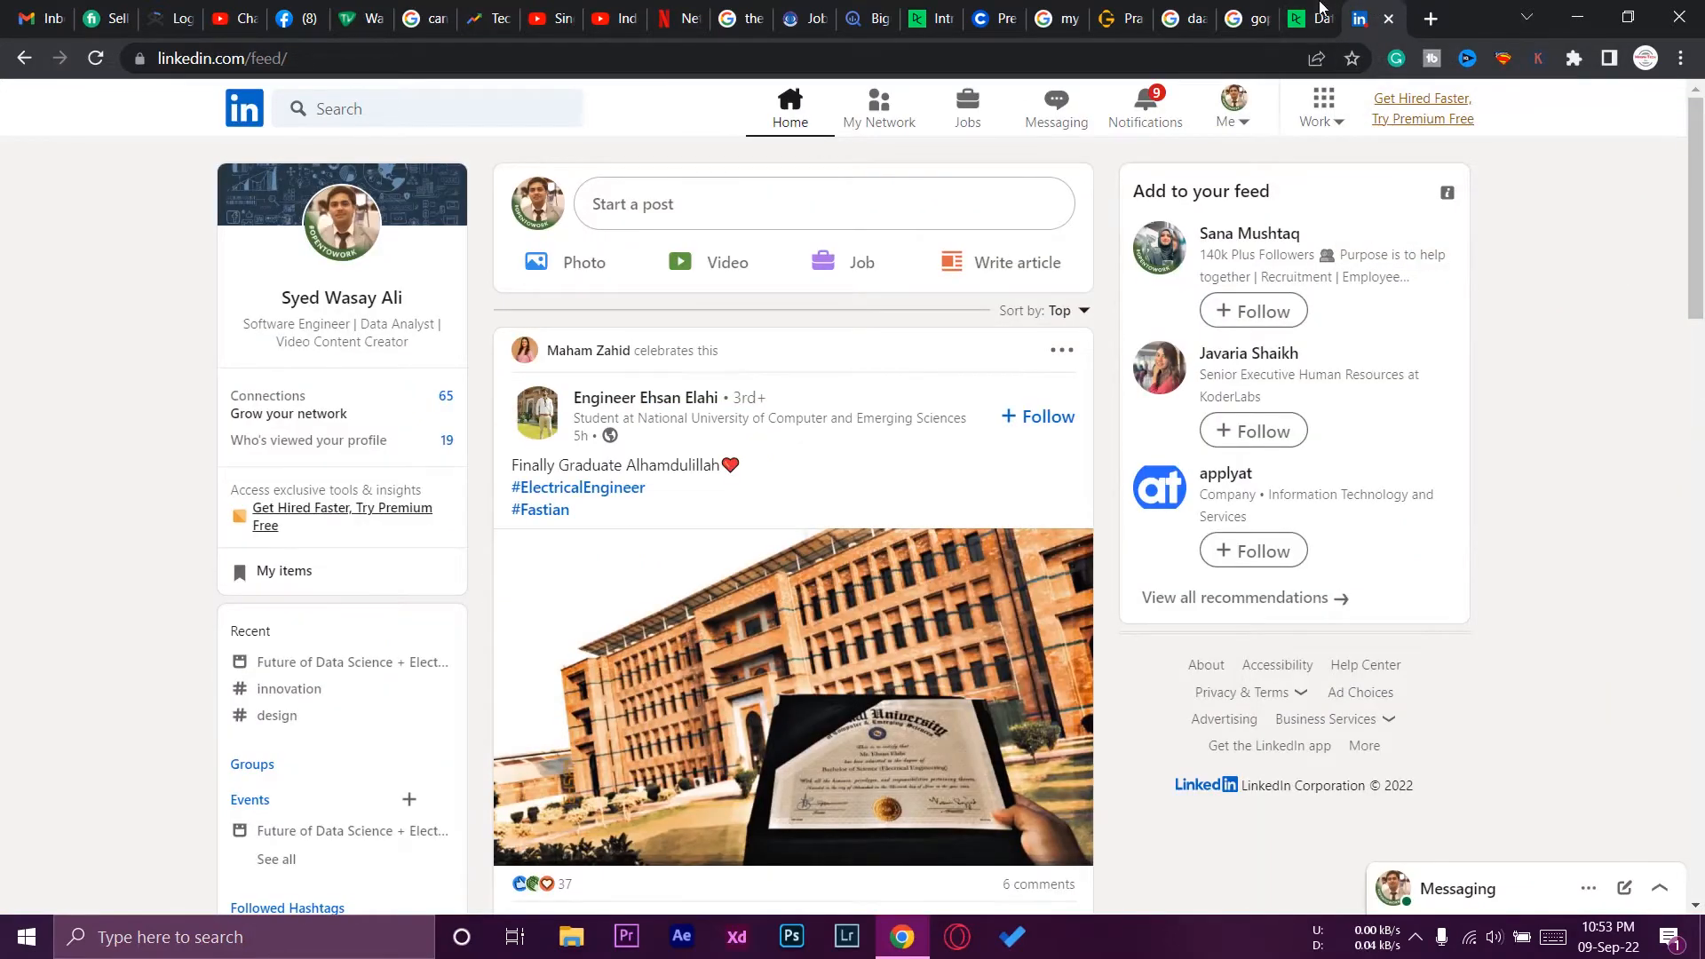
{"action": "left_click", "coordinate": [1298, 19]}
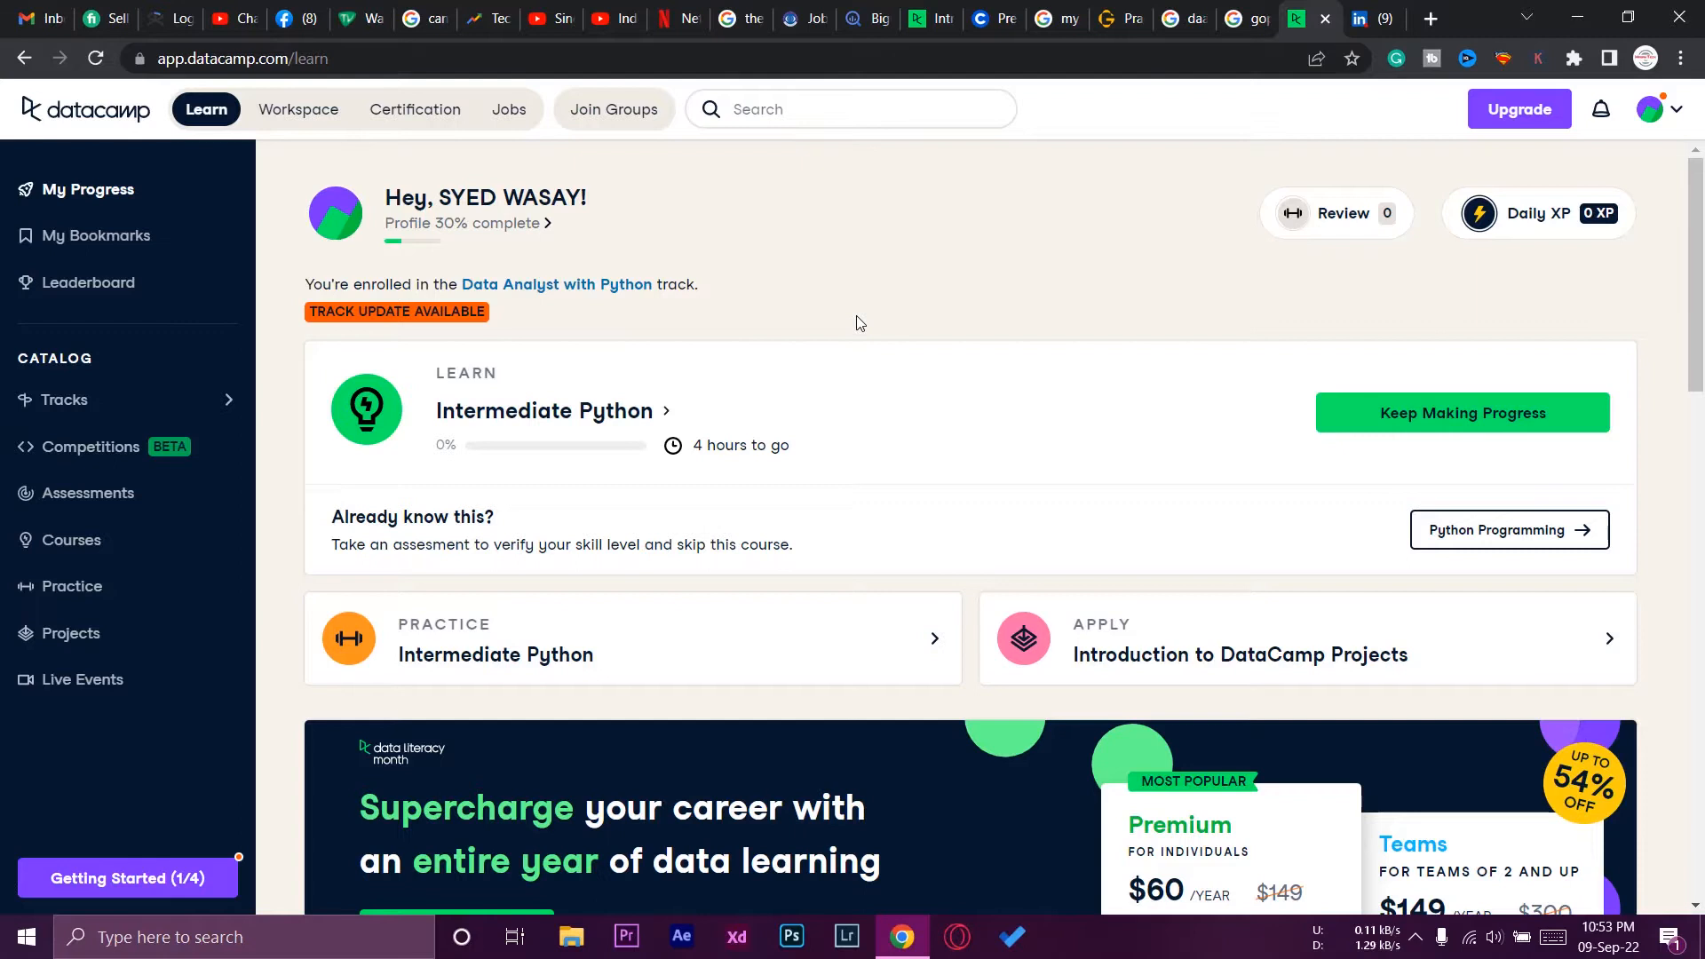
{"action": "mouse_move", "coordinate": [205, 110]}
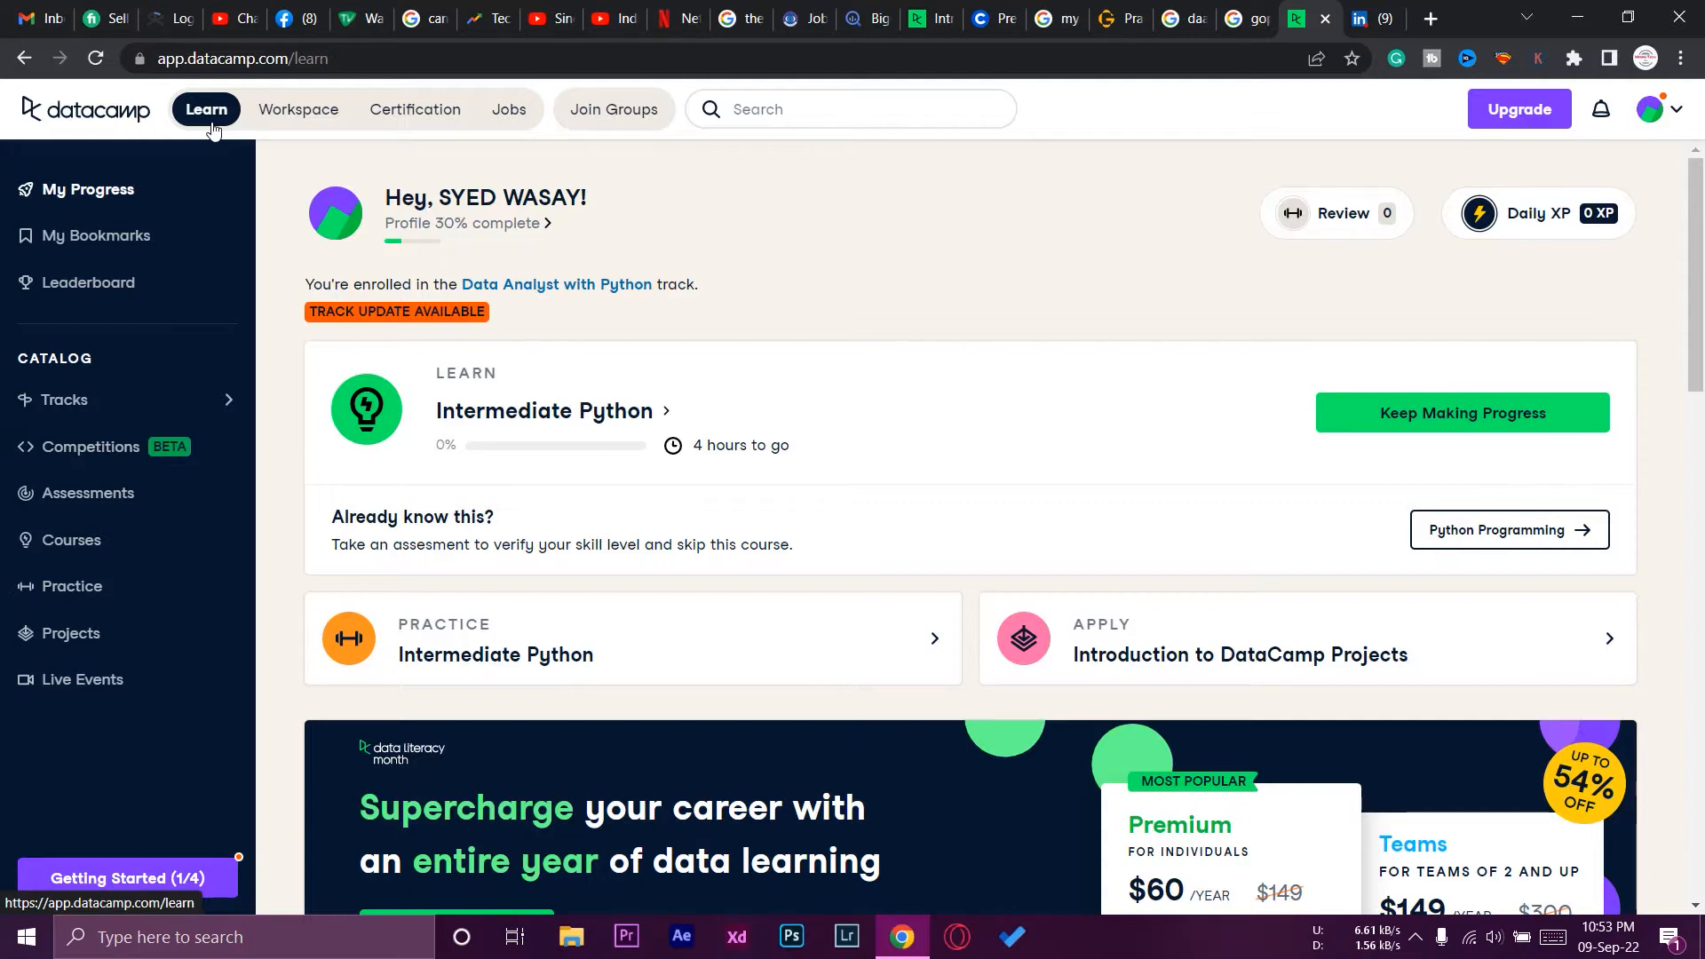
{"action": "mouse_move", "coordinate": [704, 226]}
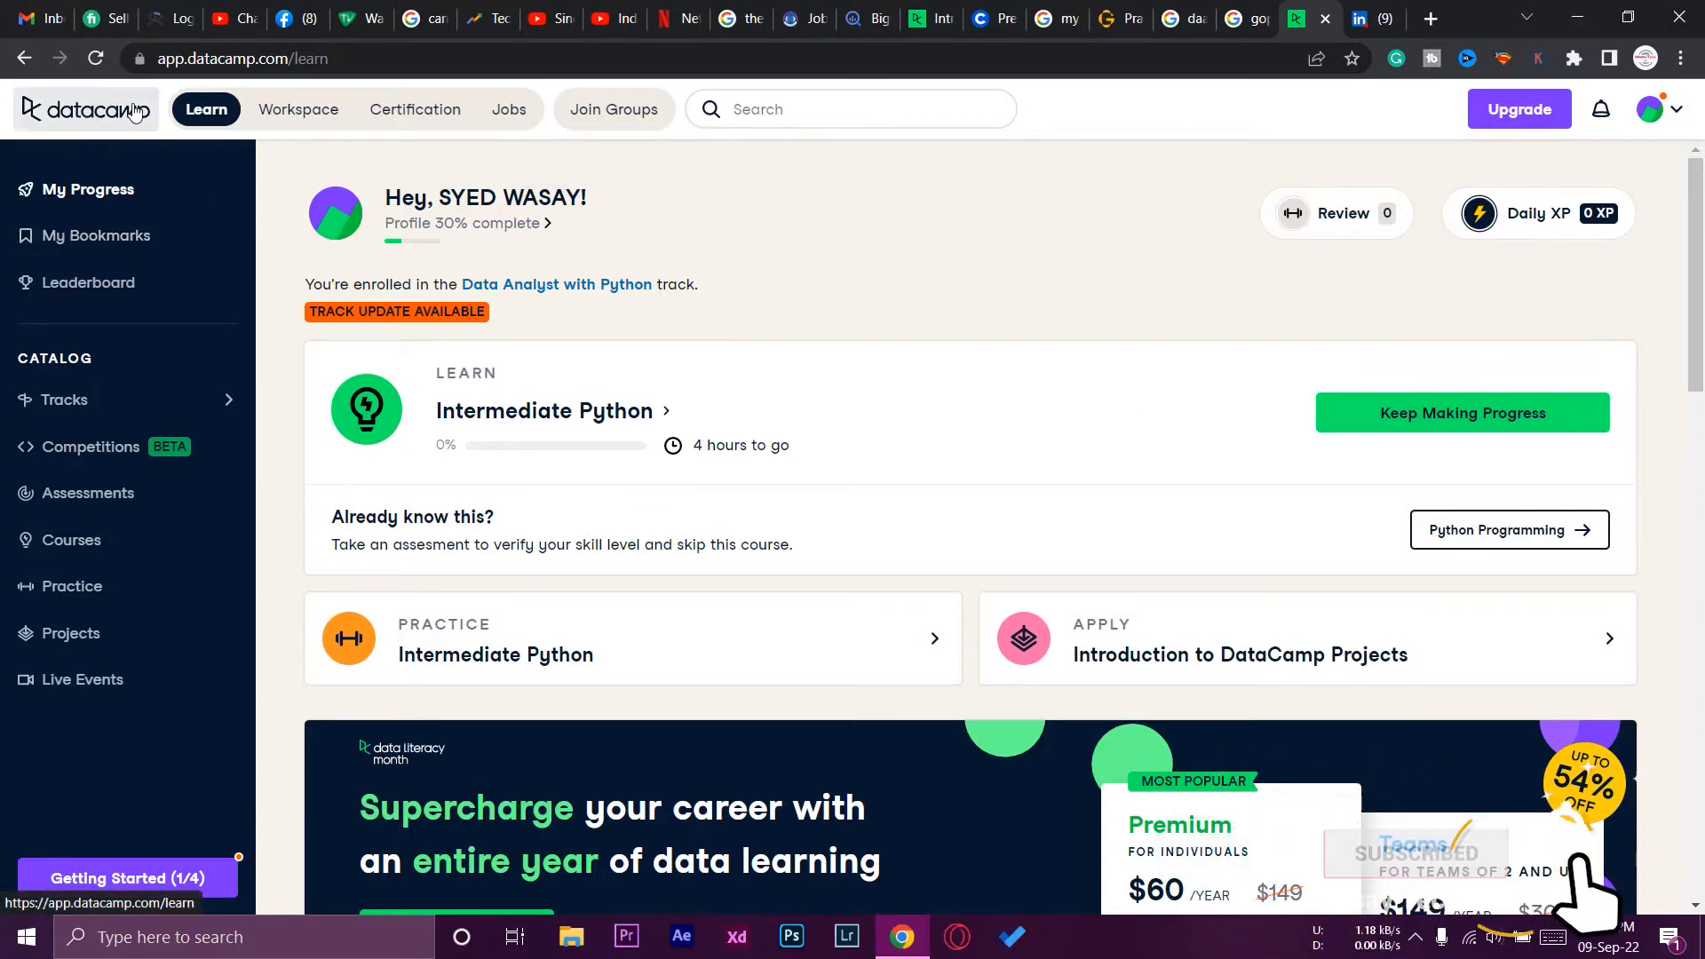
{"action": "mouse_move", "coordinate": [1035, 427]}
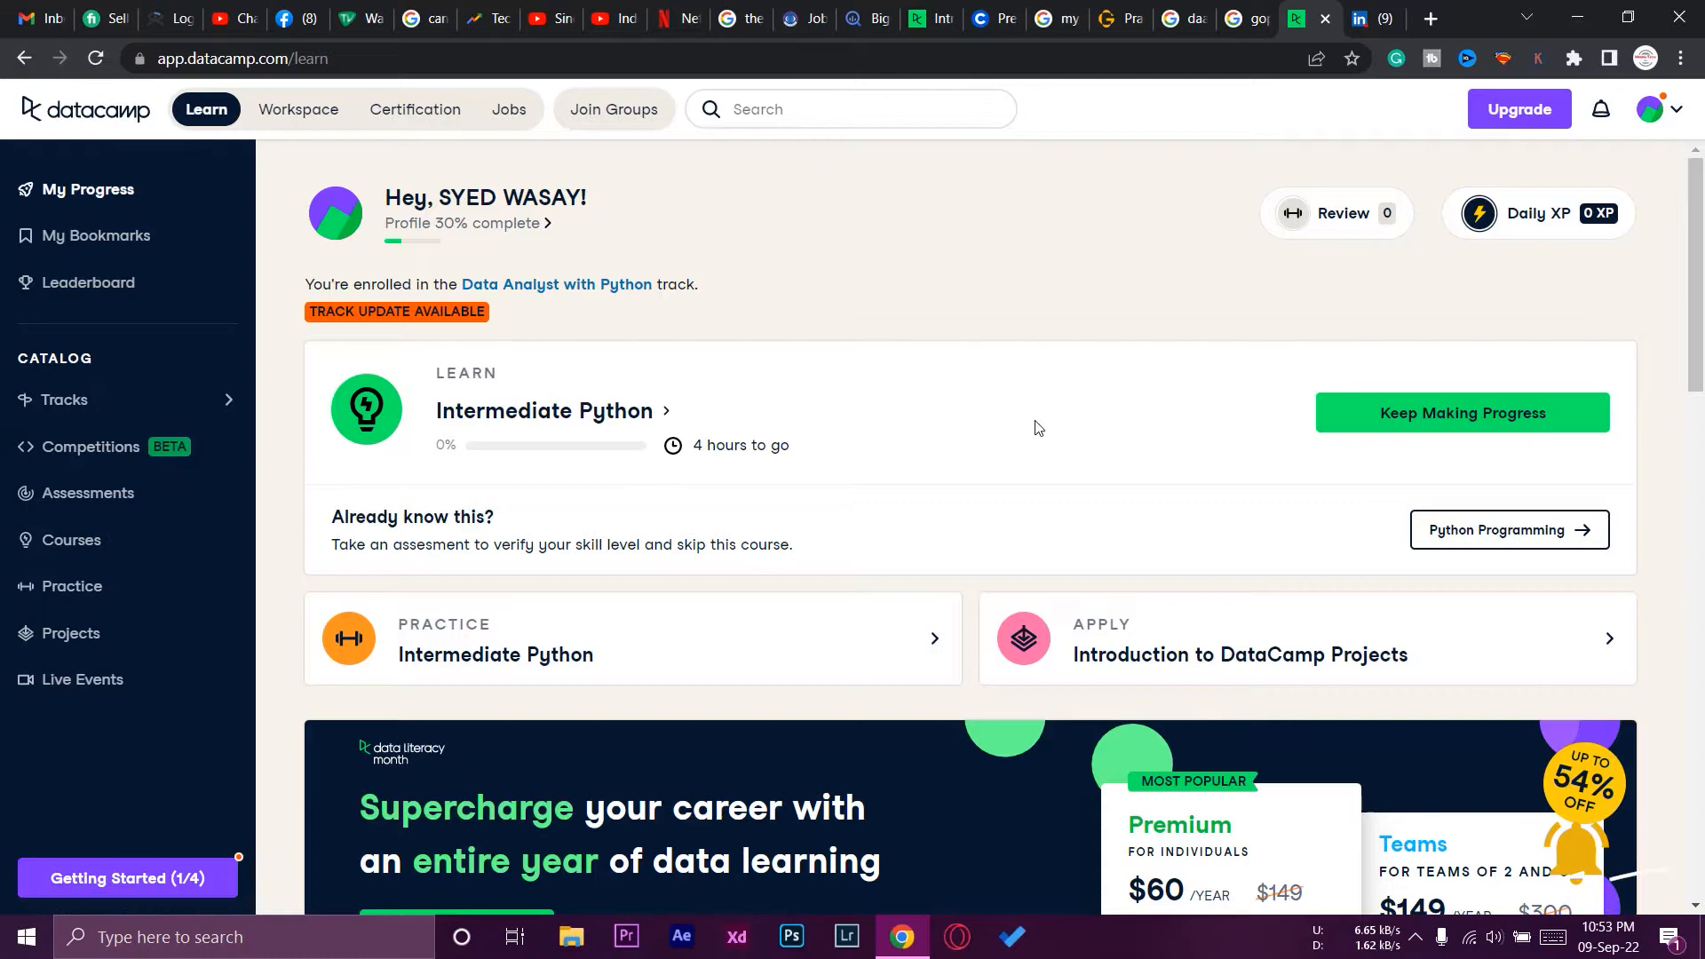
Step: Scroll the dashboard and list Completed courses, including Introduction to Data Science in Python
{"action": "scroll", "scroll_direction": "down", "scroll_amount": 3}
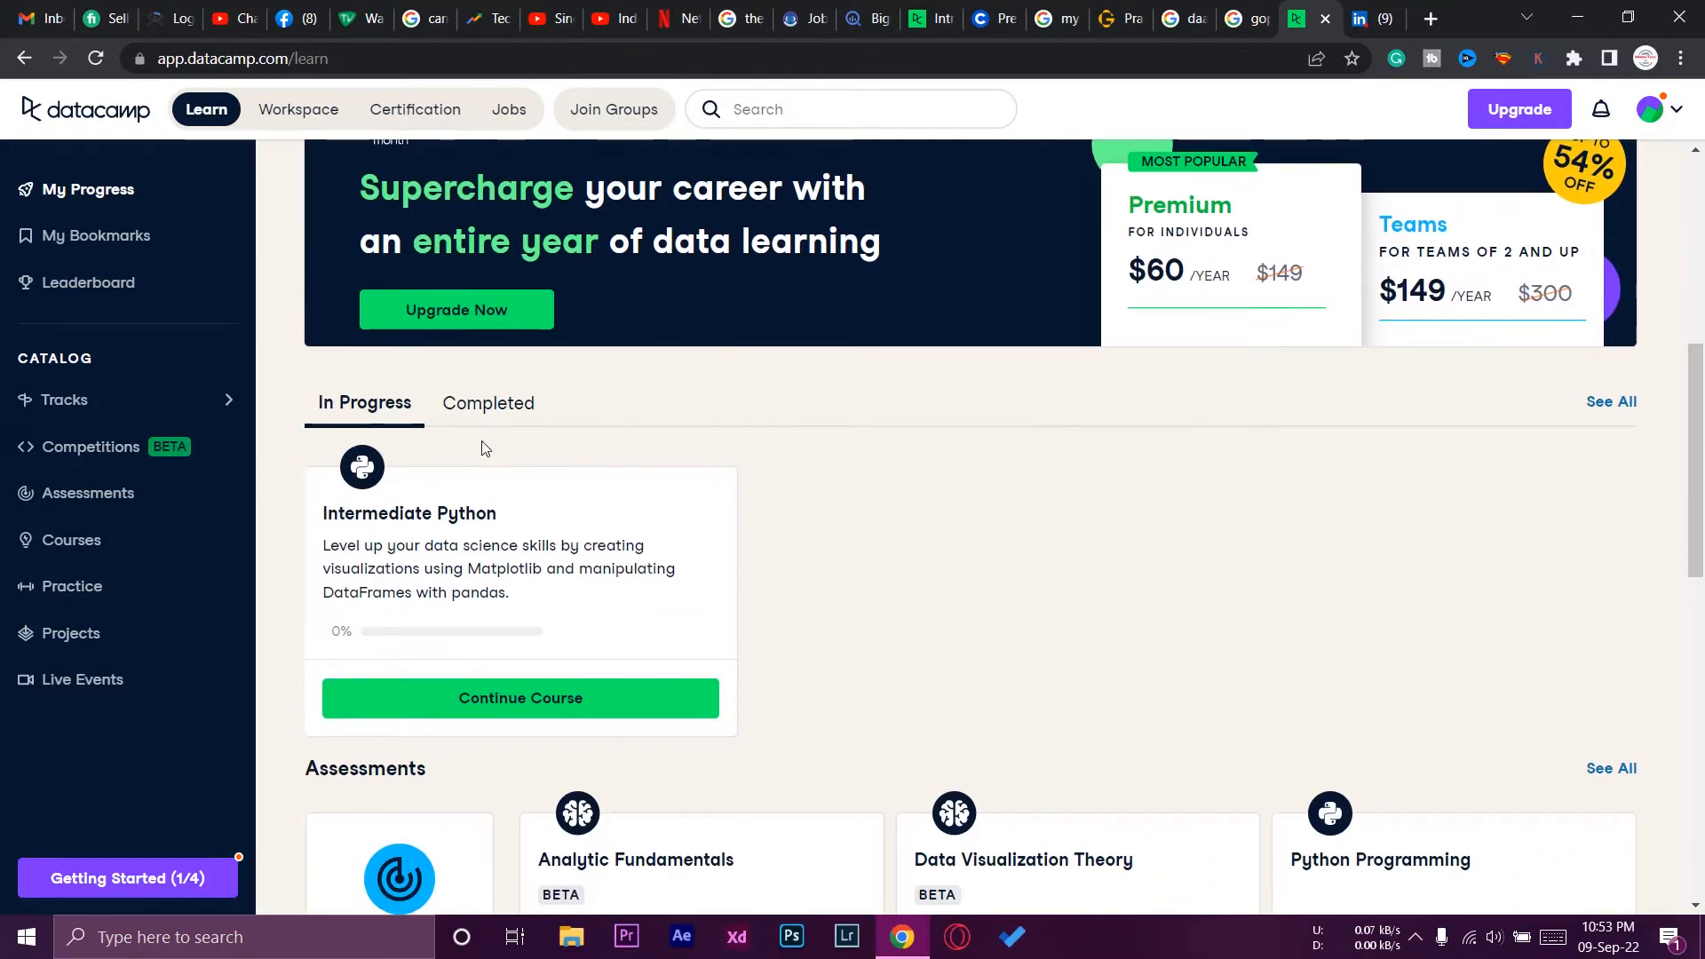
{"action": "mouse_move", "coordinate": [532, 566]}
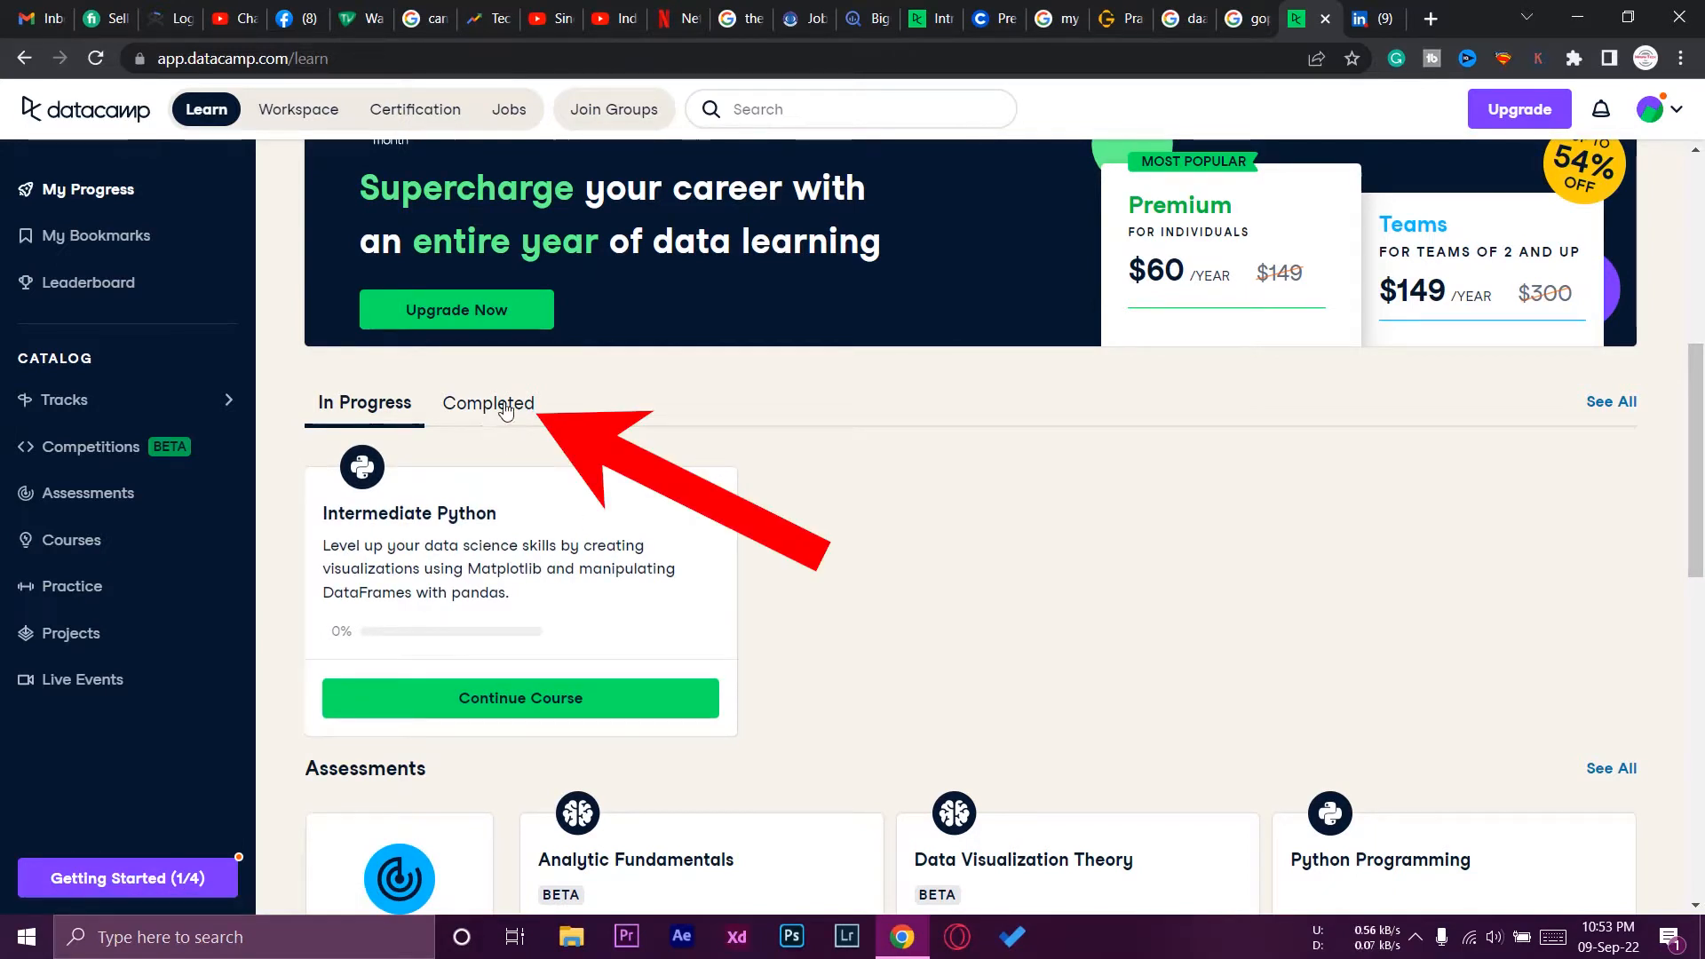
{"action": "left_click", "coordinate": [486, 402]}
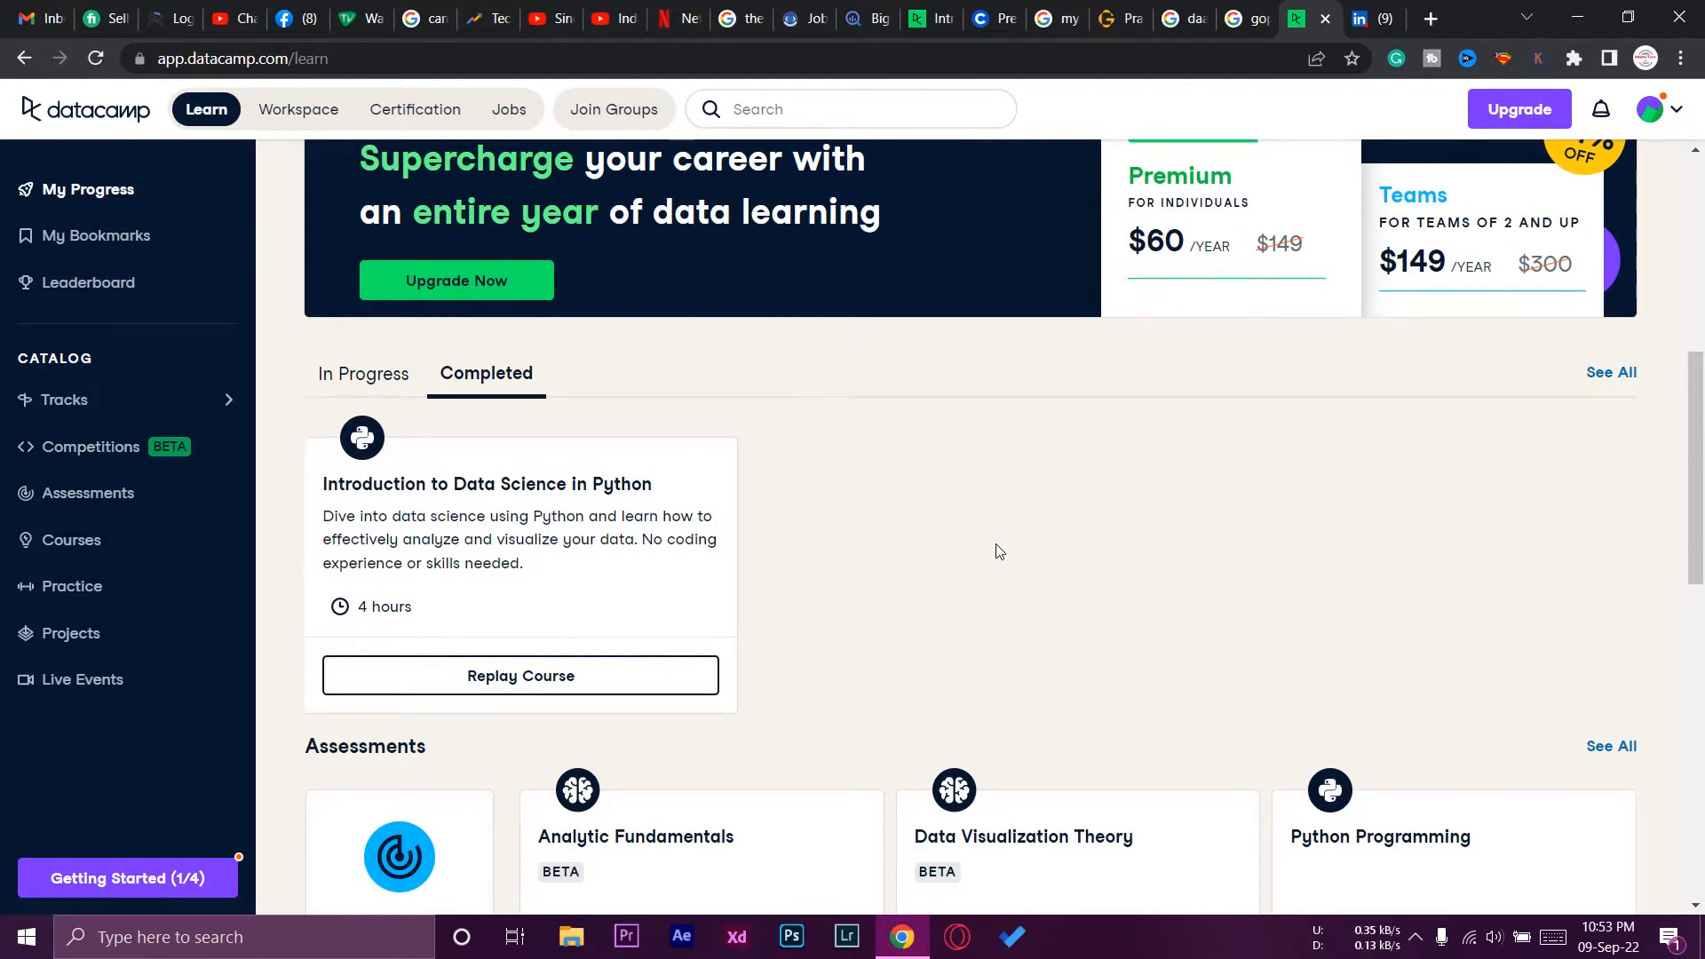
{"action": "mouse_move", "coordinate": [367, 505]}
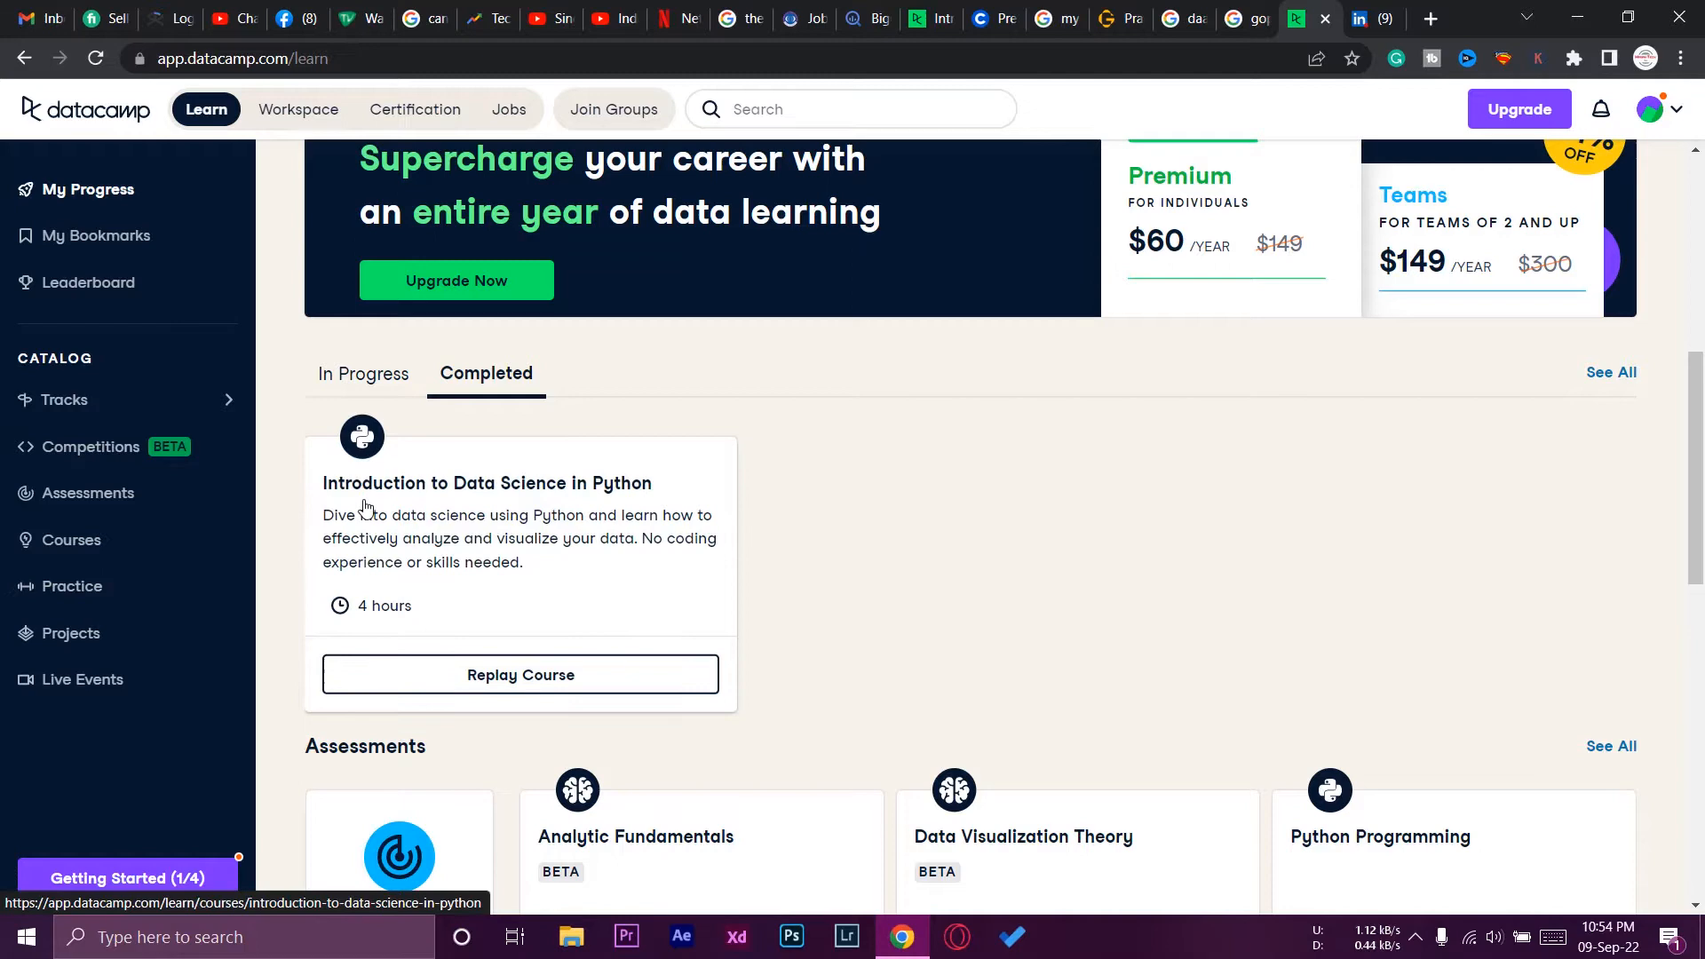
{"action": "mouse_move", "coordinate": [479, 511]}
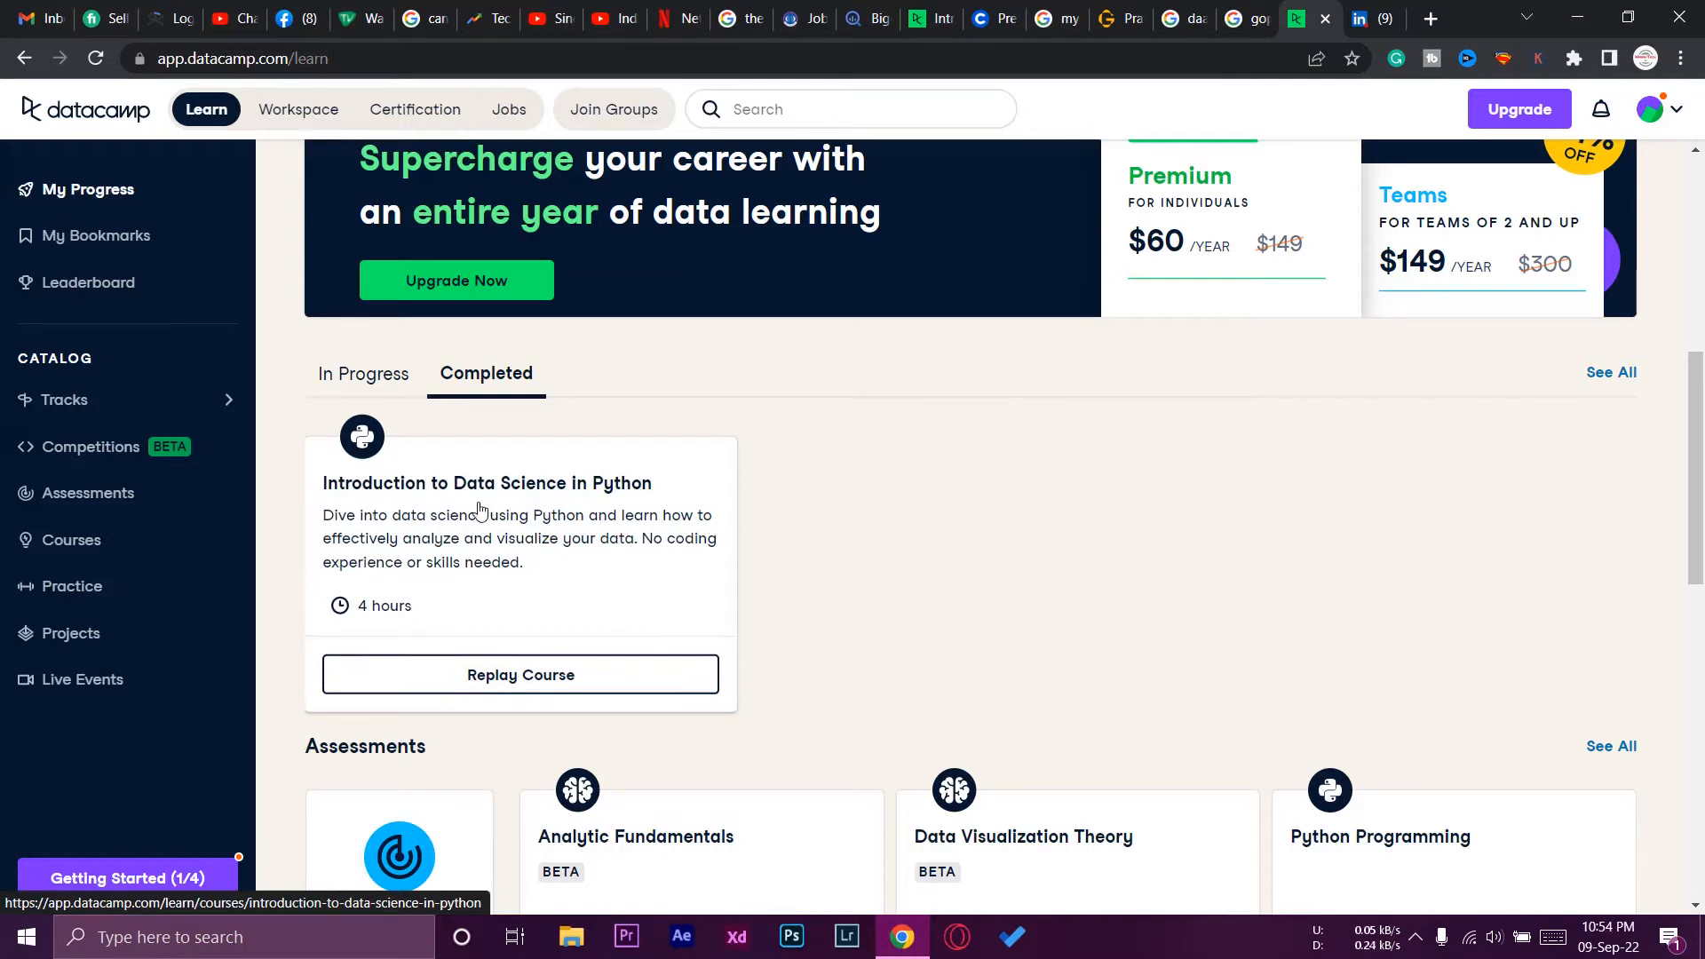
Step: From the Introduction to Data Science in Python course page, view its Statement of Accomplishment
{"action": "left_click", "coordinate": [487, 483]}
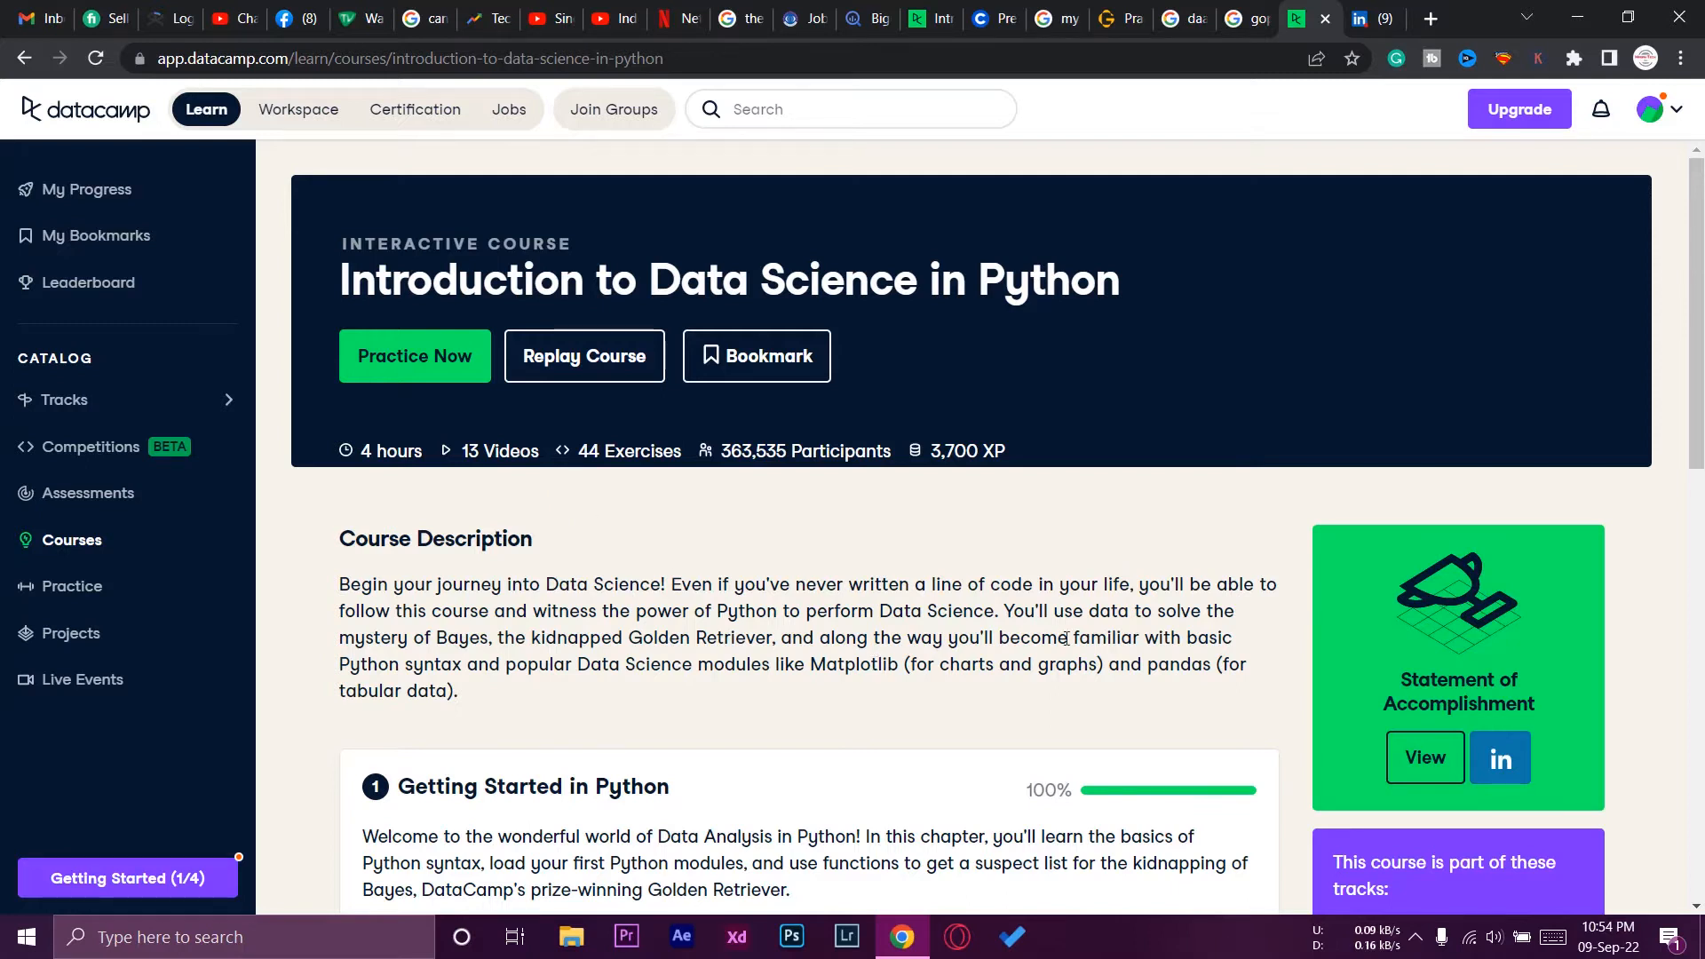
{"action": "mouse_move", "coordinate": [1229, 636]}
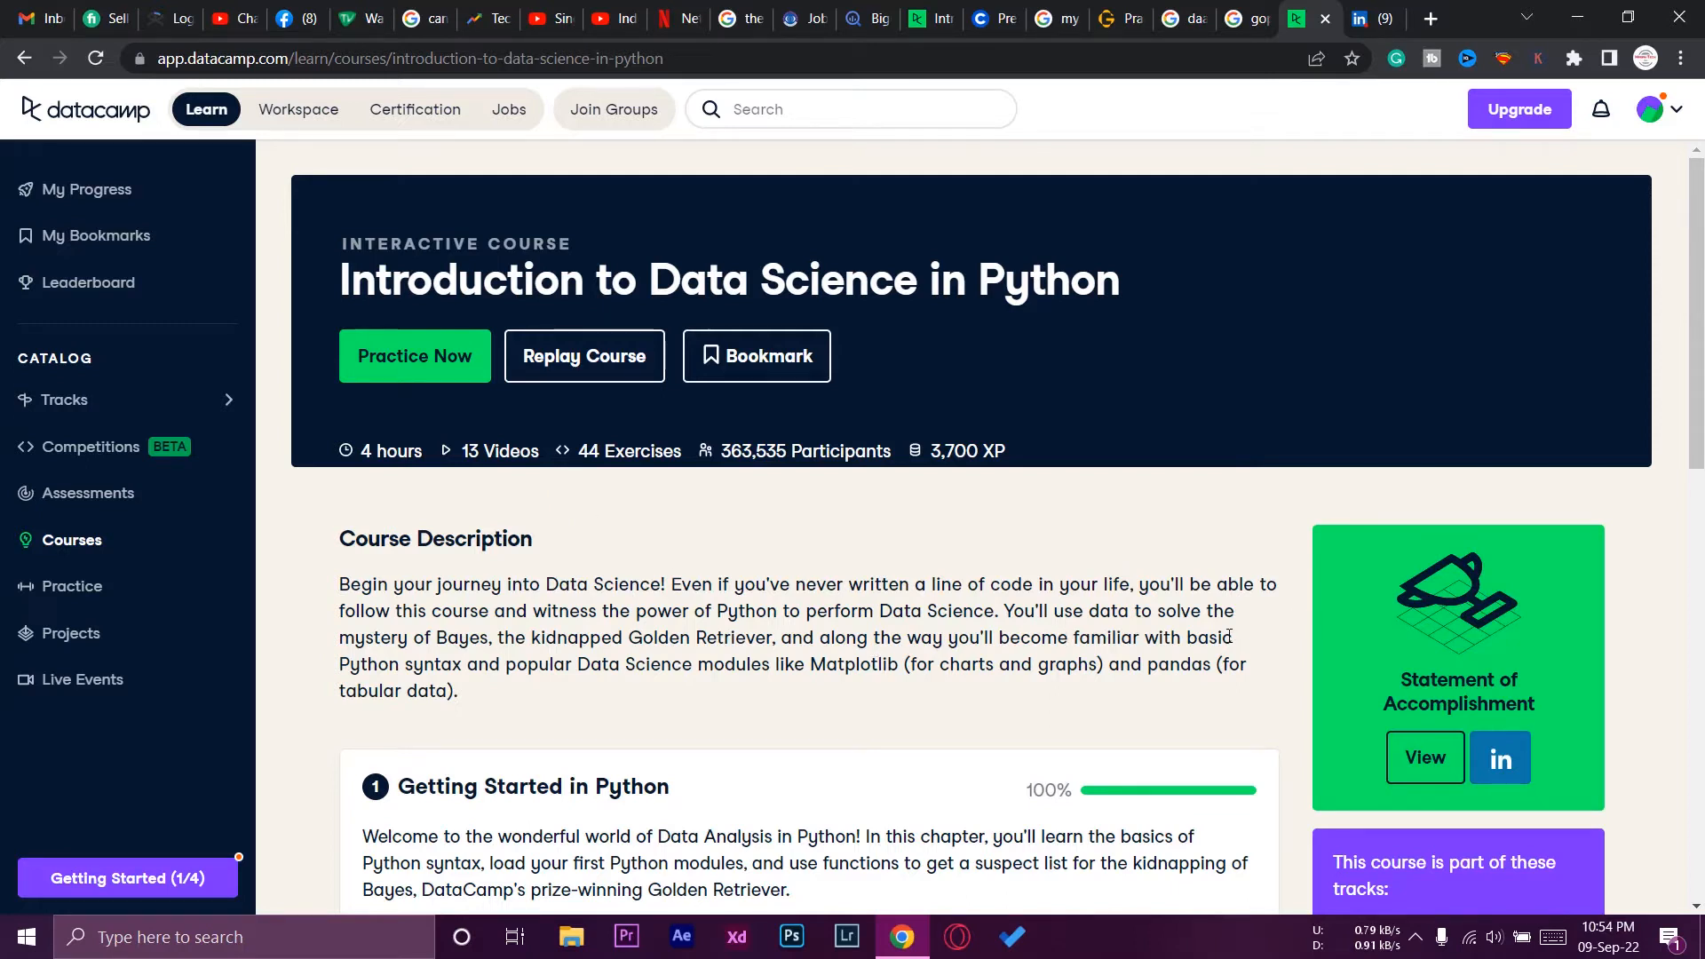
{"action": "scroll", "scroll_direction": "down", "scroll_amount": 3}
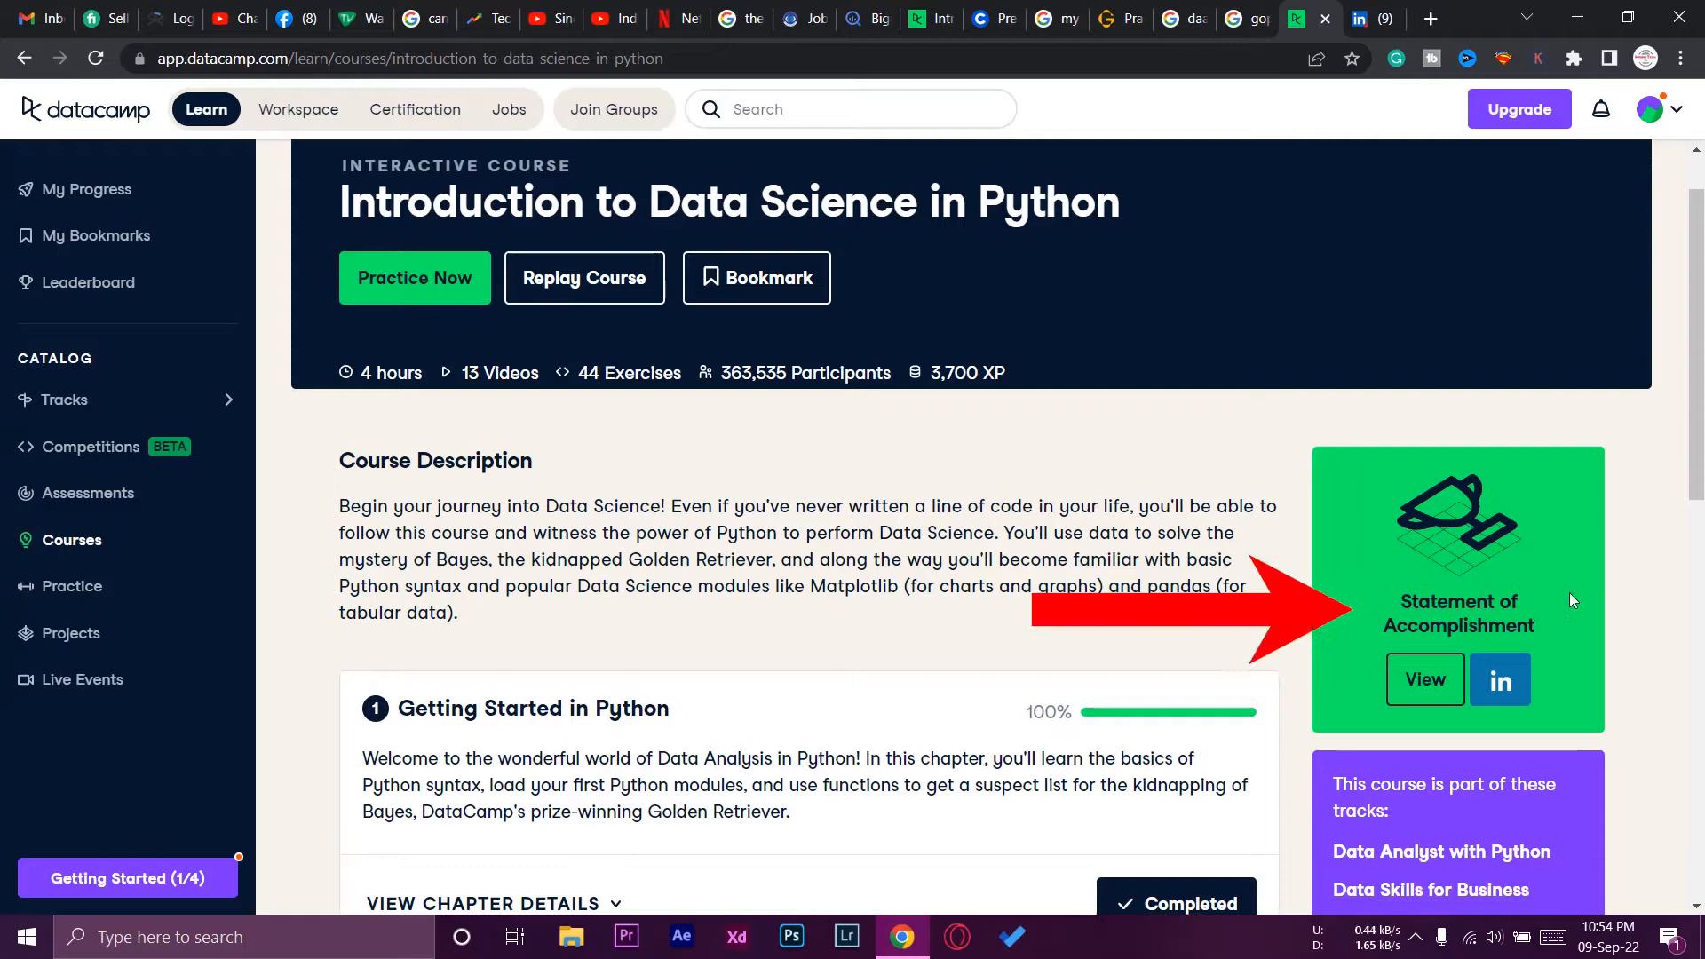
{"action": "mouse_move", "coordinate": [1424, 679]}
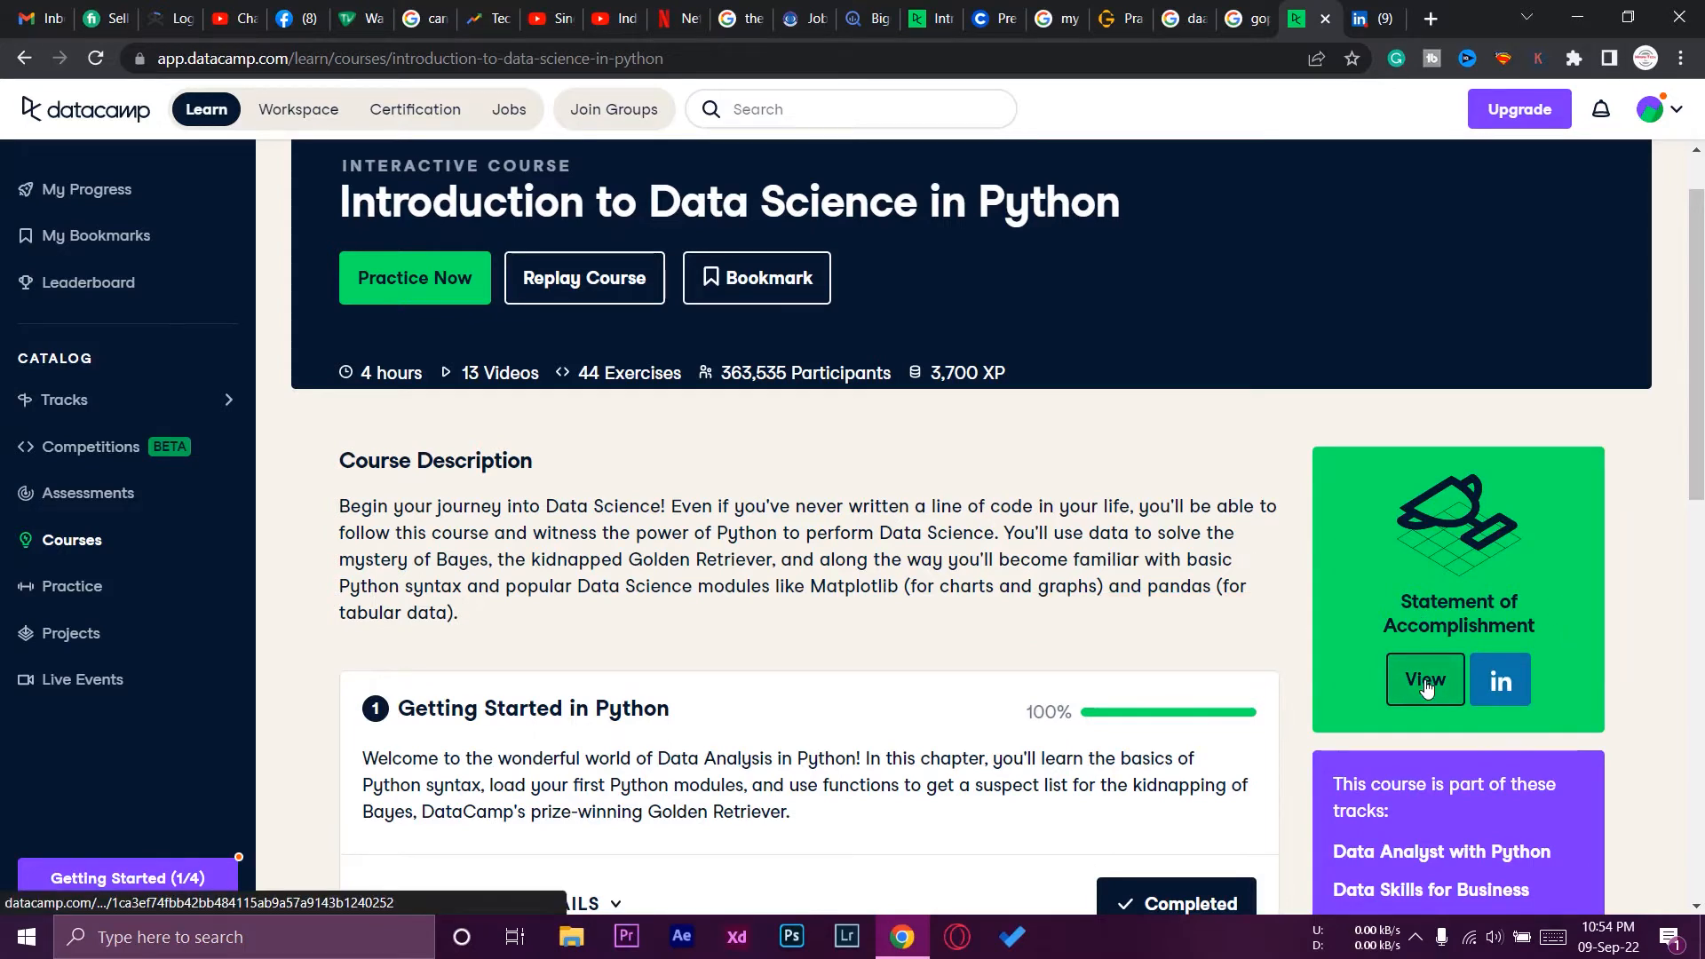
{"action": "left_click", "coordinate": [1424, 679]}
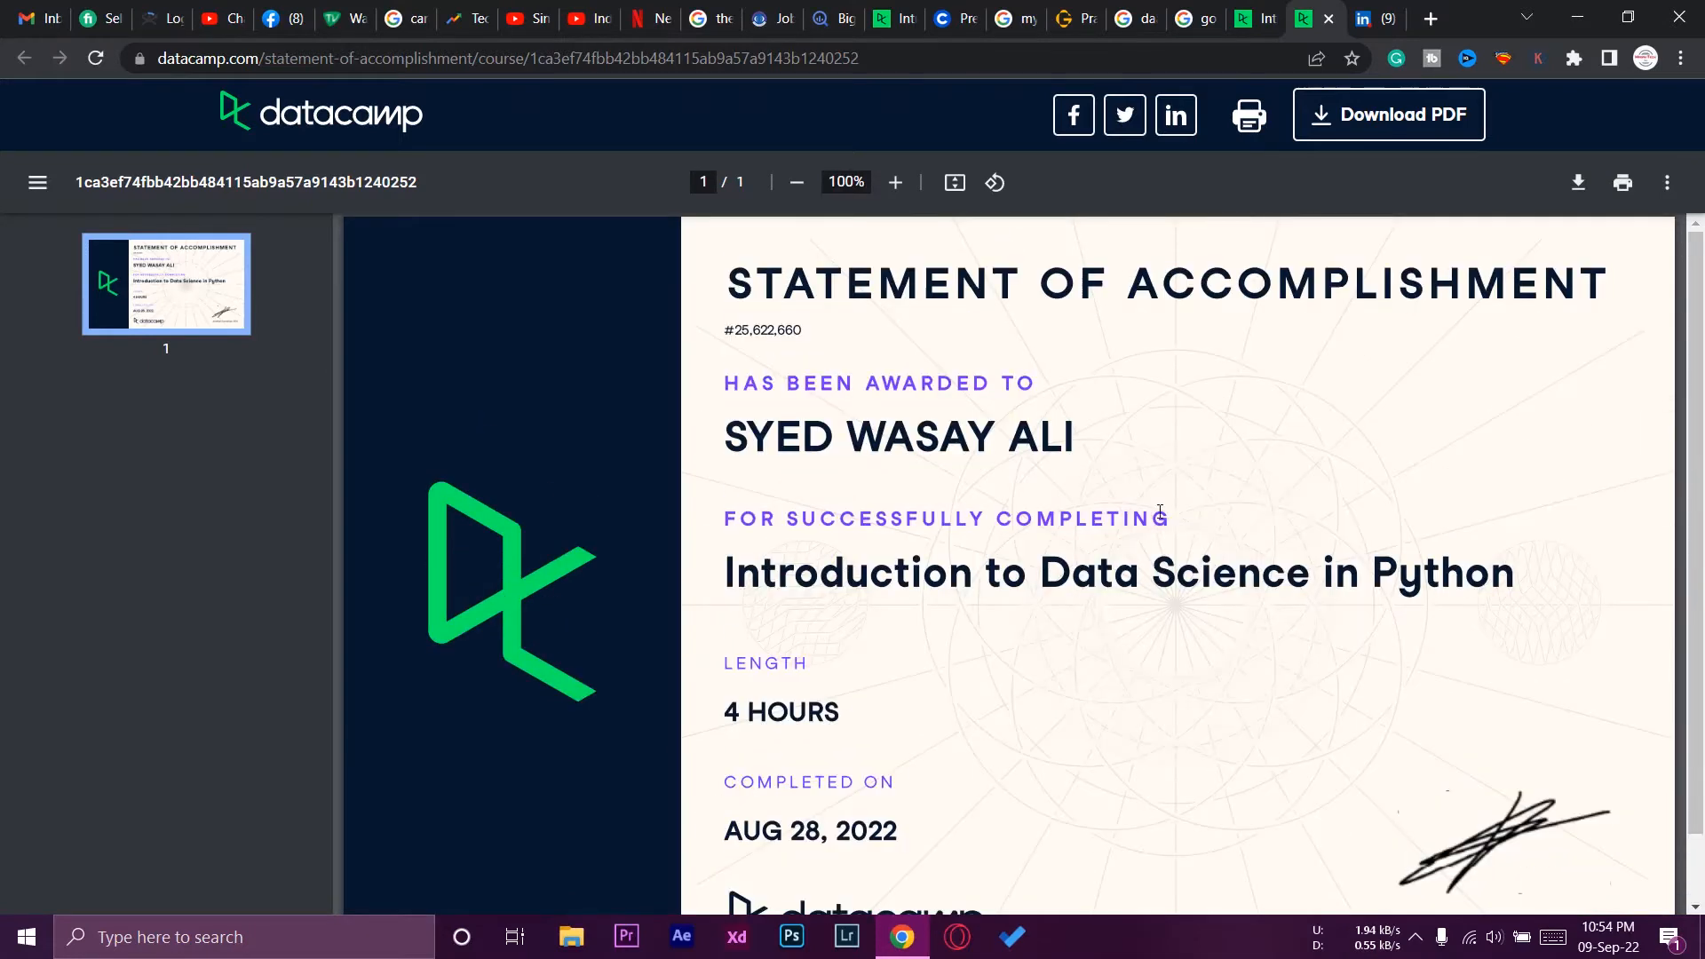
{"action": "mouse_move", "coordinate": [1142, 634]}
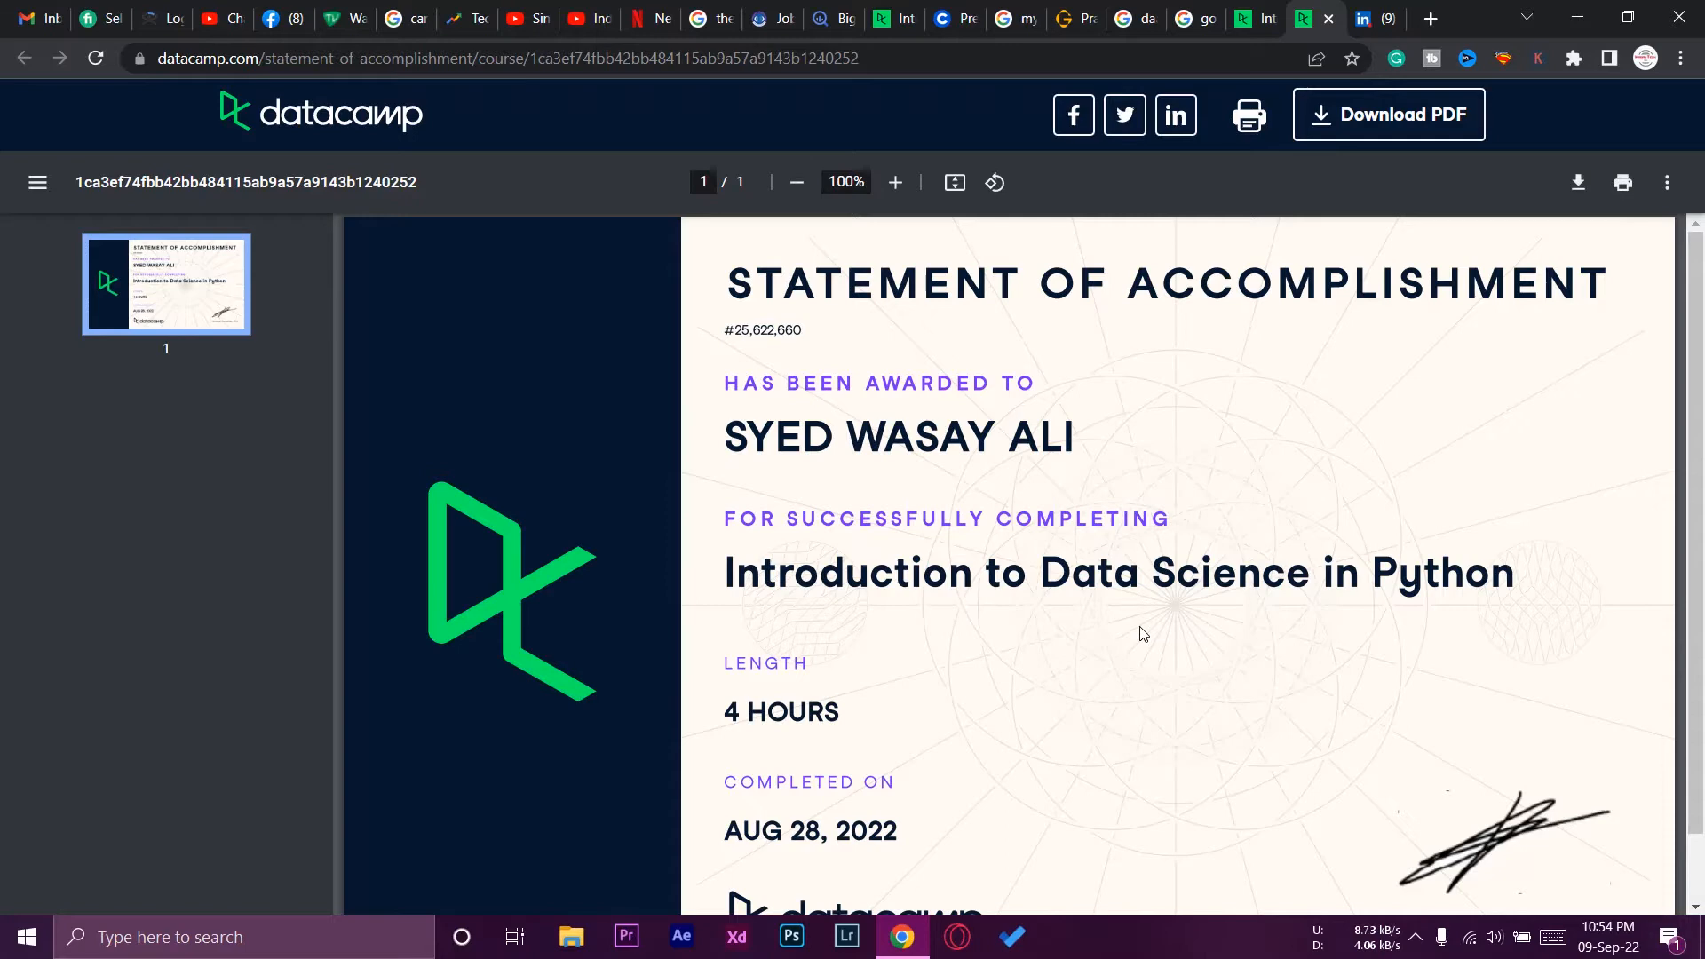
Step: Open the Add license or certification form from your LinkedIn profile, then revisit the DataCamp statement
{"action": "left_click", "coordinate": [1366, 18]}
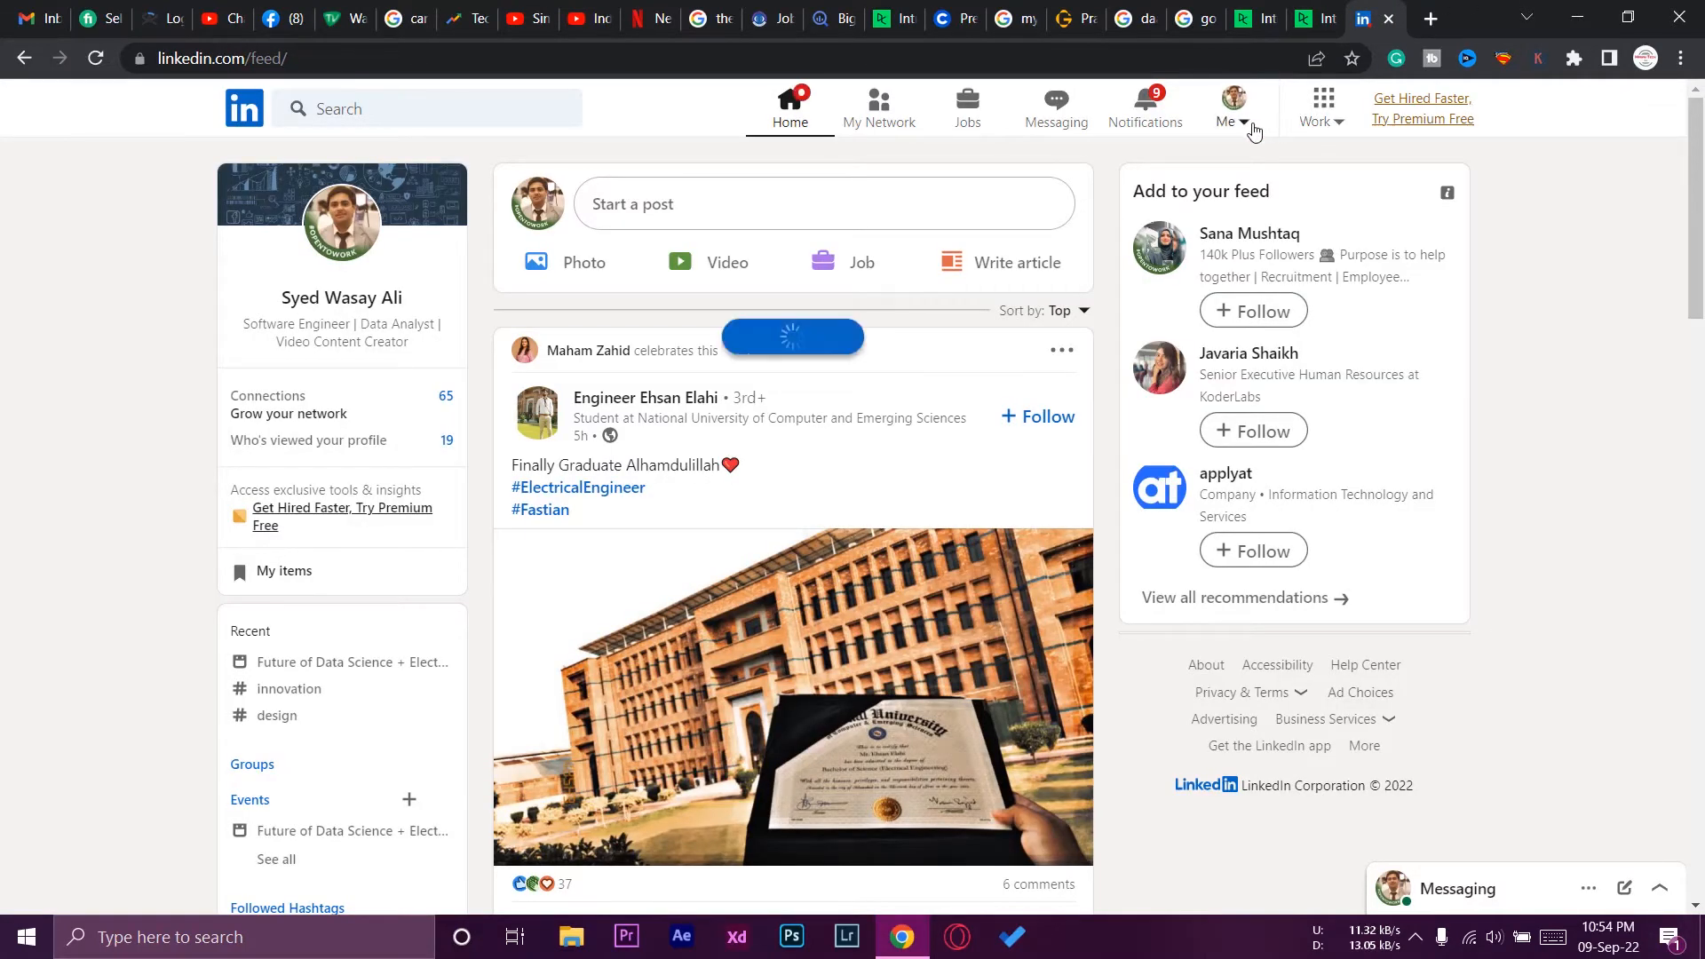
{"action": "left_click", "coordinate": [1230, 107]}
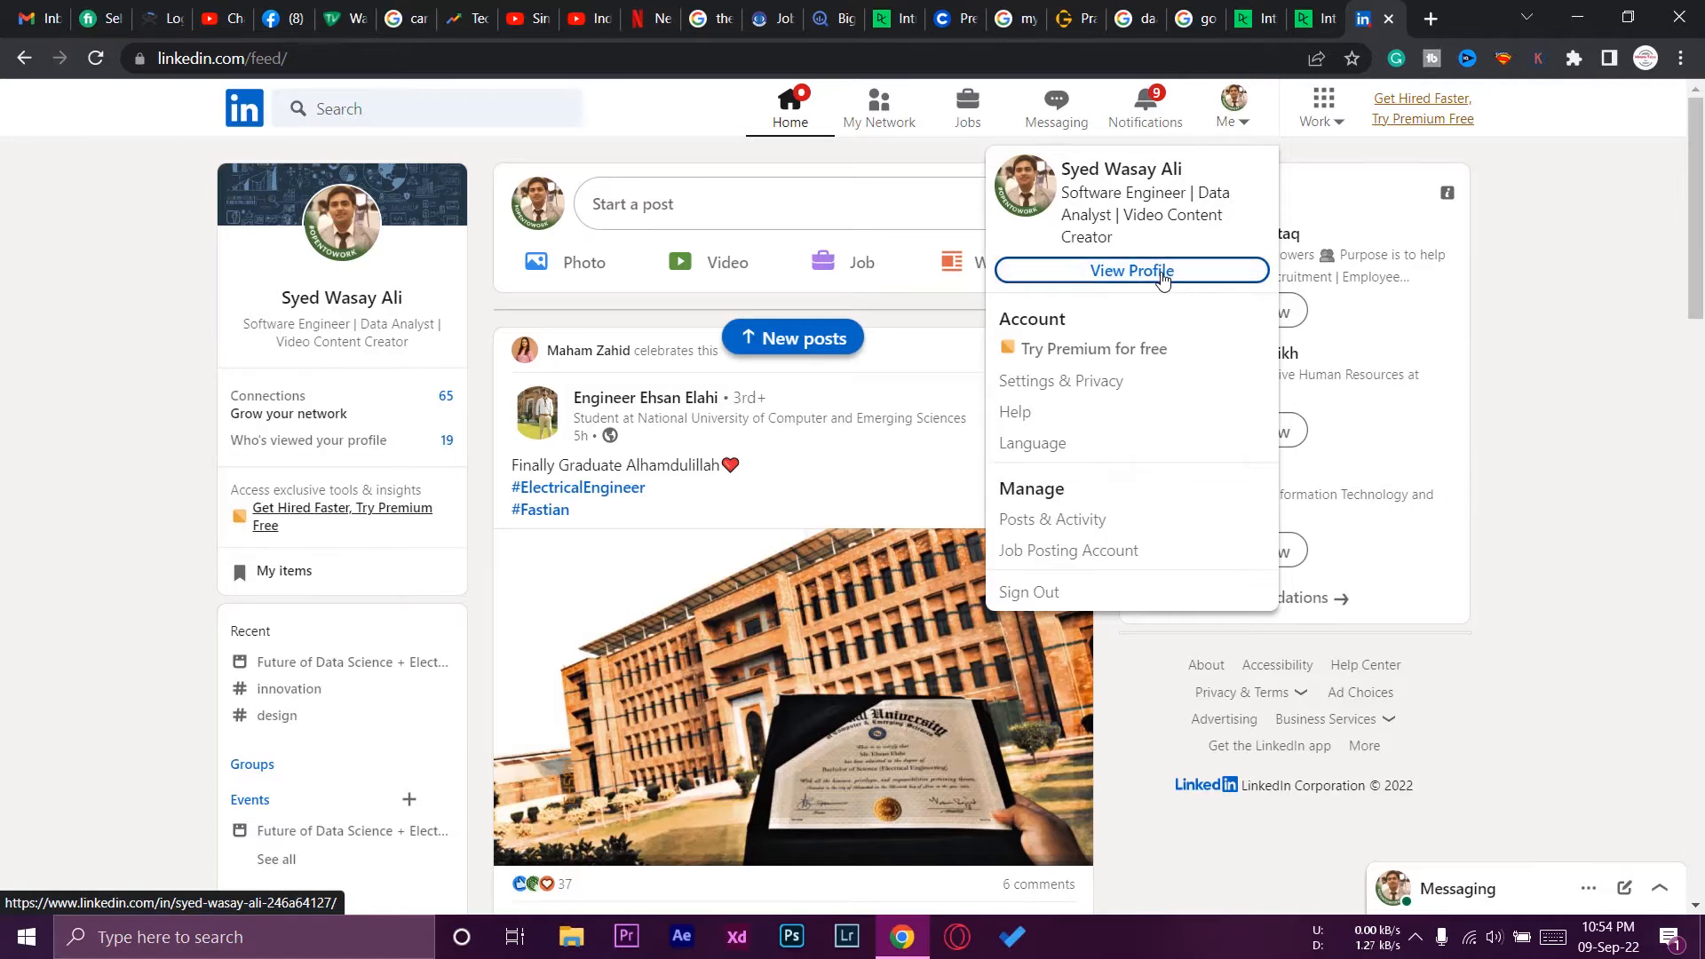
{"action": "left_click", "coordinate": [1129, 271]}
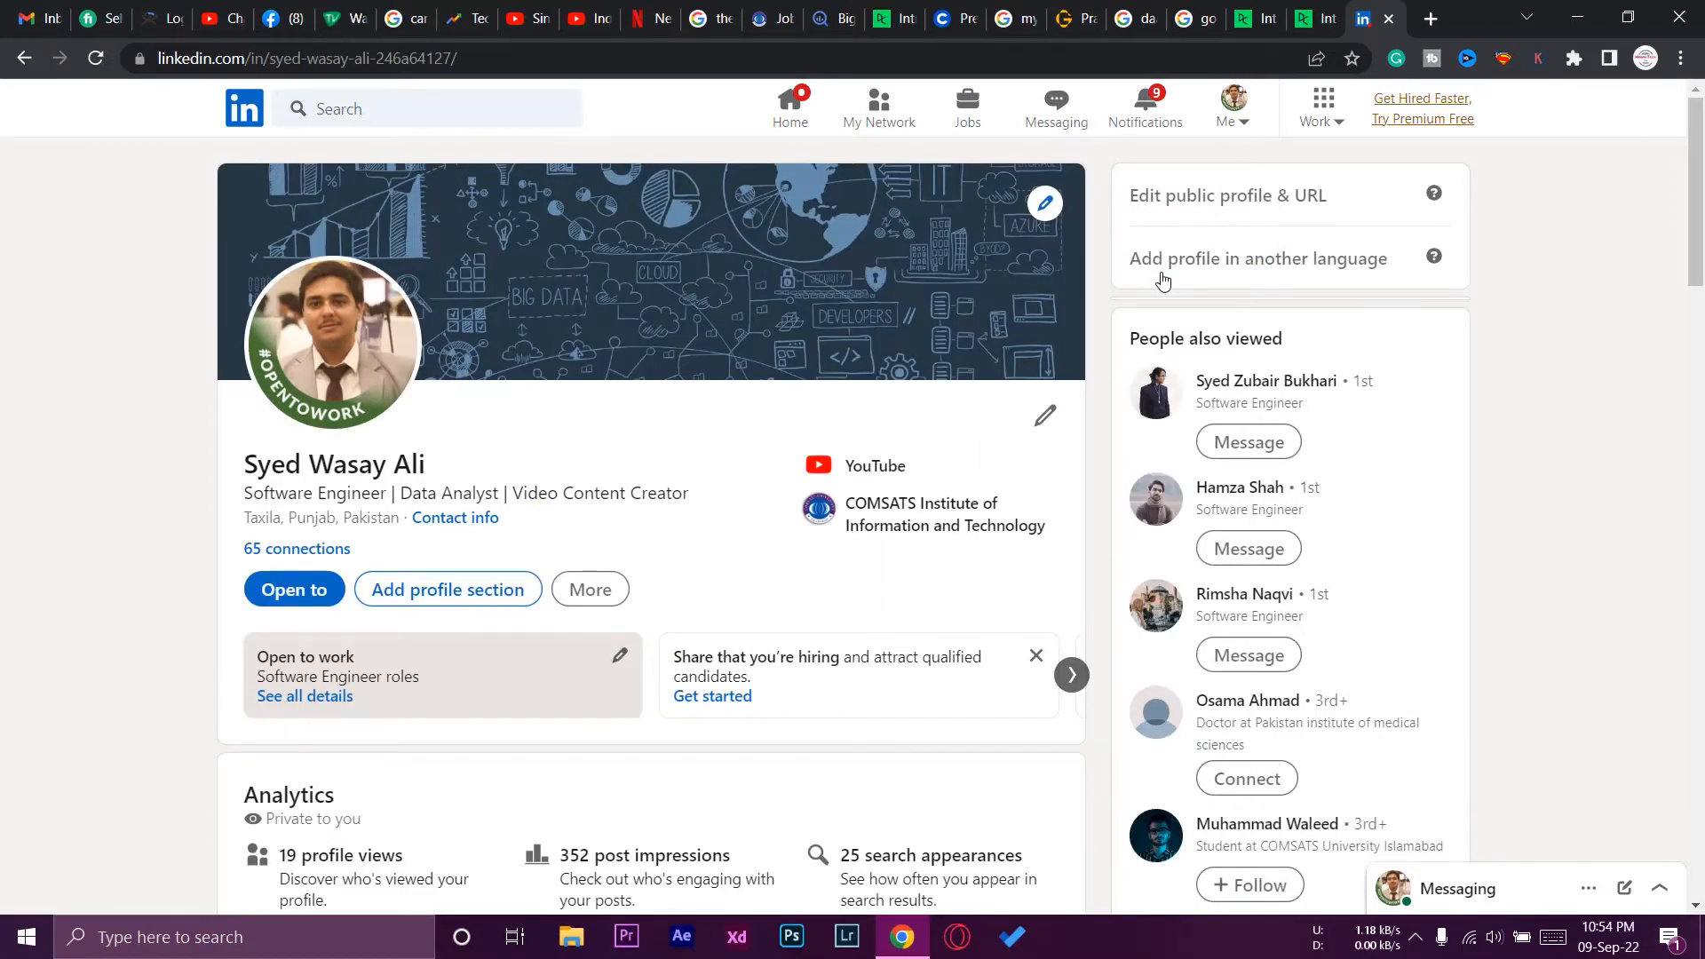
{"action": "mouse_move", "coordinate": [732, 553]}
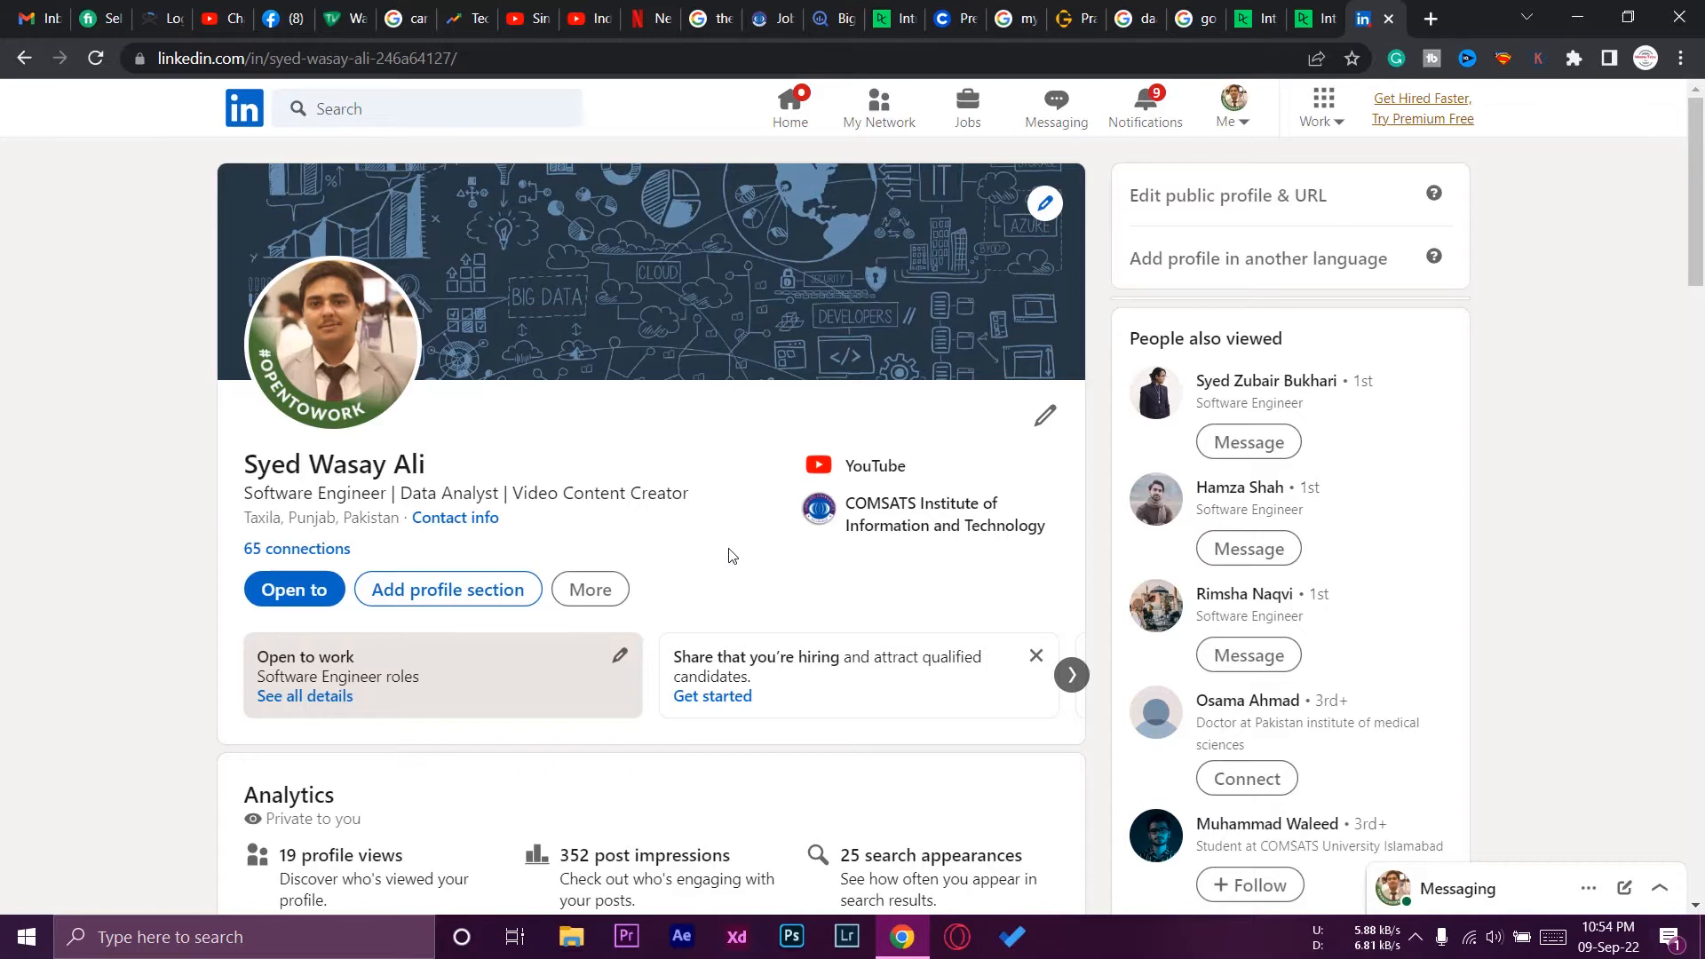
{"action": "scroll", "scroll_direction": "down", "scroll_amount": 3}
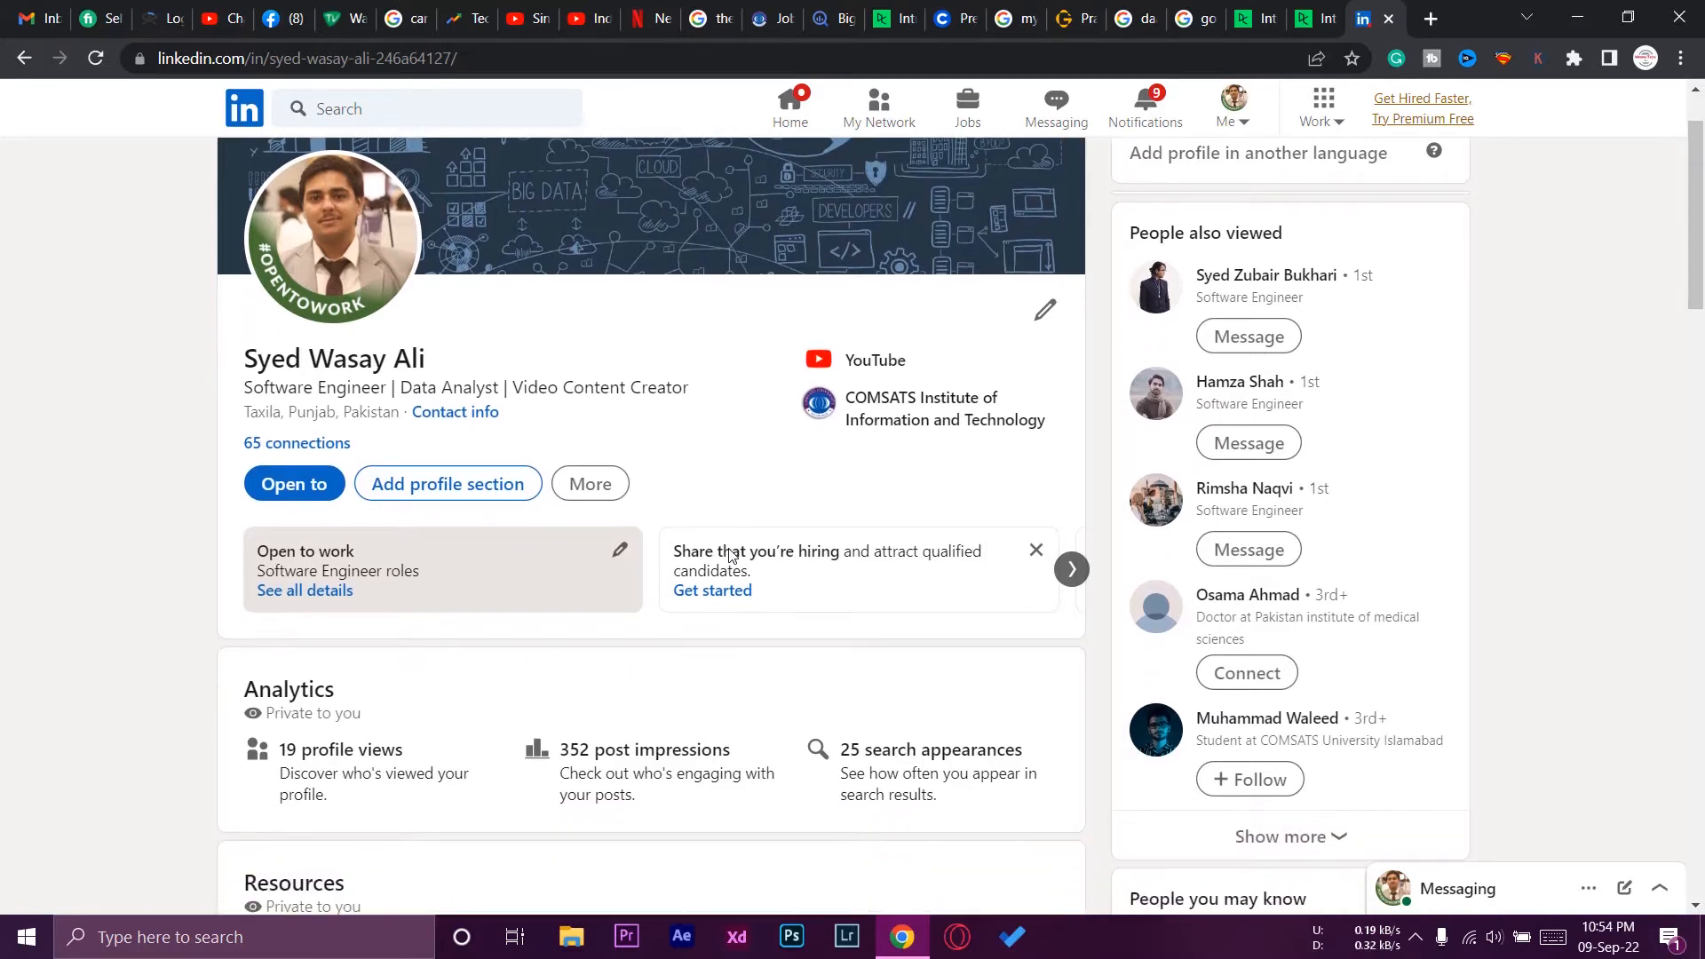
{"action": "scroll", "scroll_direction": "down", "scroll_amount": 3}
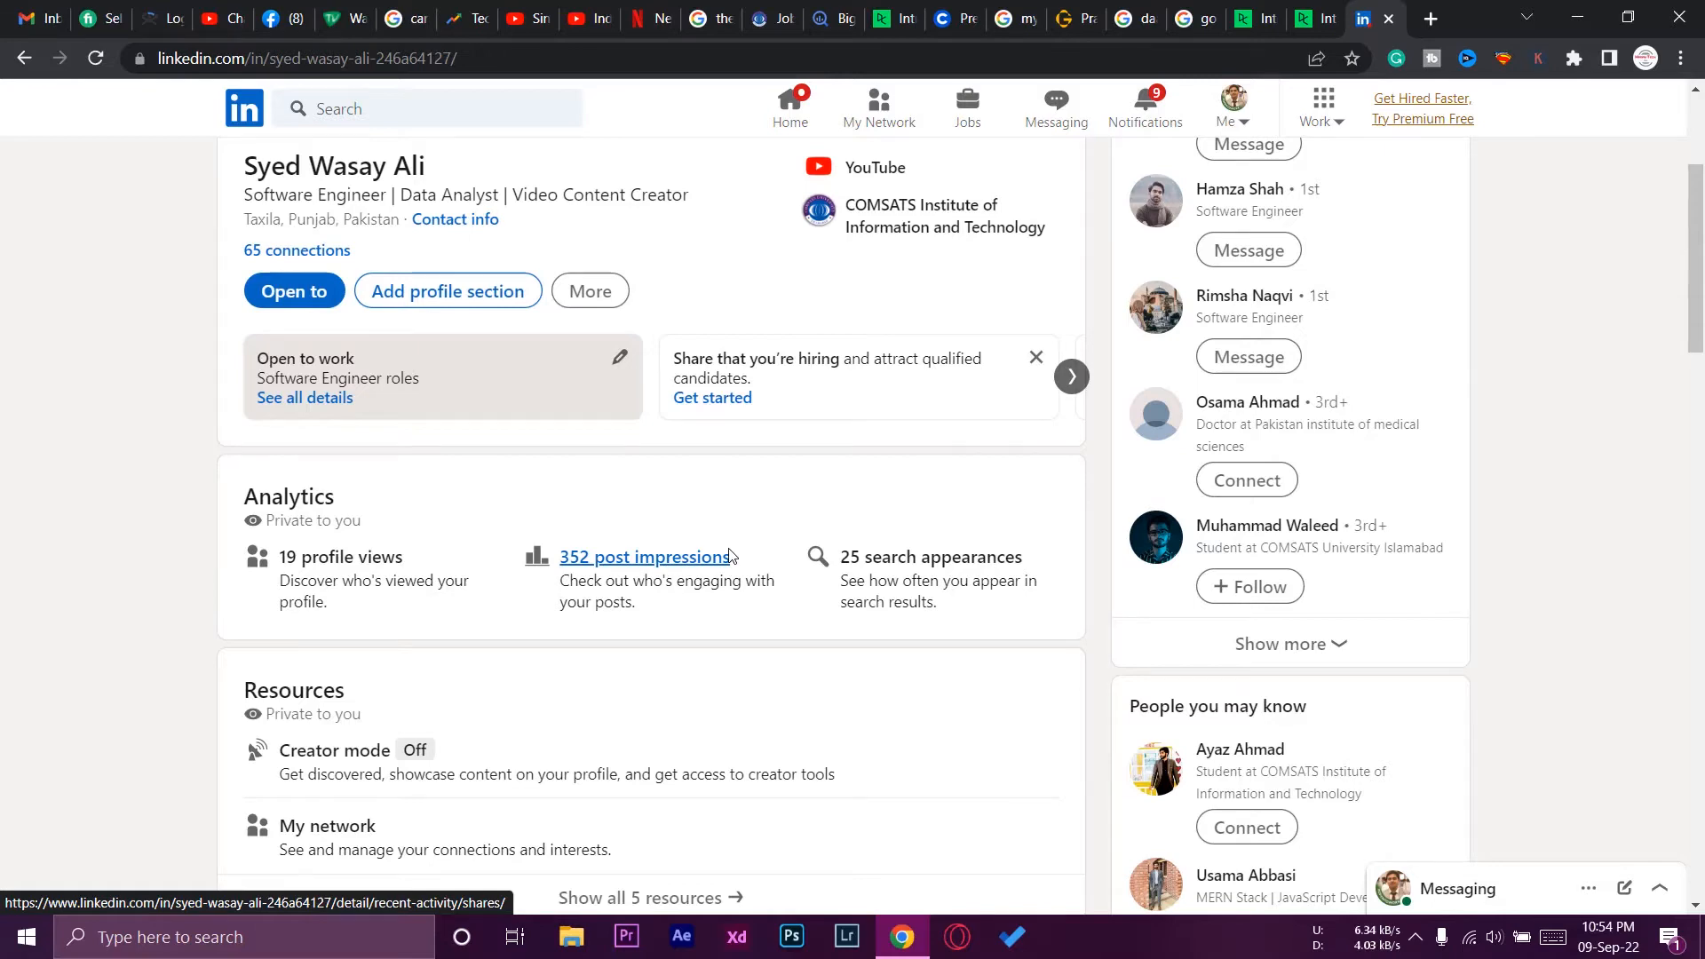
{"action": "scroll", "scroll_direction": "down", "scroll_amount": 3}
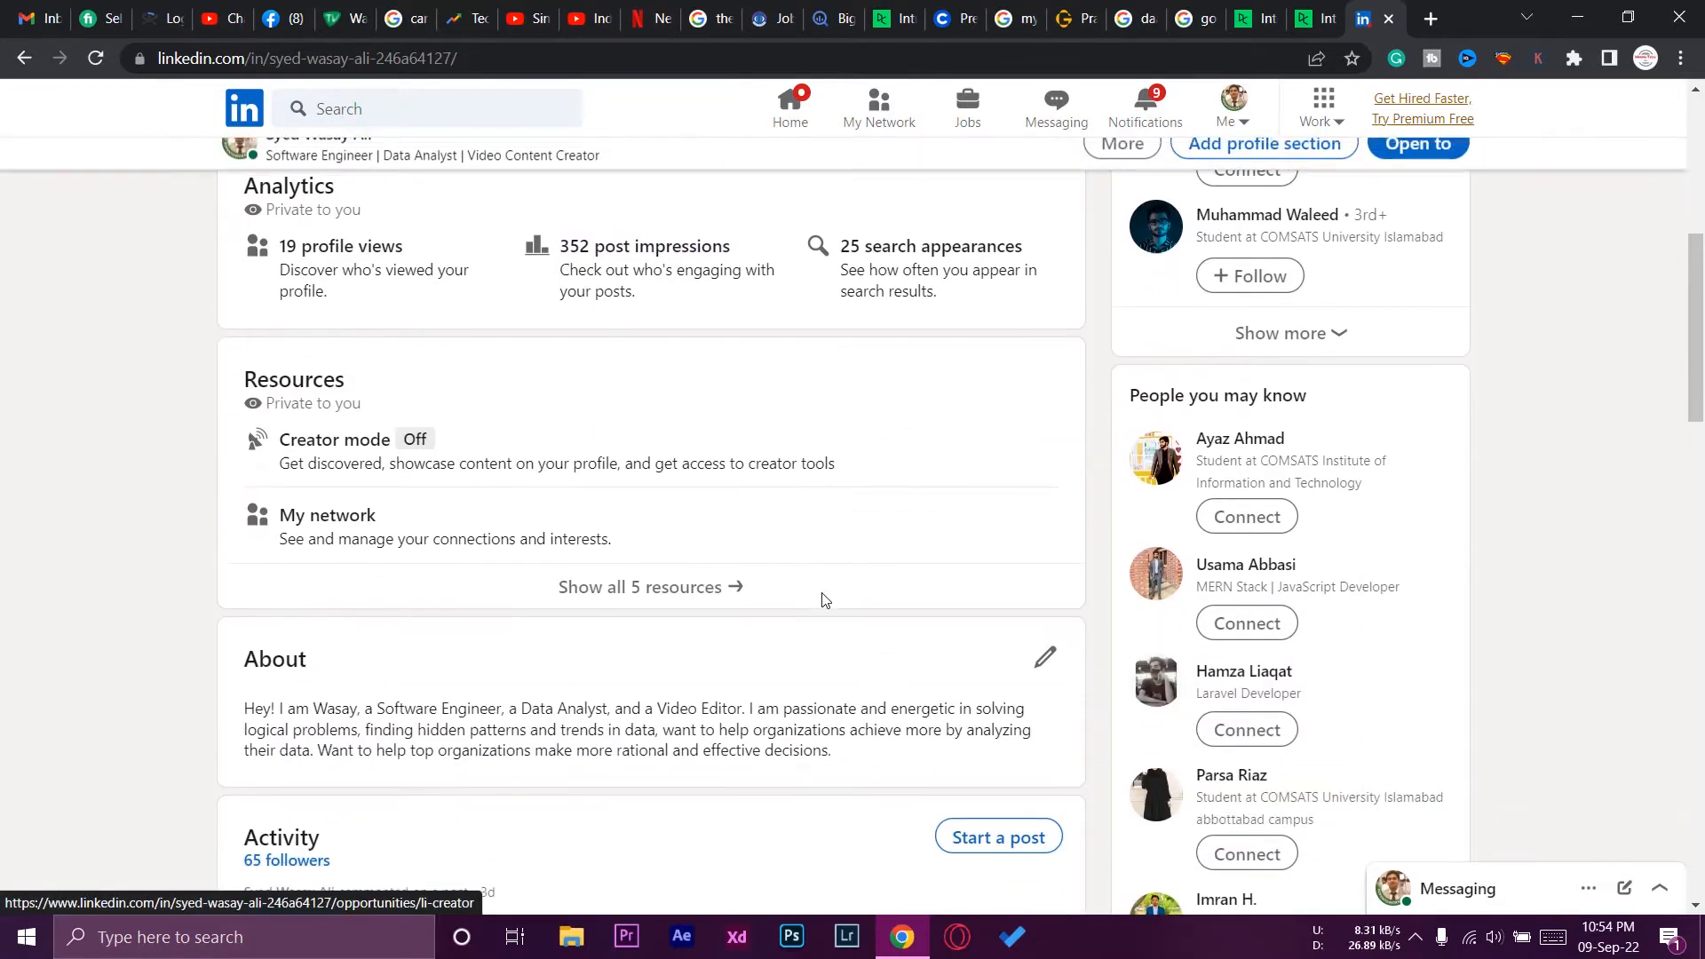
{"action": "scroll", "scroll_direction": "down", "scroll_amount": 3}
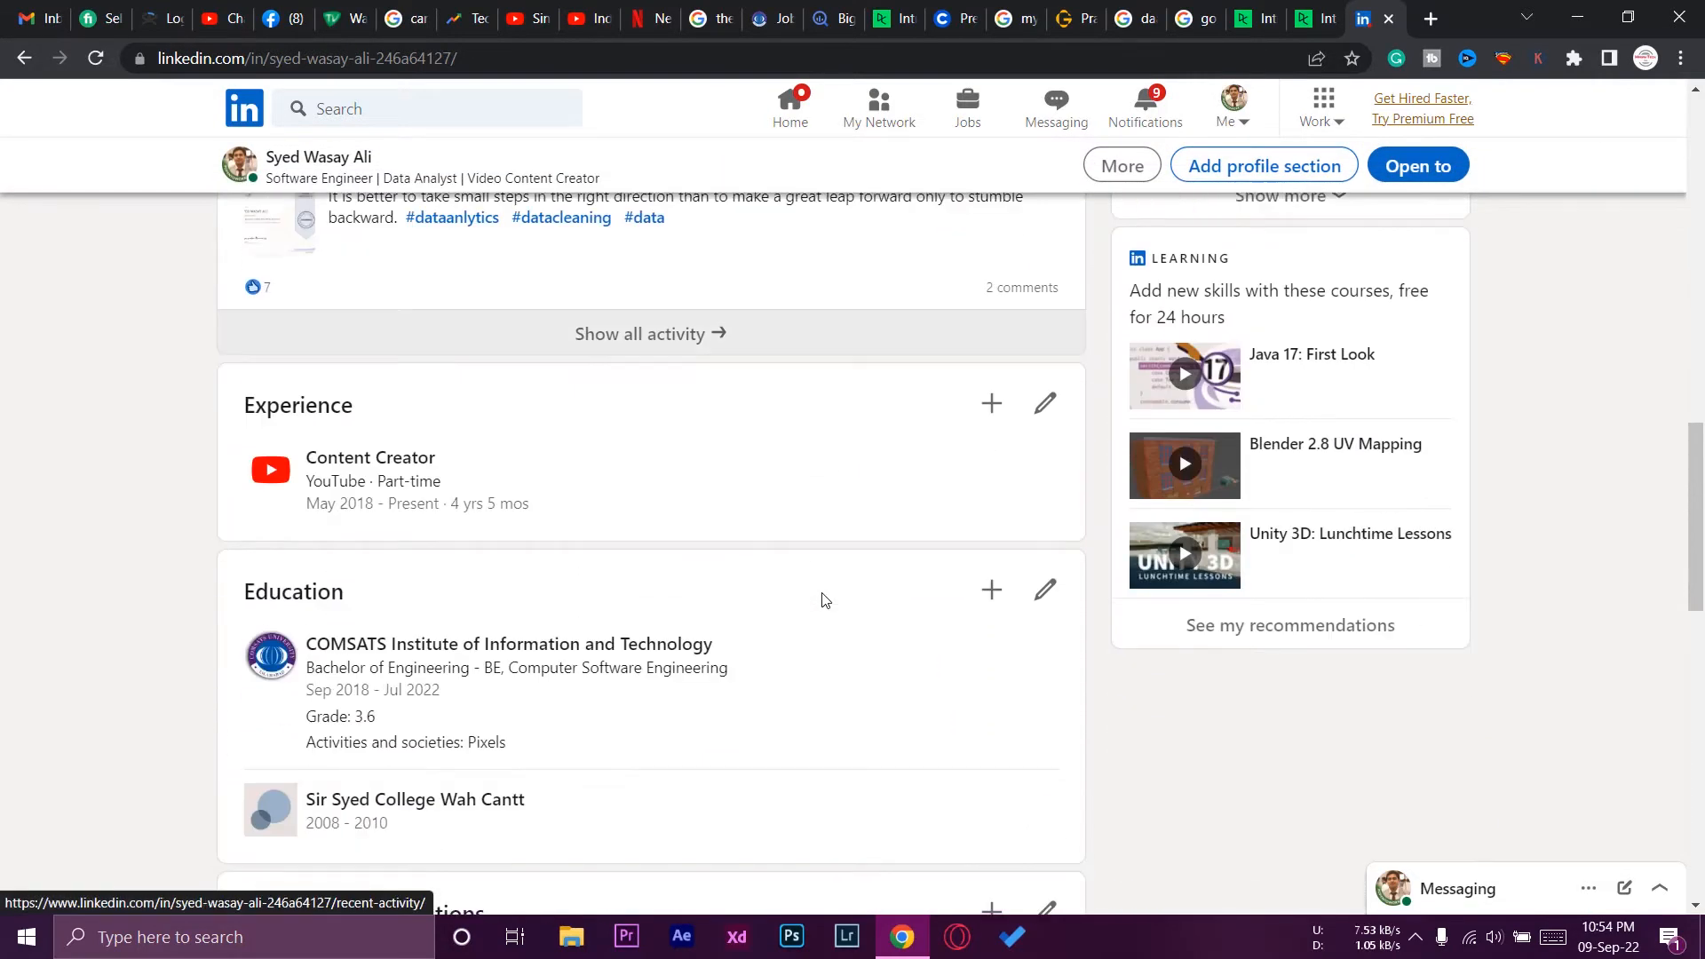
{"action": "scroll", "scroll_direction": "down", "scroll_amount": 3}
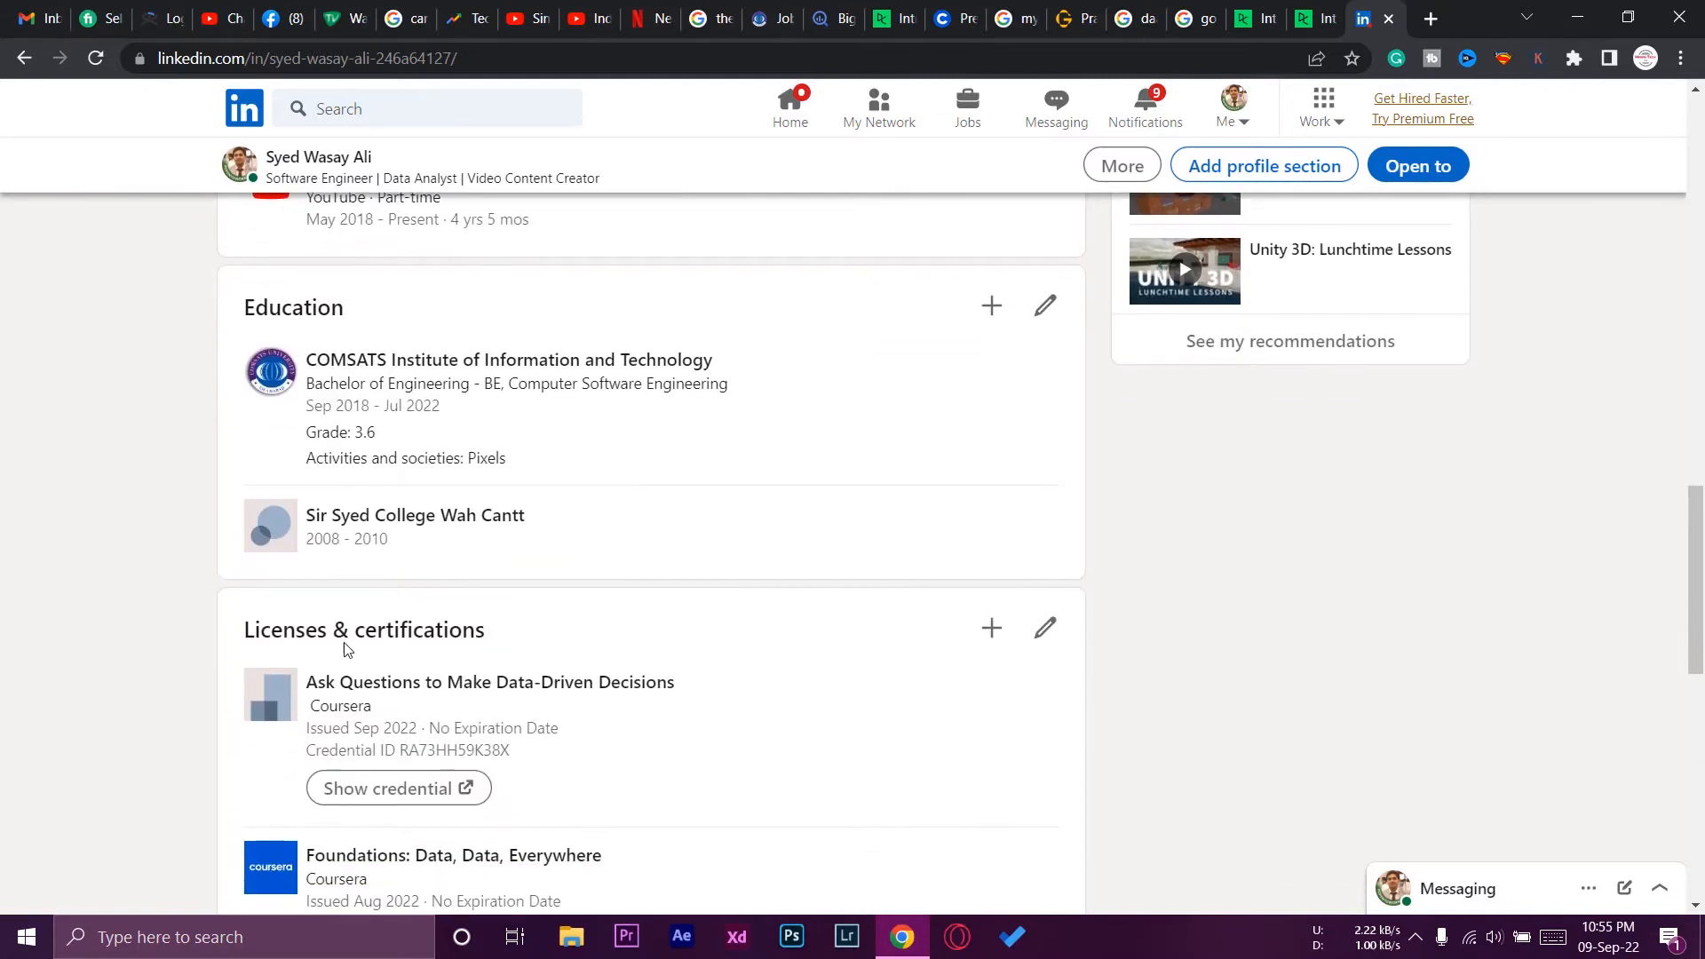
{"action": "mouse_move", "coordinate": [989, 629]}
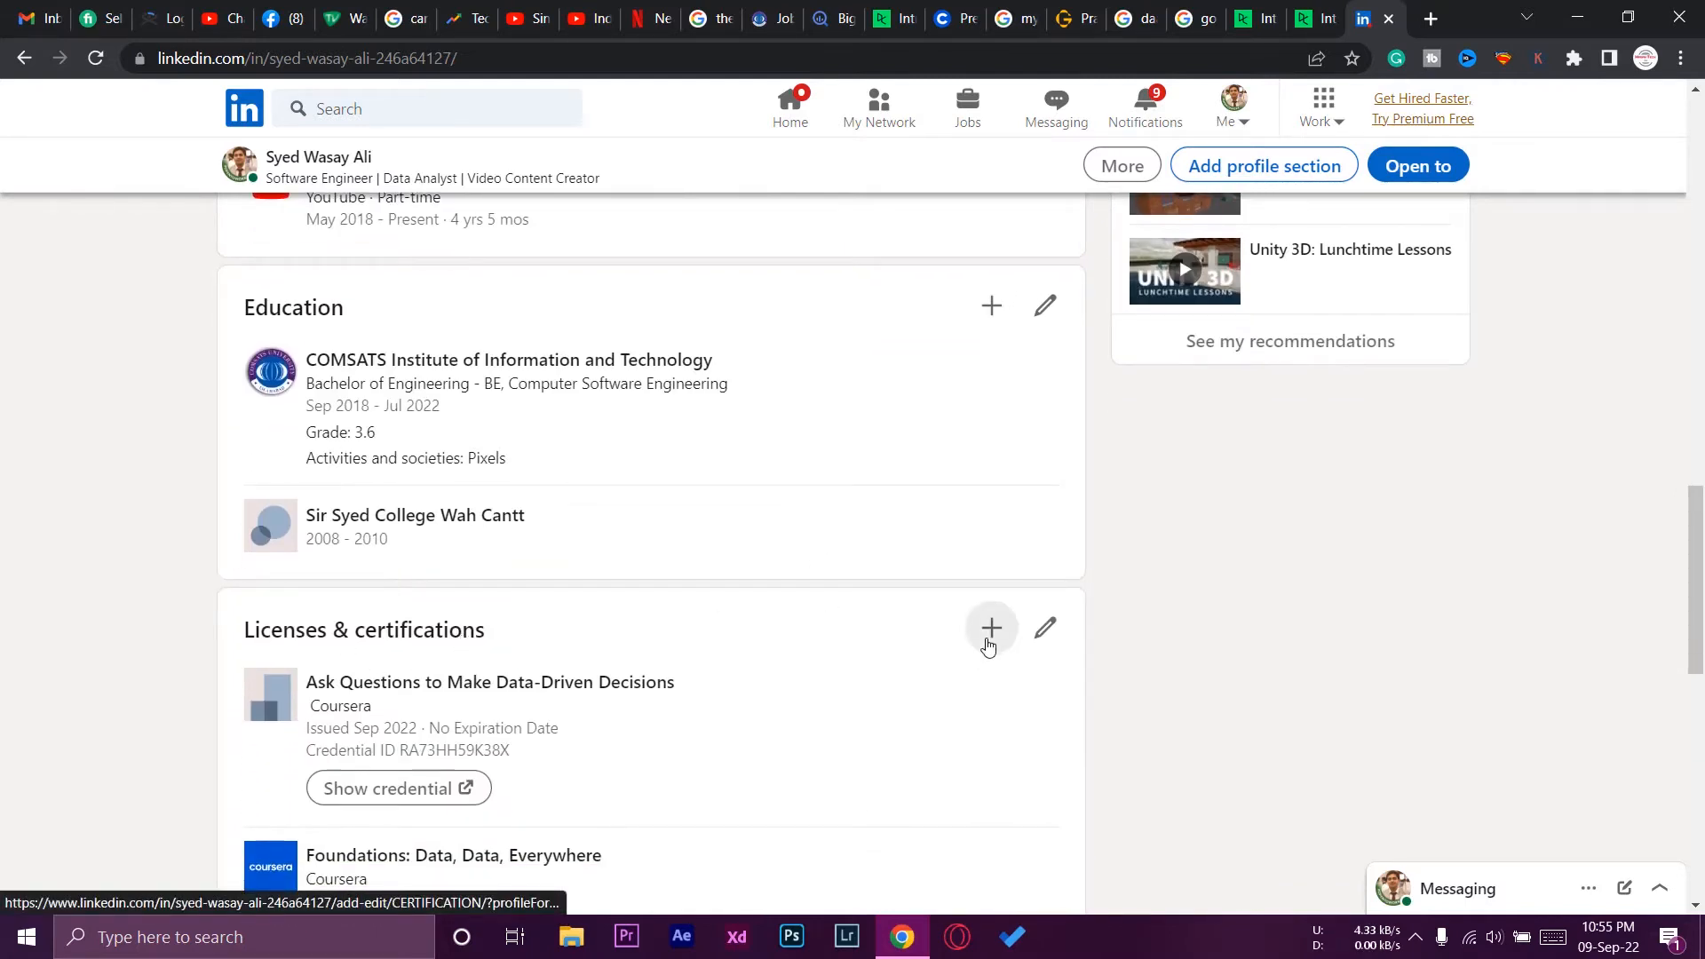
{"action": "left_click", "coordinate": [989, 629]}
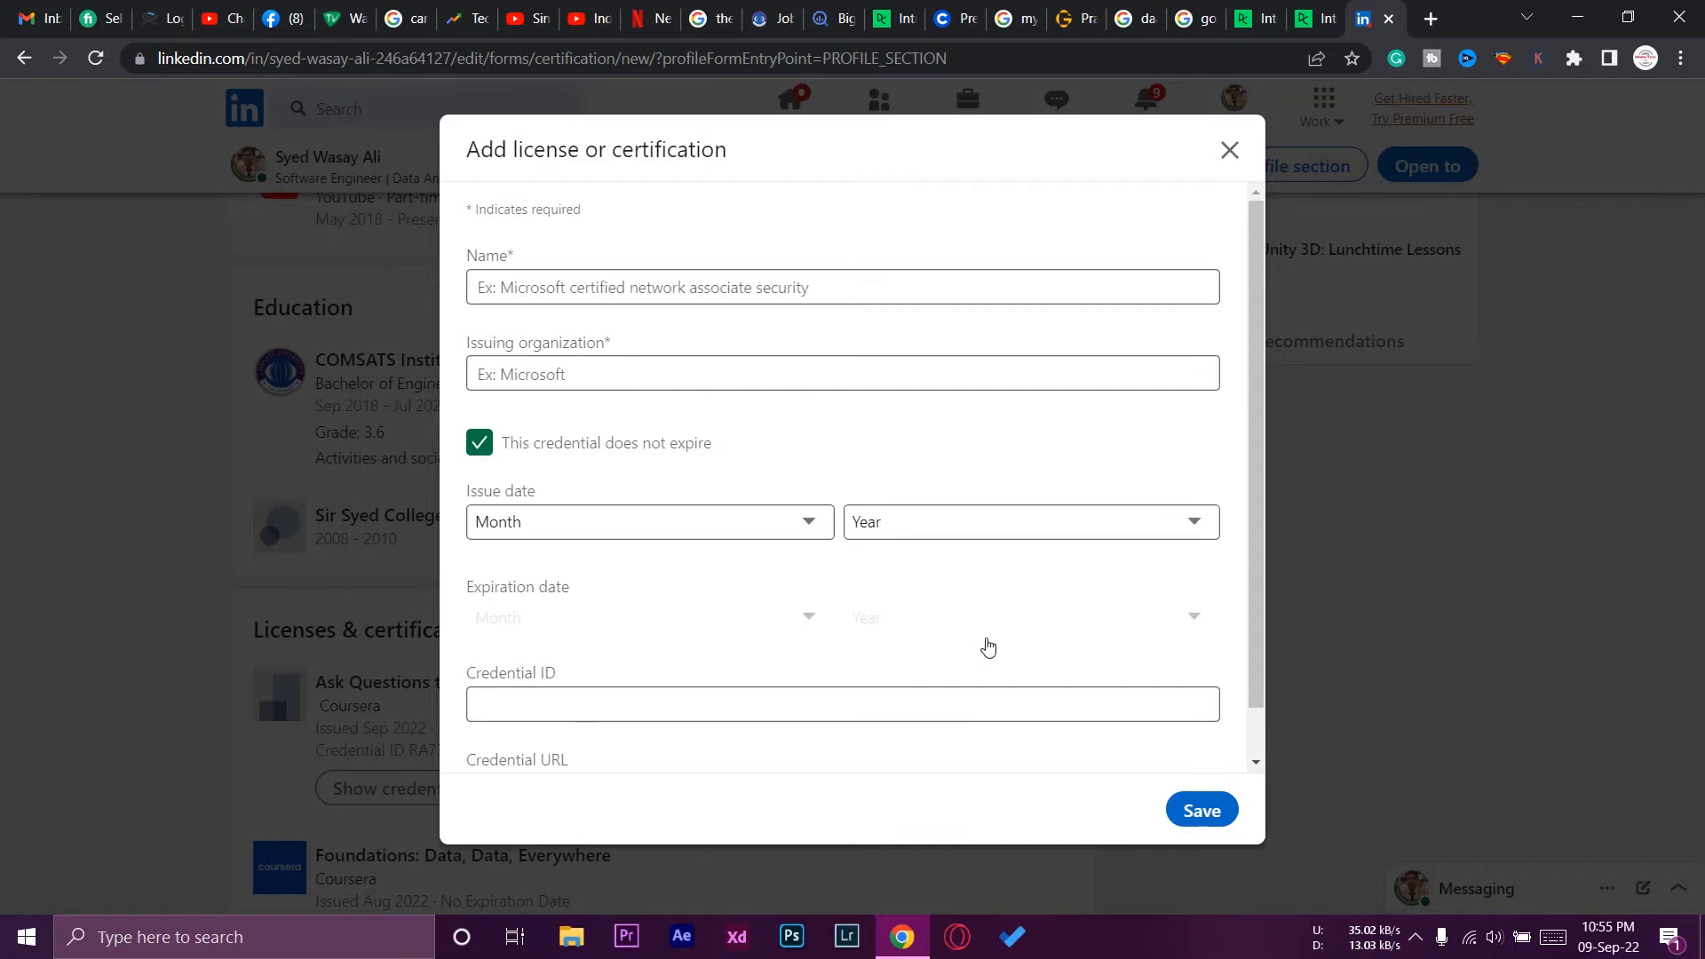
{"action": "left_click", "coordinate": [1200, 809]}
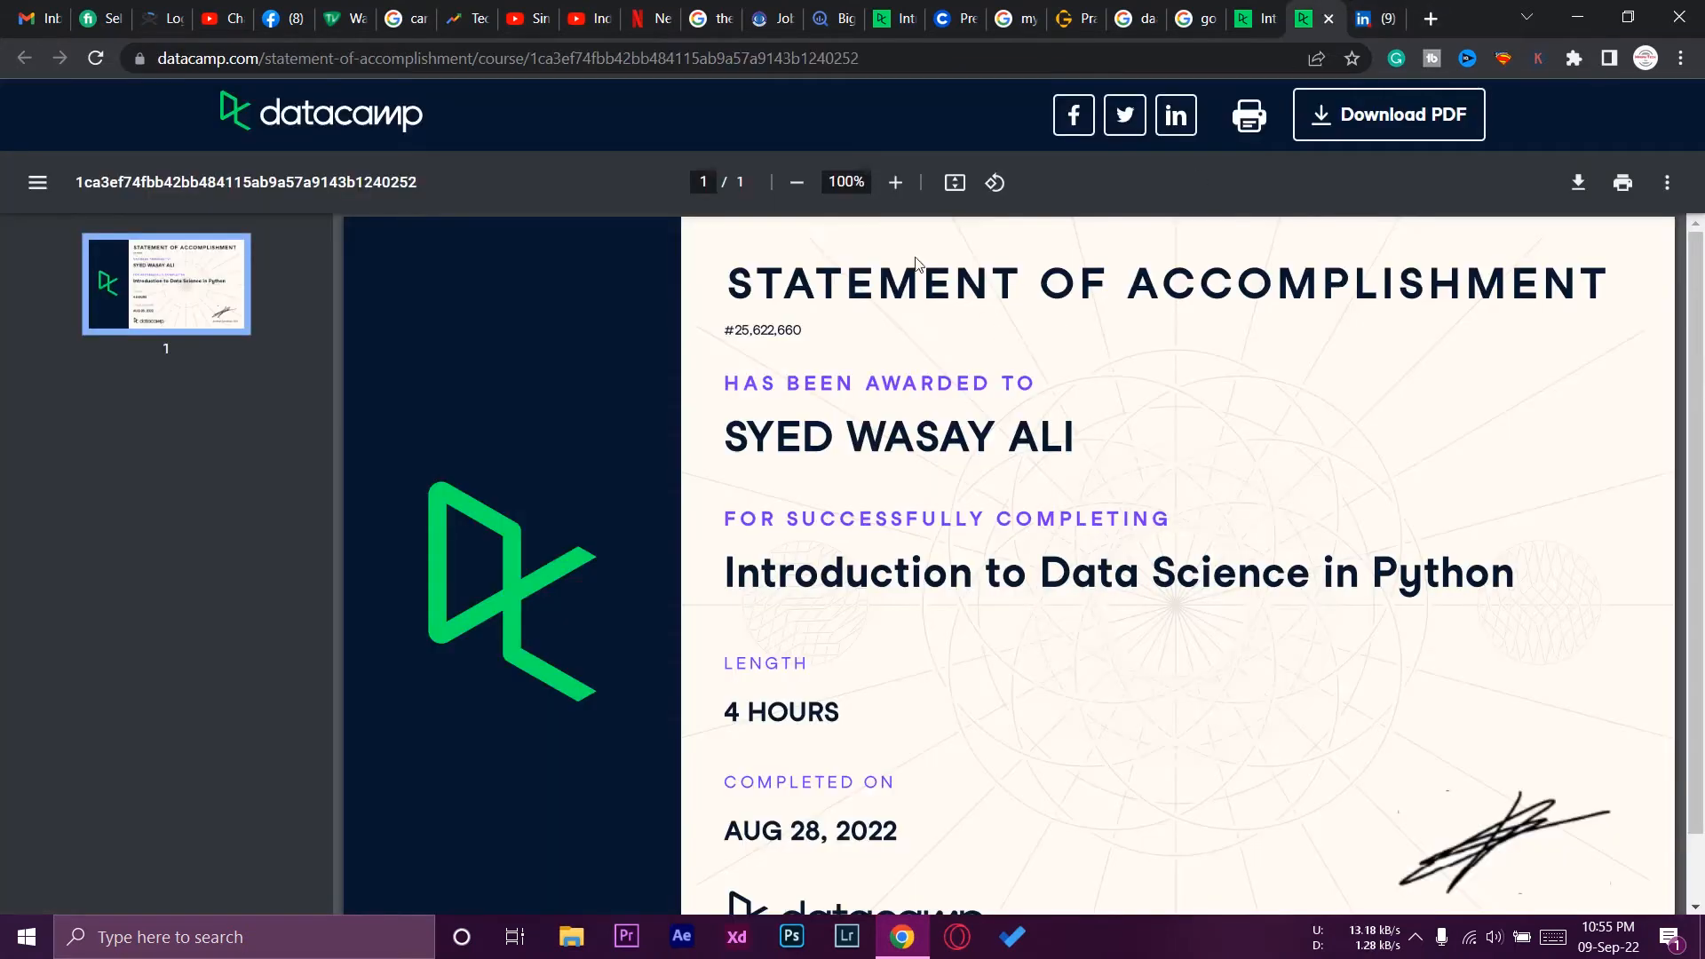
{"action": "mouse_move", "coordinate": [731, 572]}
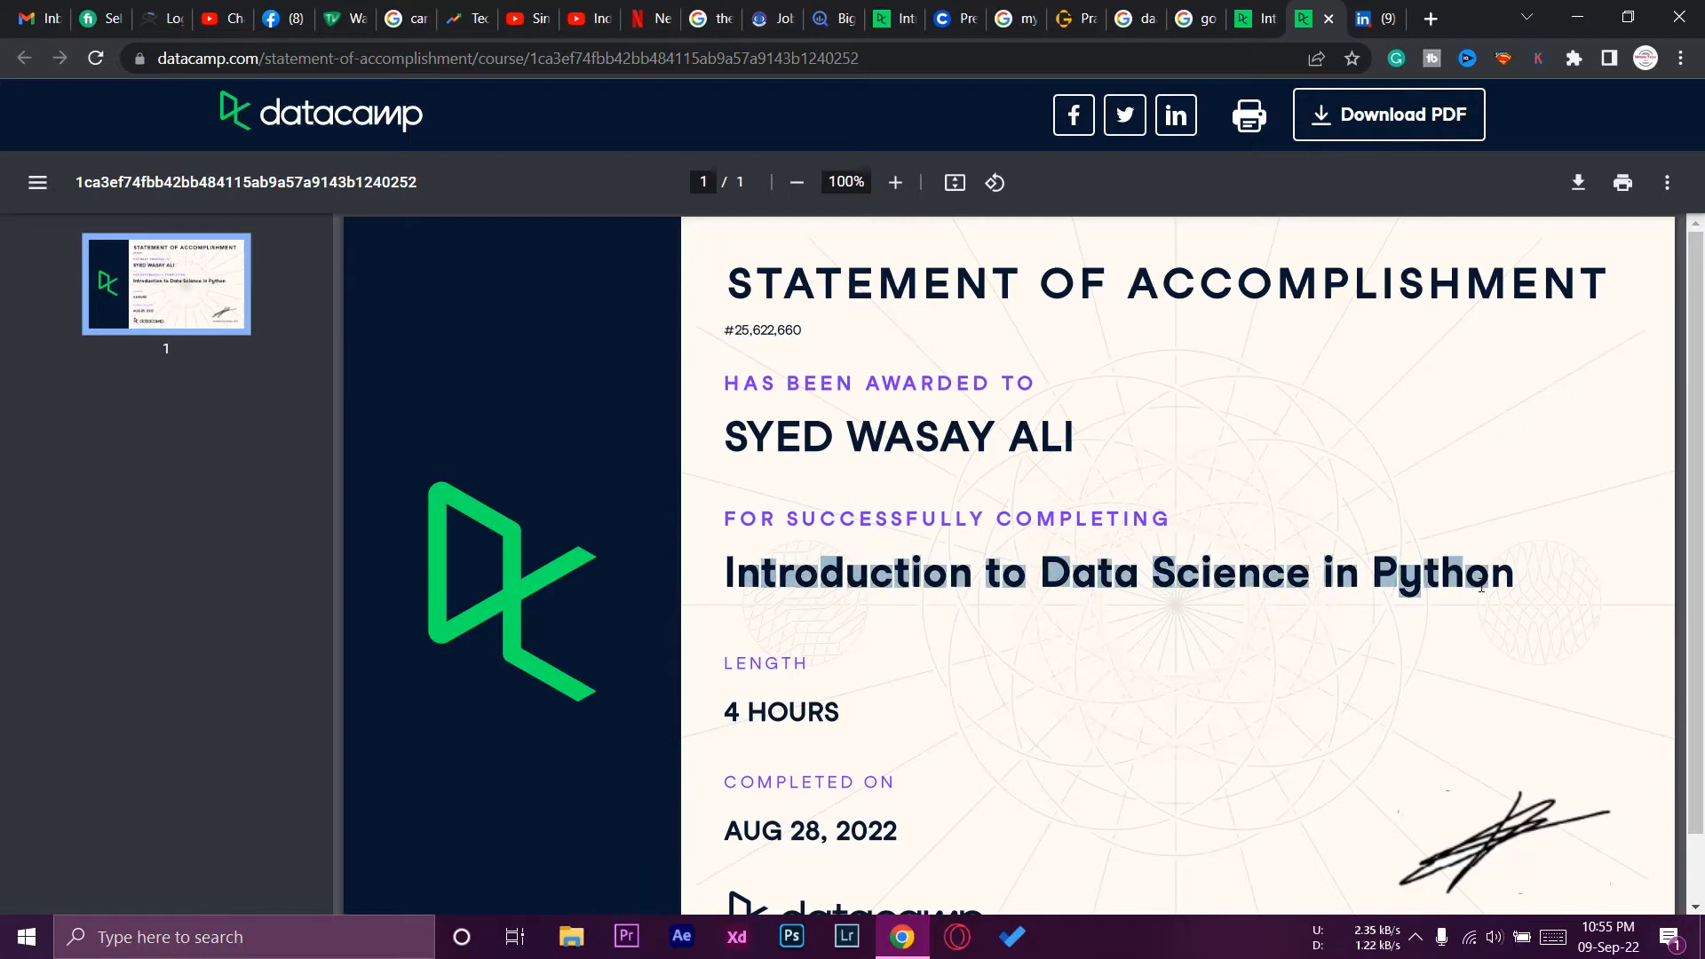
{"action": "mouse_move", "coordinate": [715, 573]}
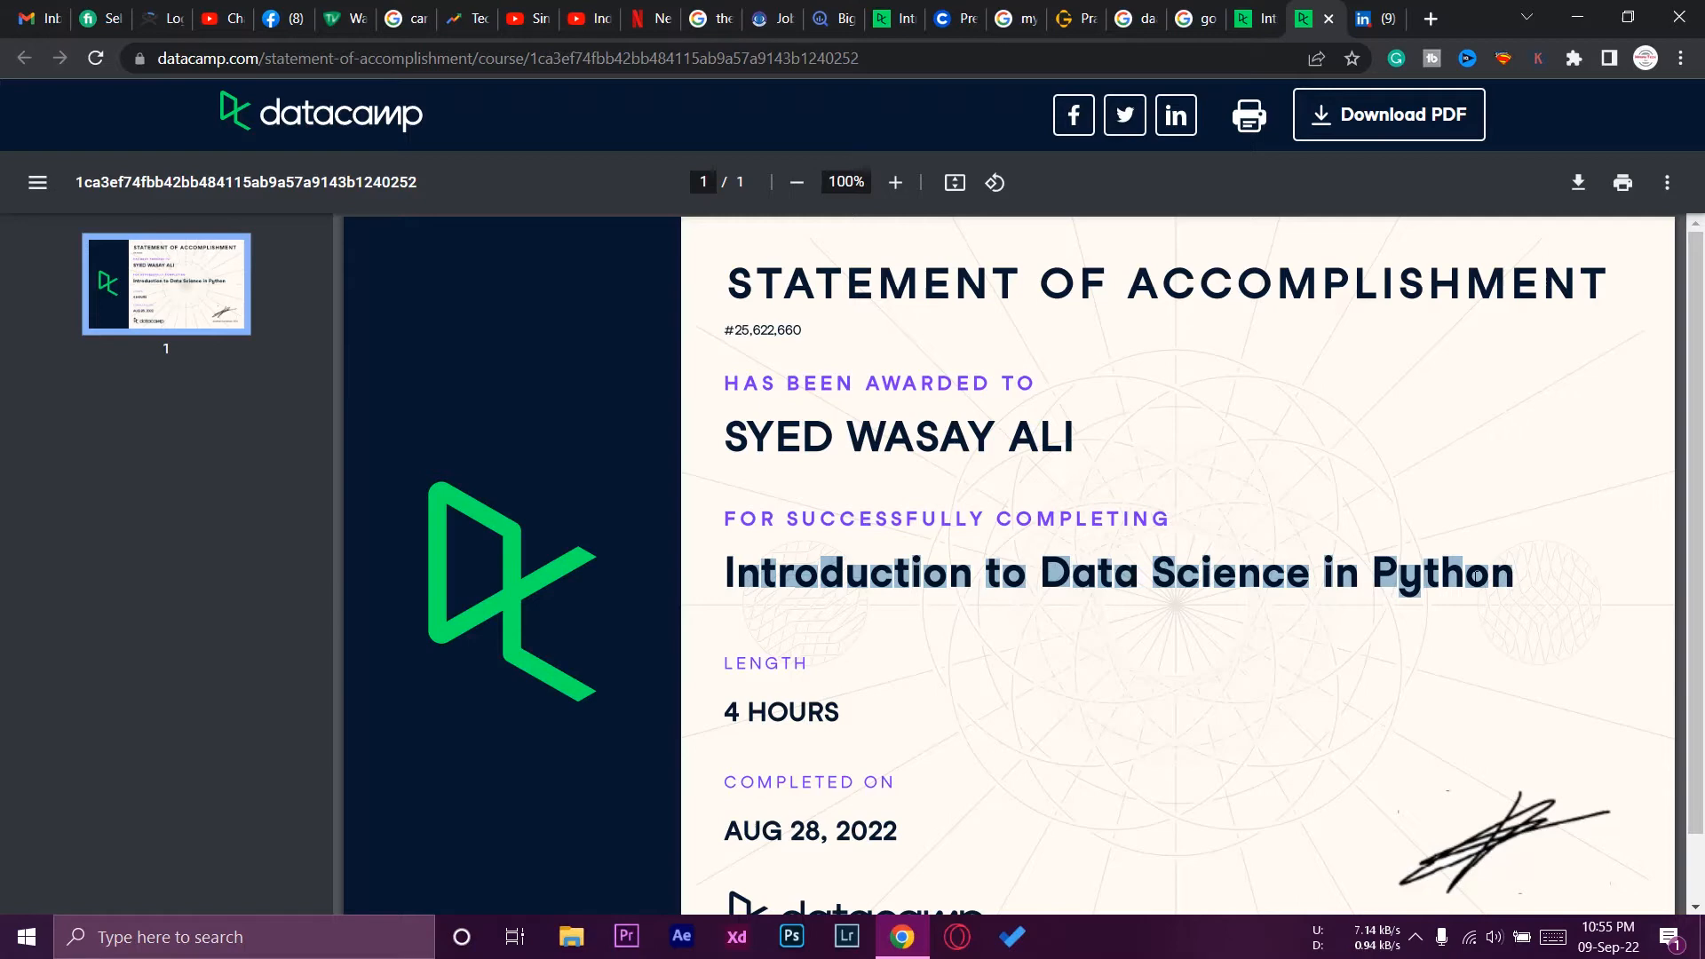
{"action": "mouse_move", "coordinate": [1386, 635]}
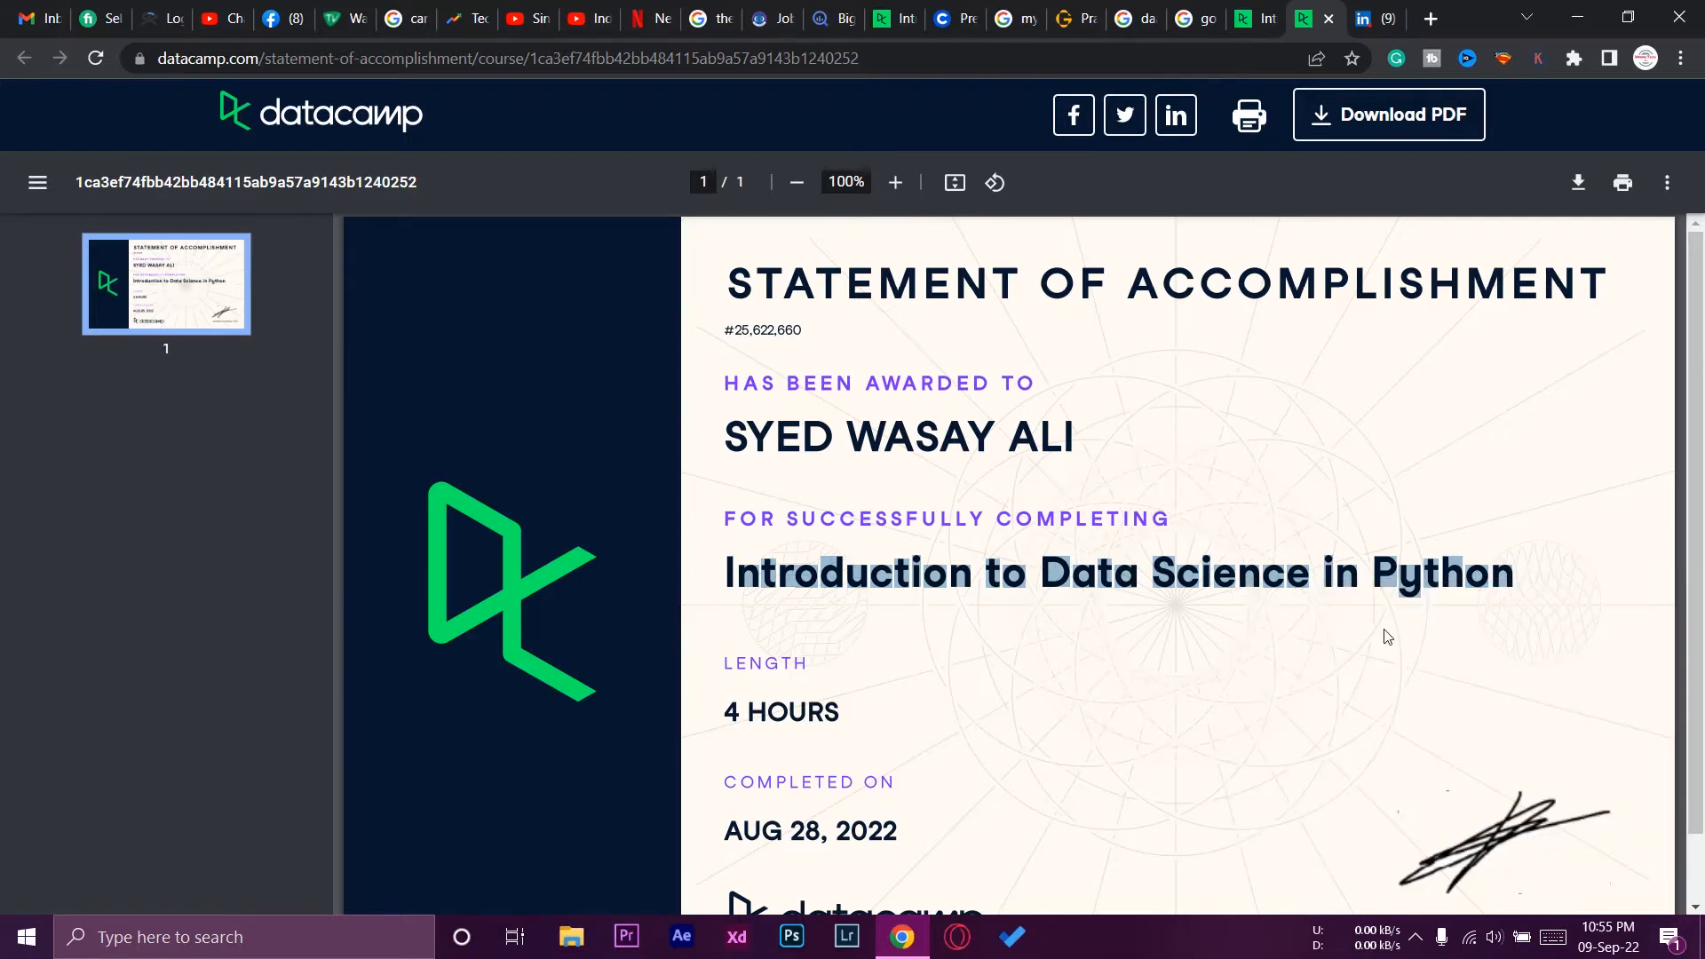
Step: Name the certification 'Introduction to Data Science in Python' with DataCamp as issuing organization
{"action": "left_click", "coordinate": [1361, 19]}
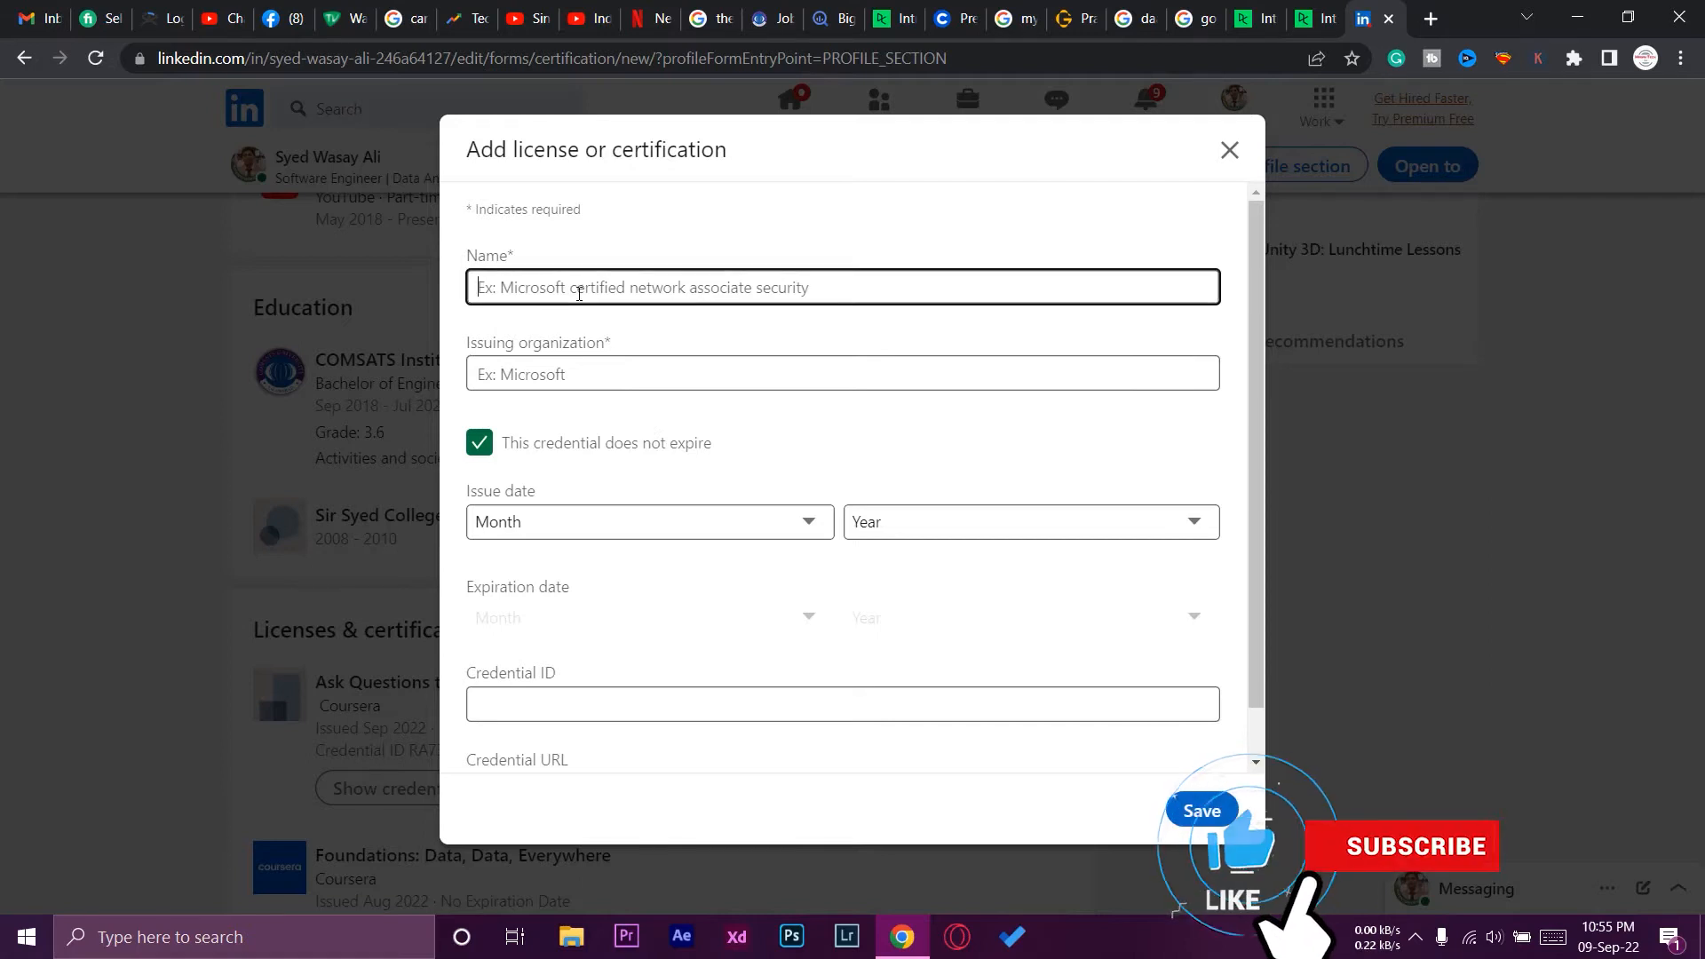
{"action": "type", "text": "Introduction to Data Science in Python"}
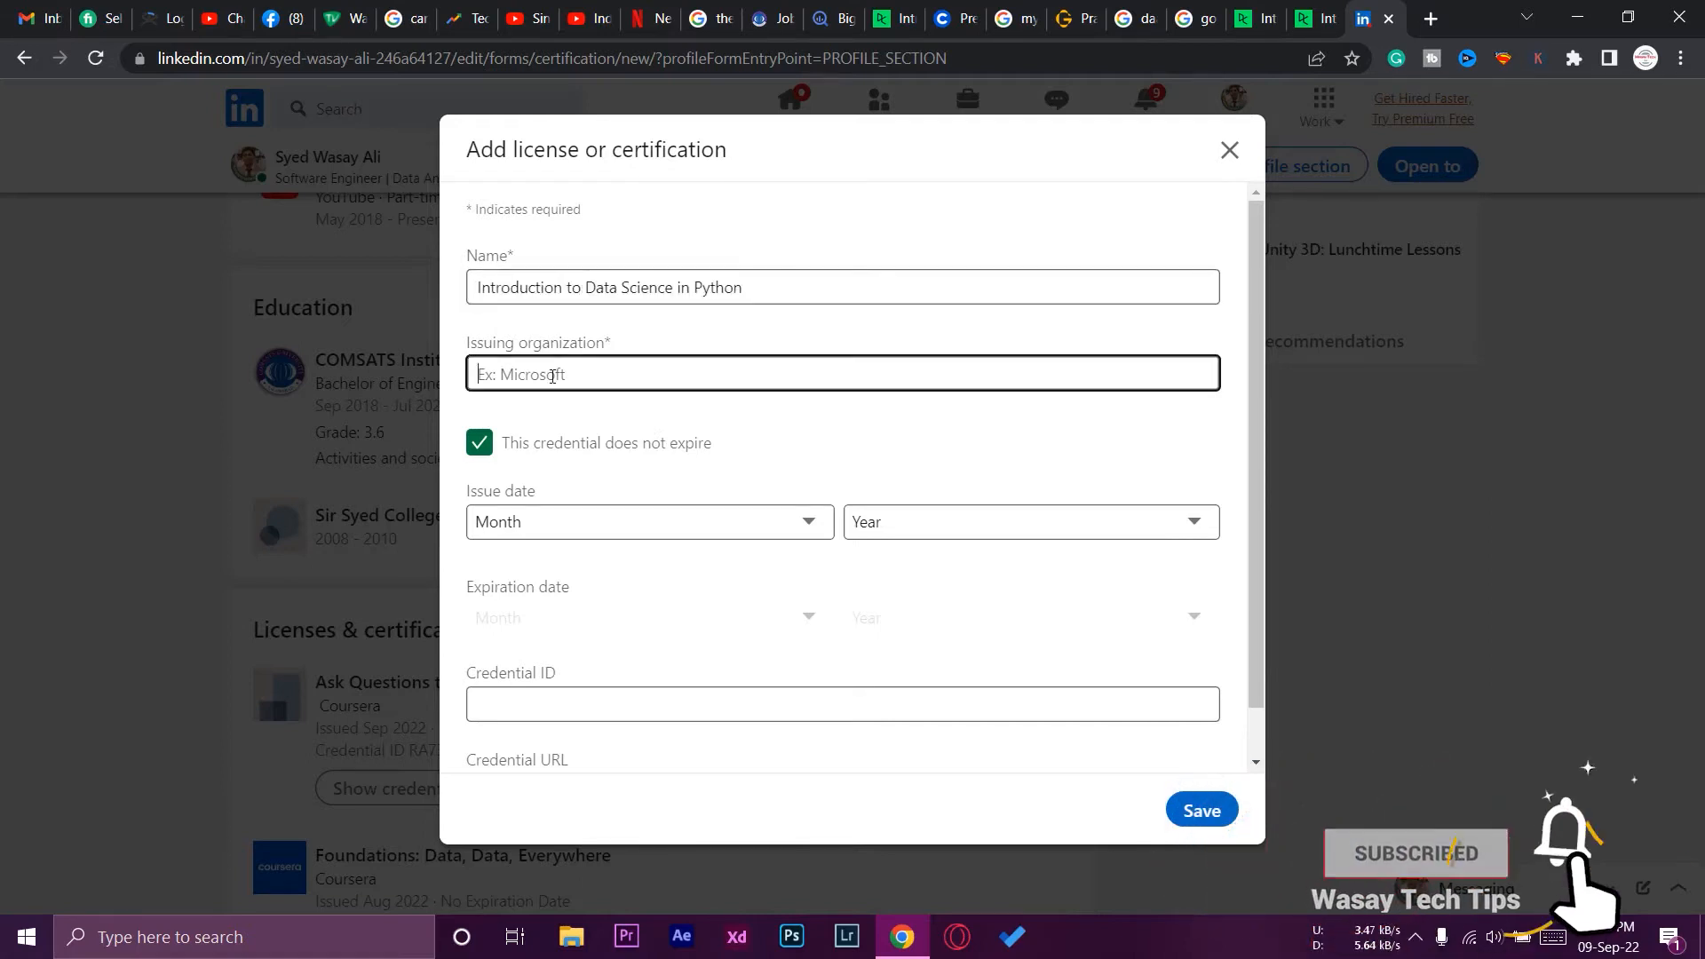
{"action": "type", "text": "Data"}
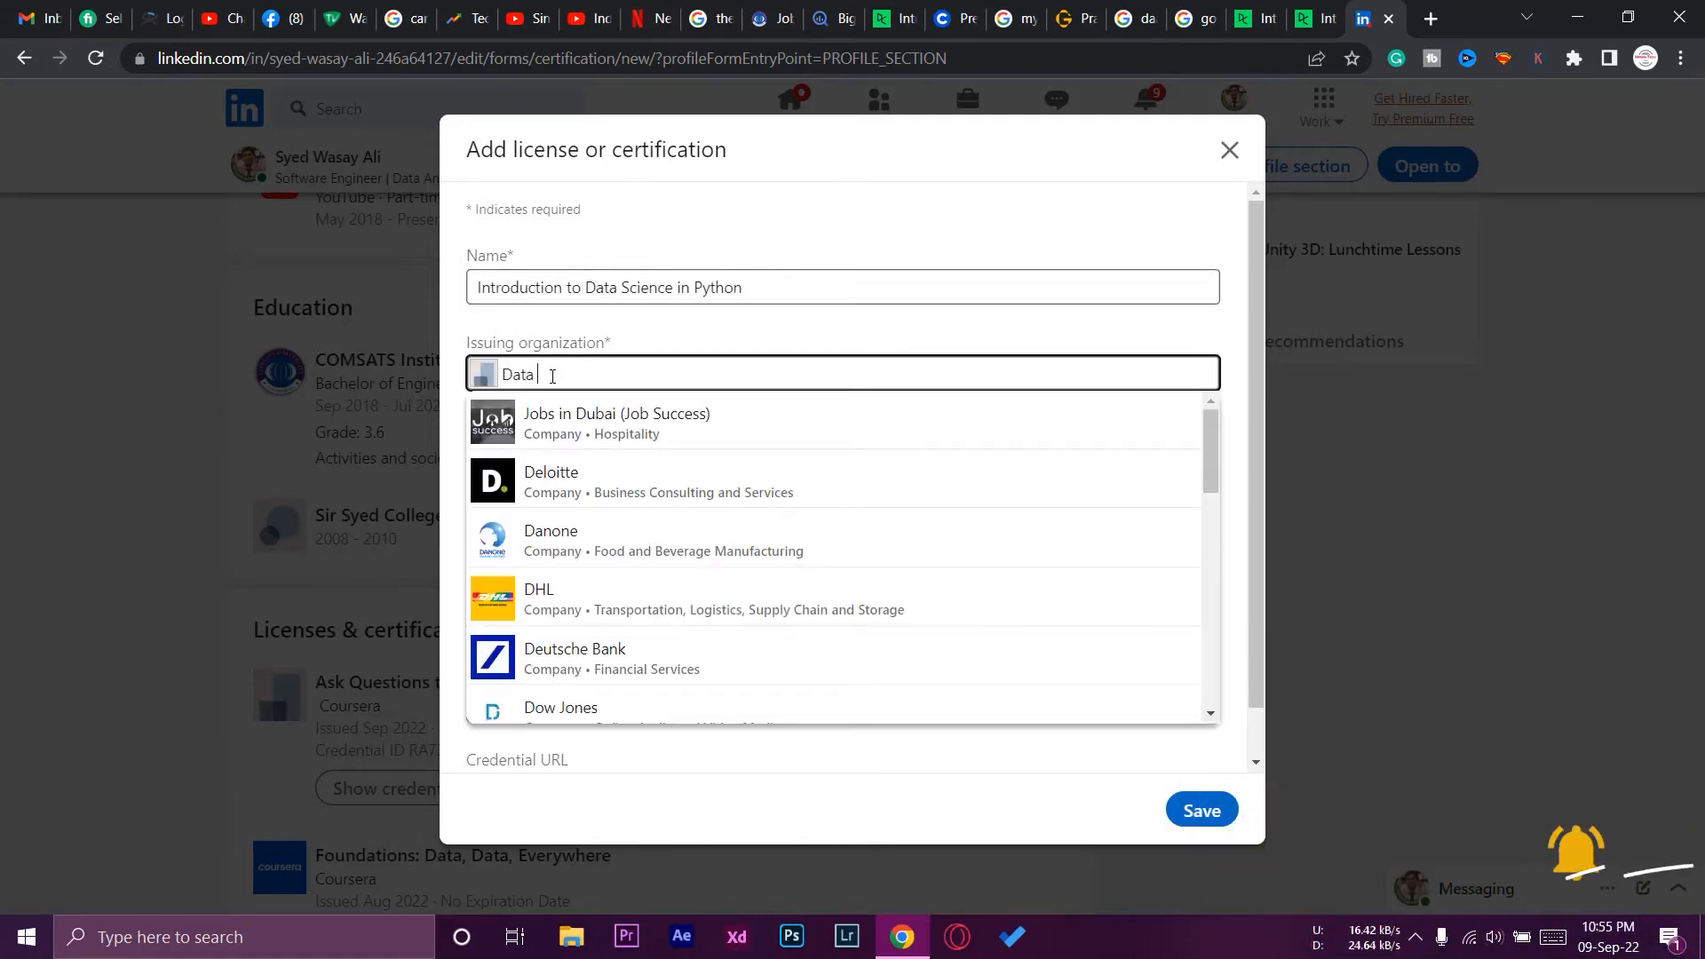
{"action": "type", "text": "Cam"}
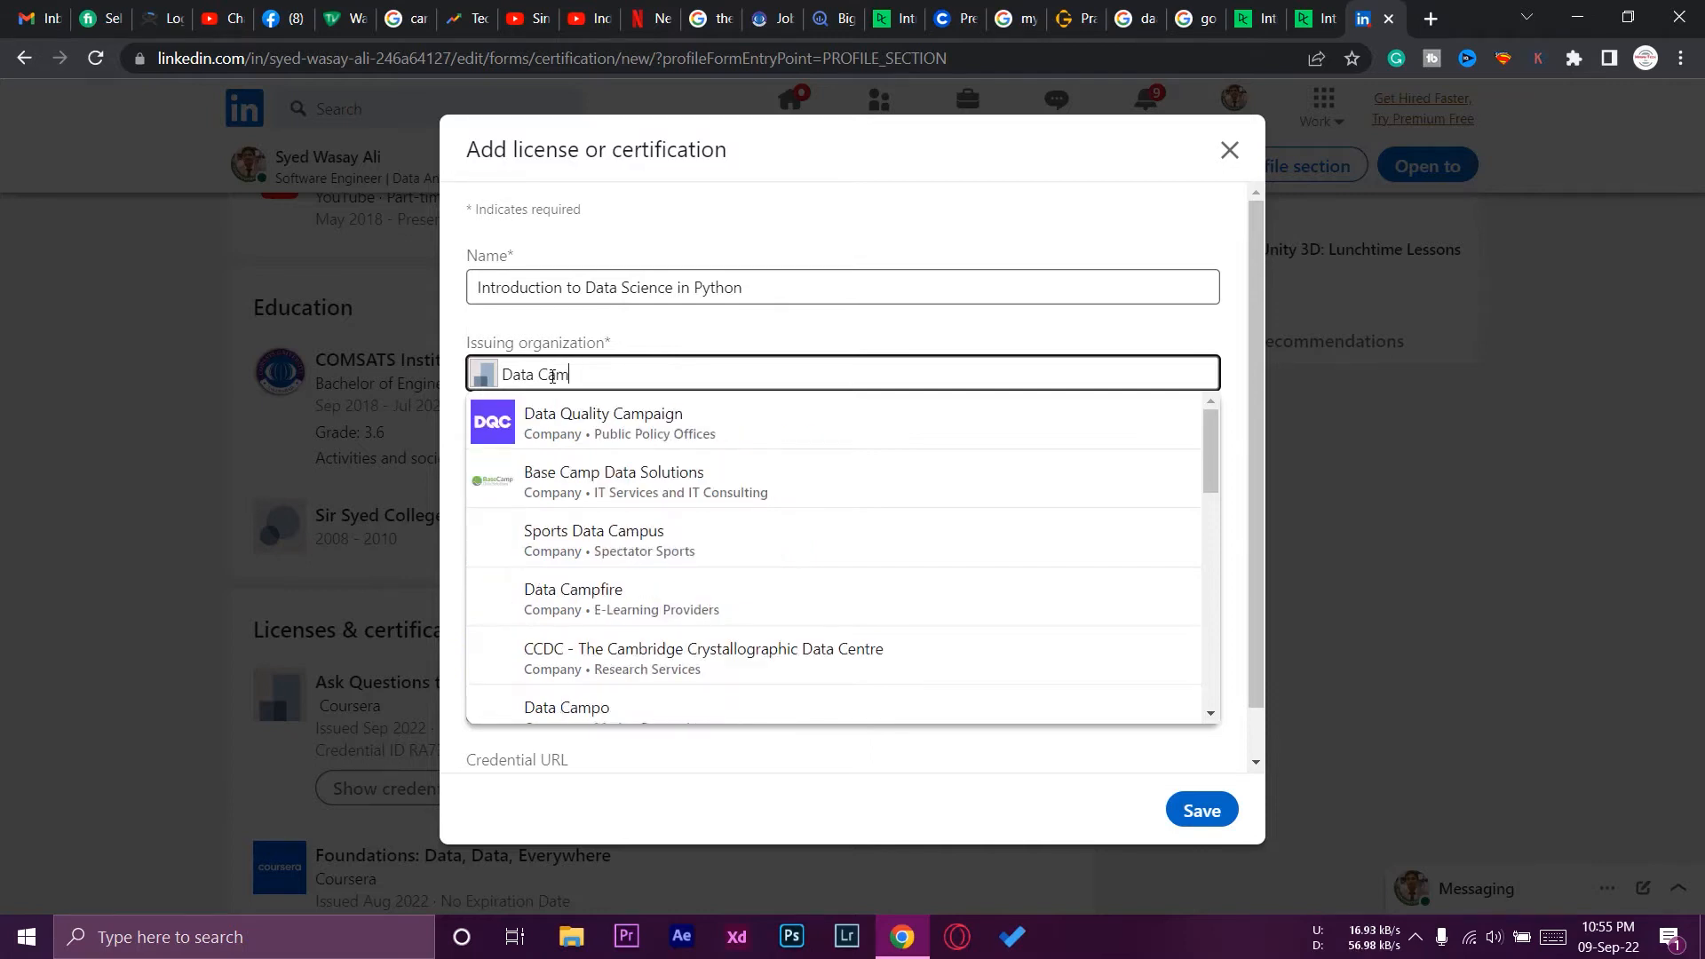
{"action": "type", "text": "p"}
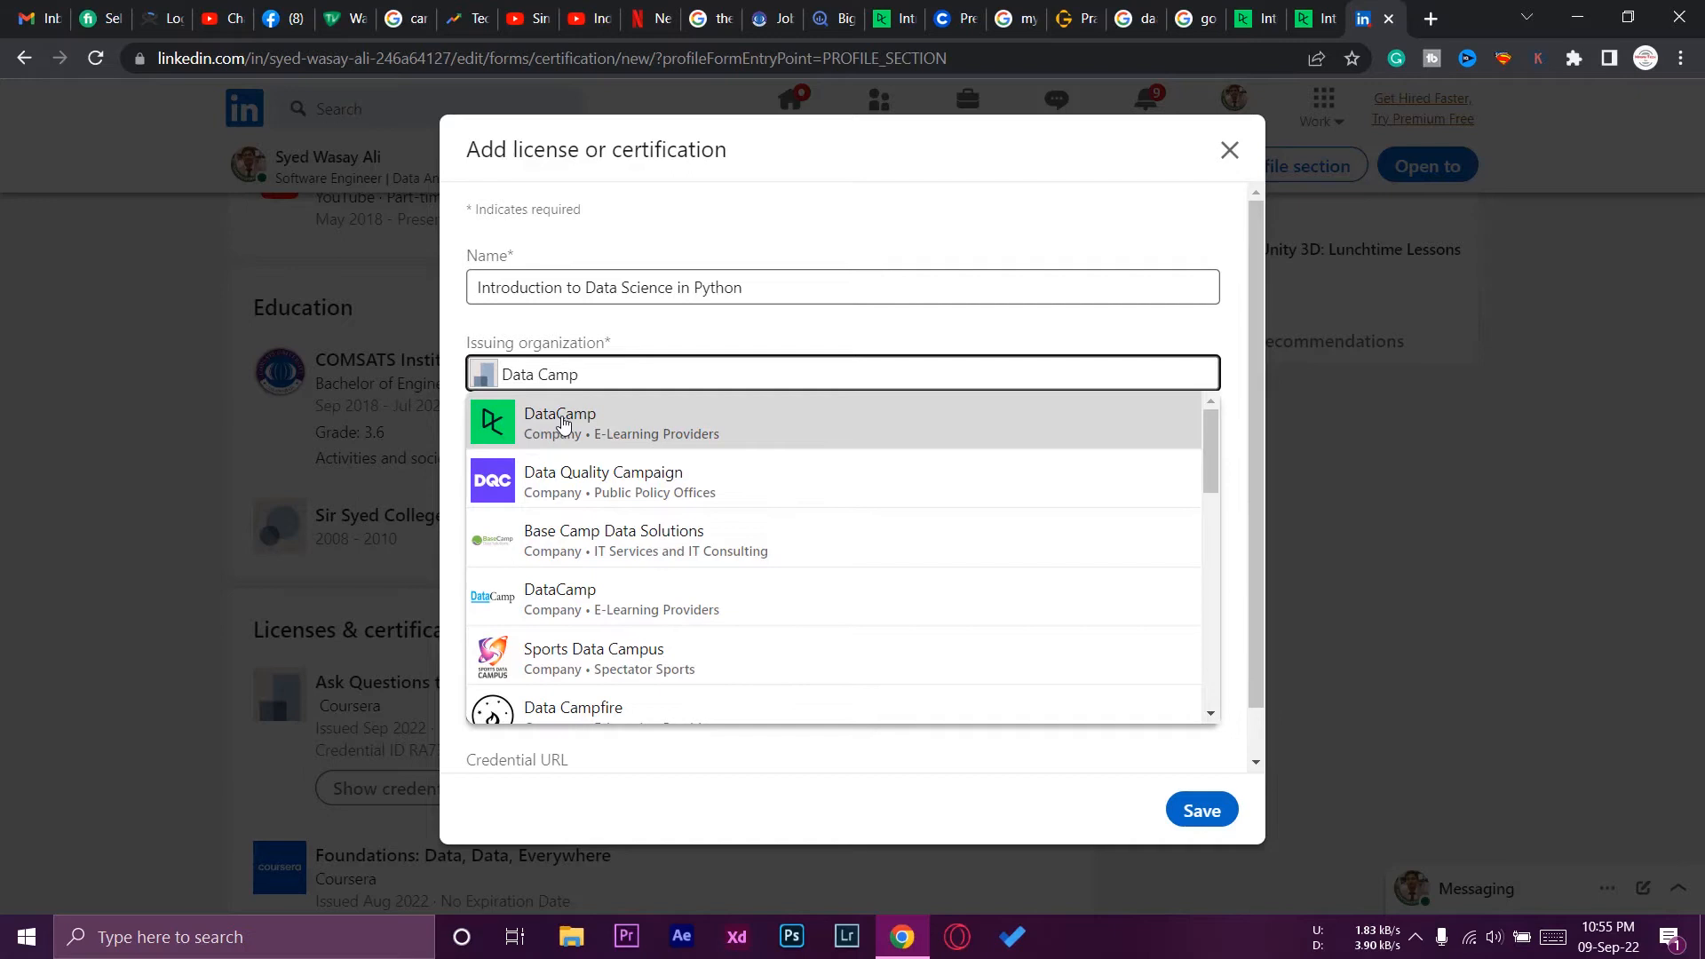
{"action": "left_click", "coordinate": [560, 421]}
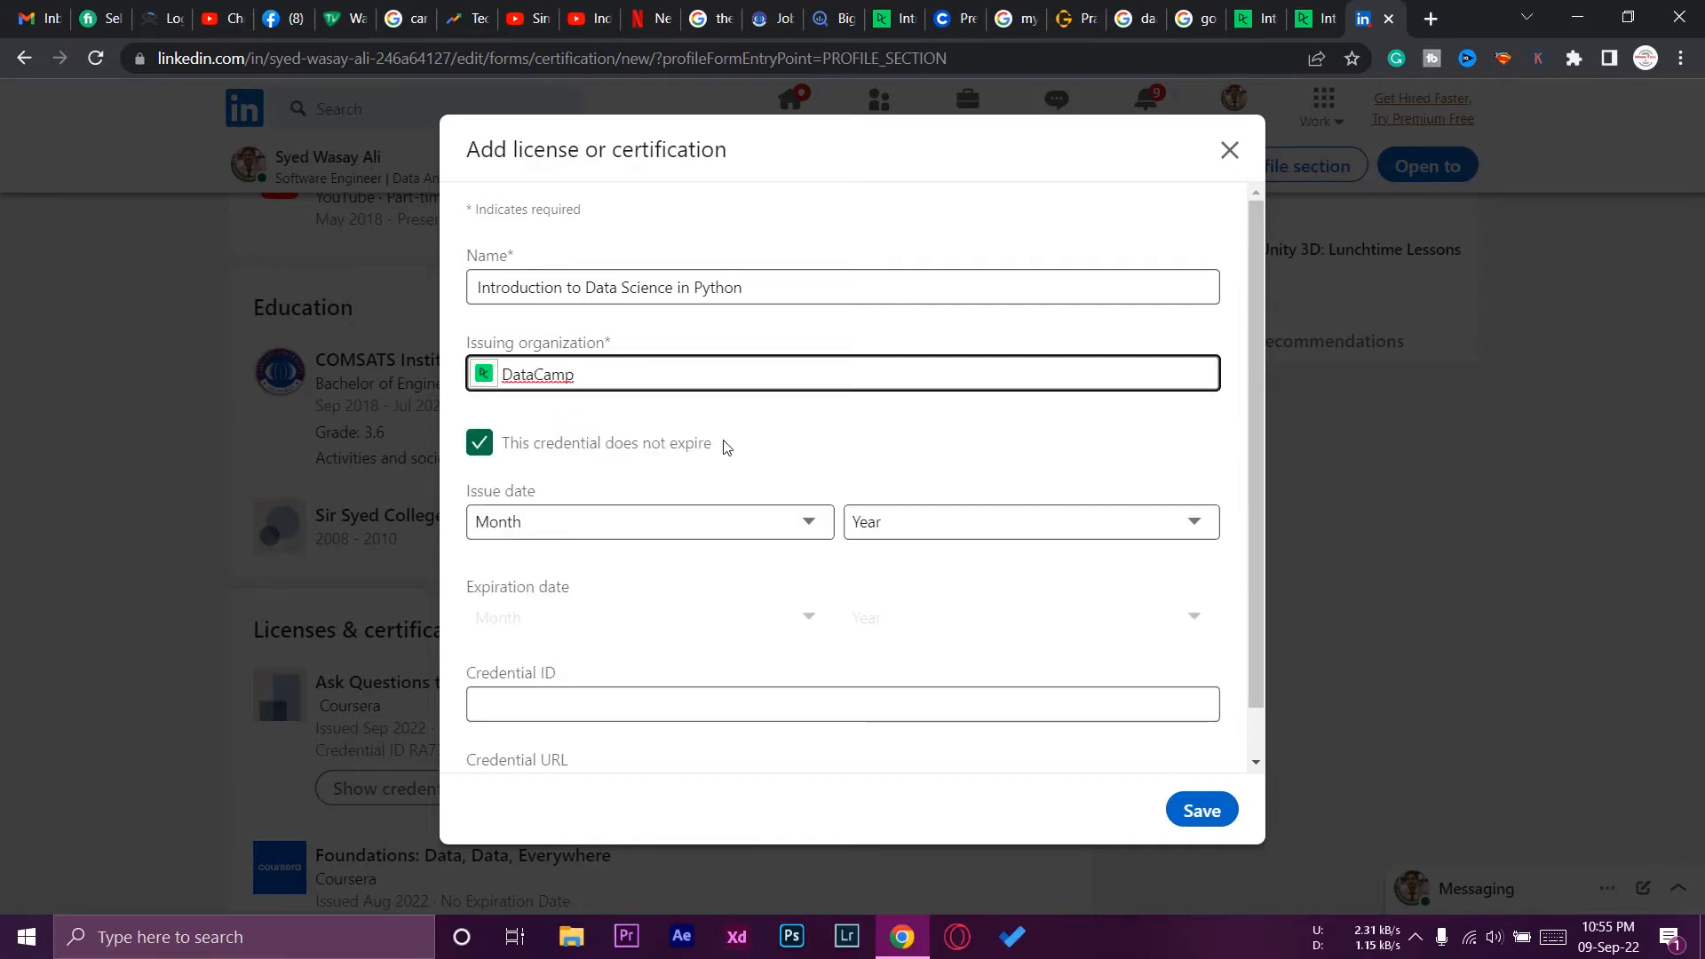
{"action": "mouse_move", "coordinate": [625, 580]}
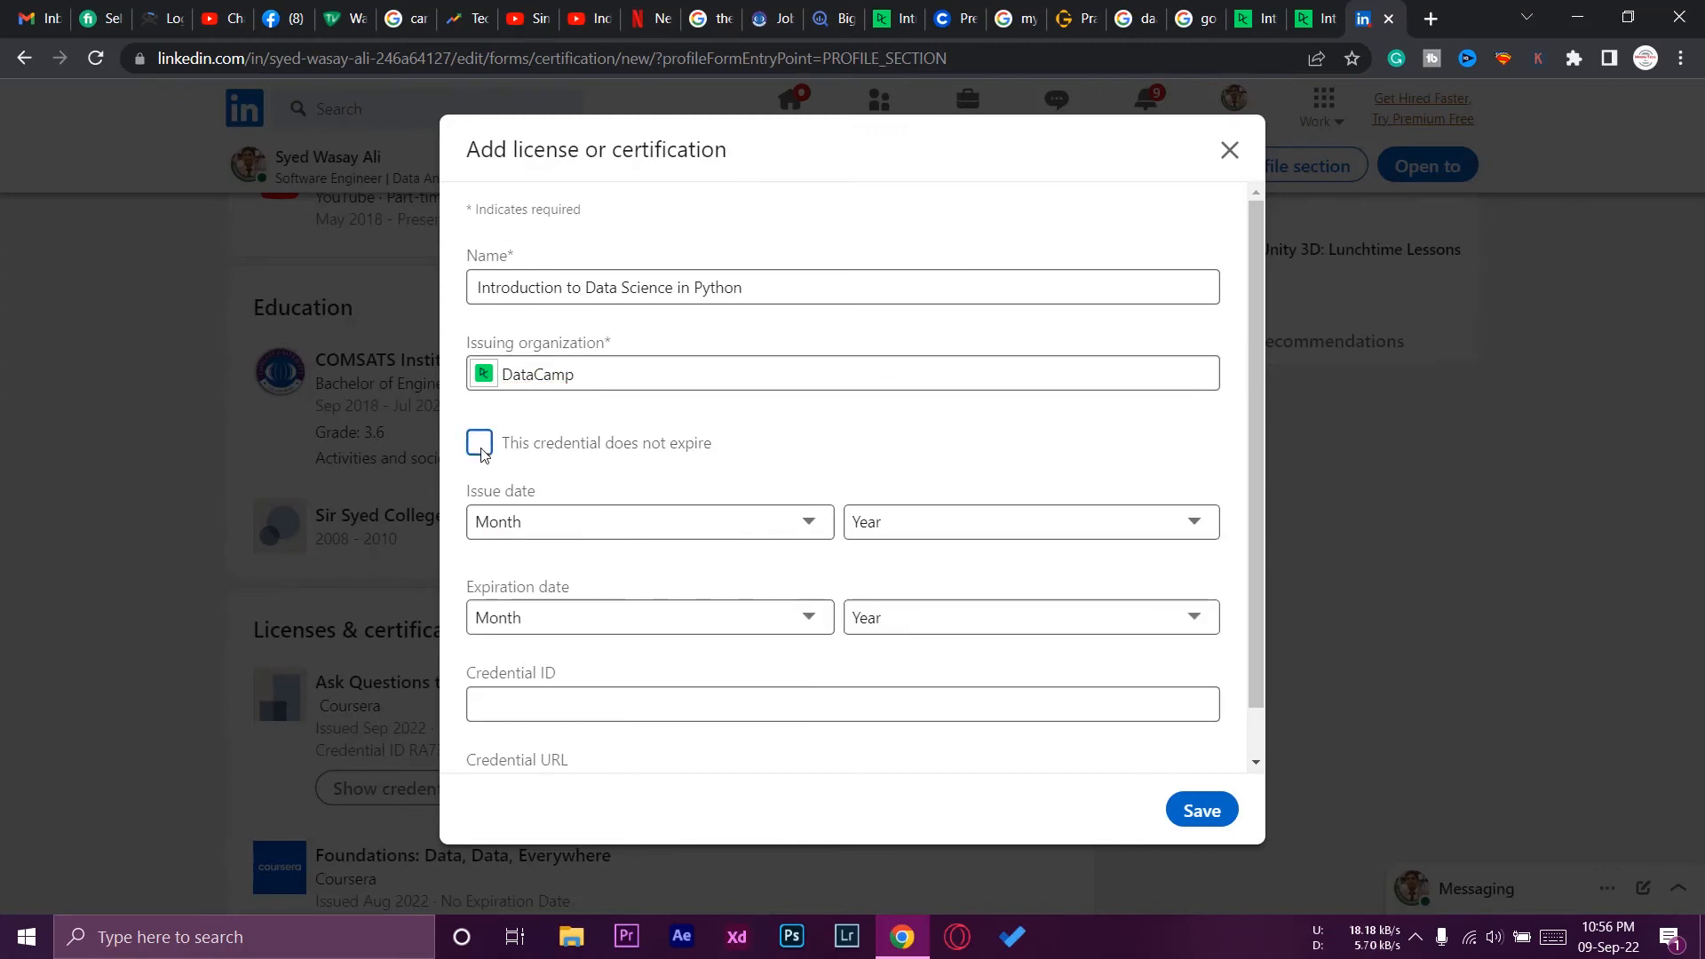
{"action": "mouse_move", "coordinate": [649, 522]}
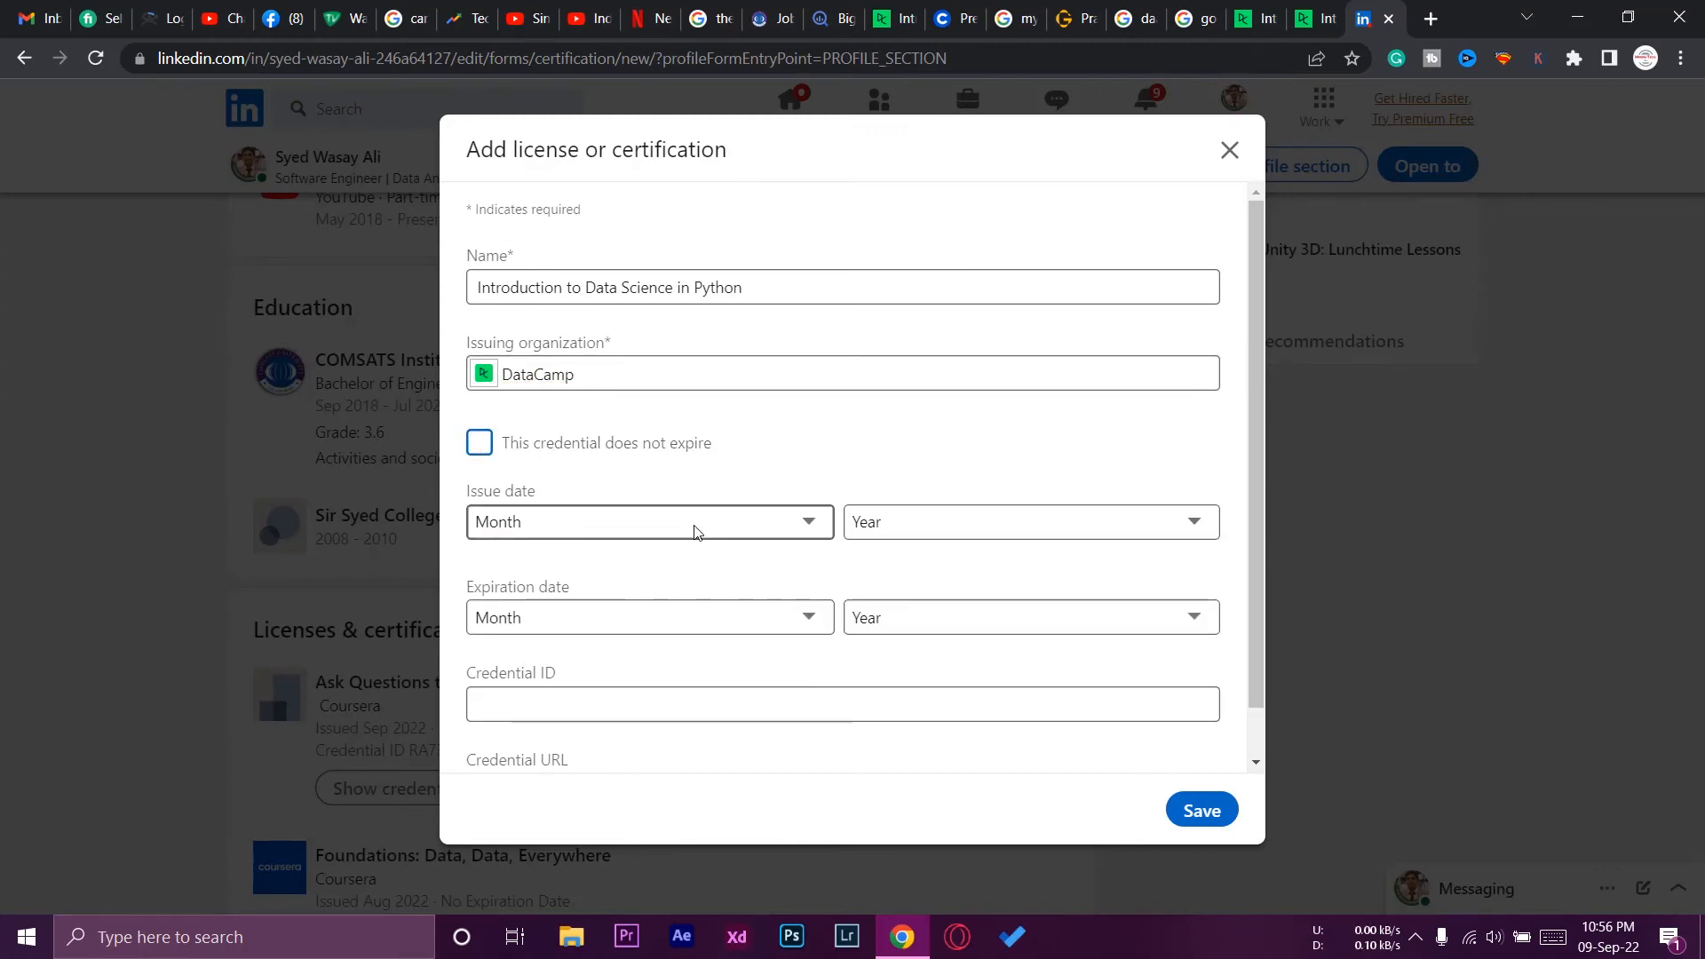
{"action": "left_click", "coordinate": [1299, 18]}
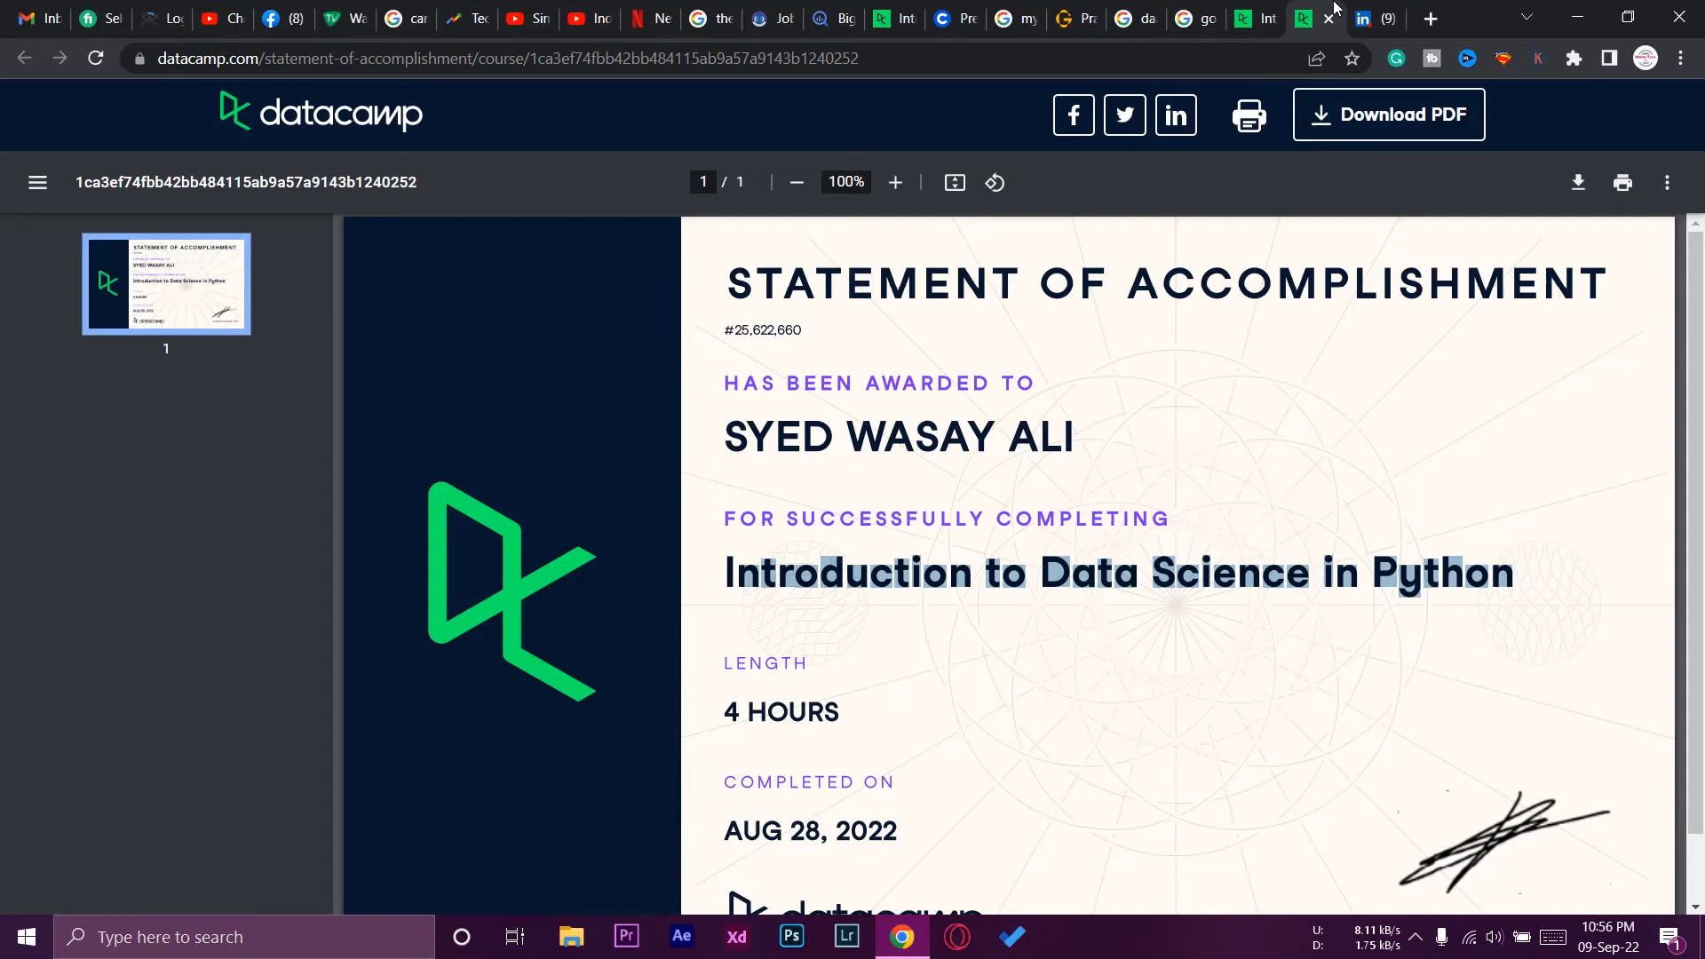
{"action": "scroll", "scroll_direction": "down", "scroll_amount": 3}
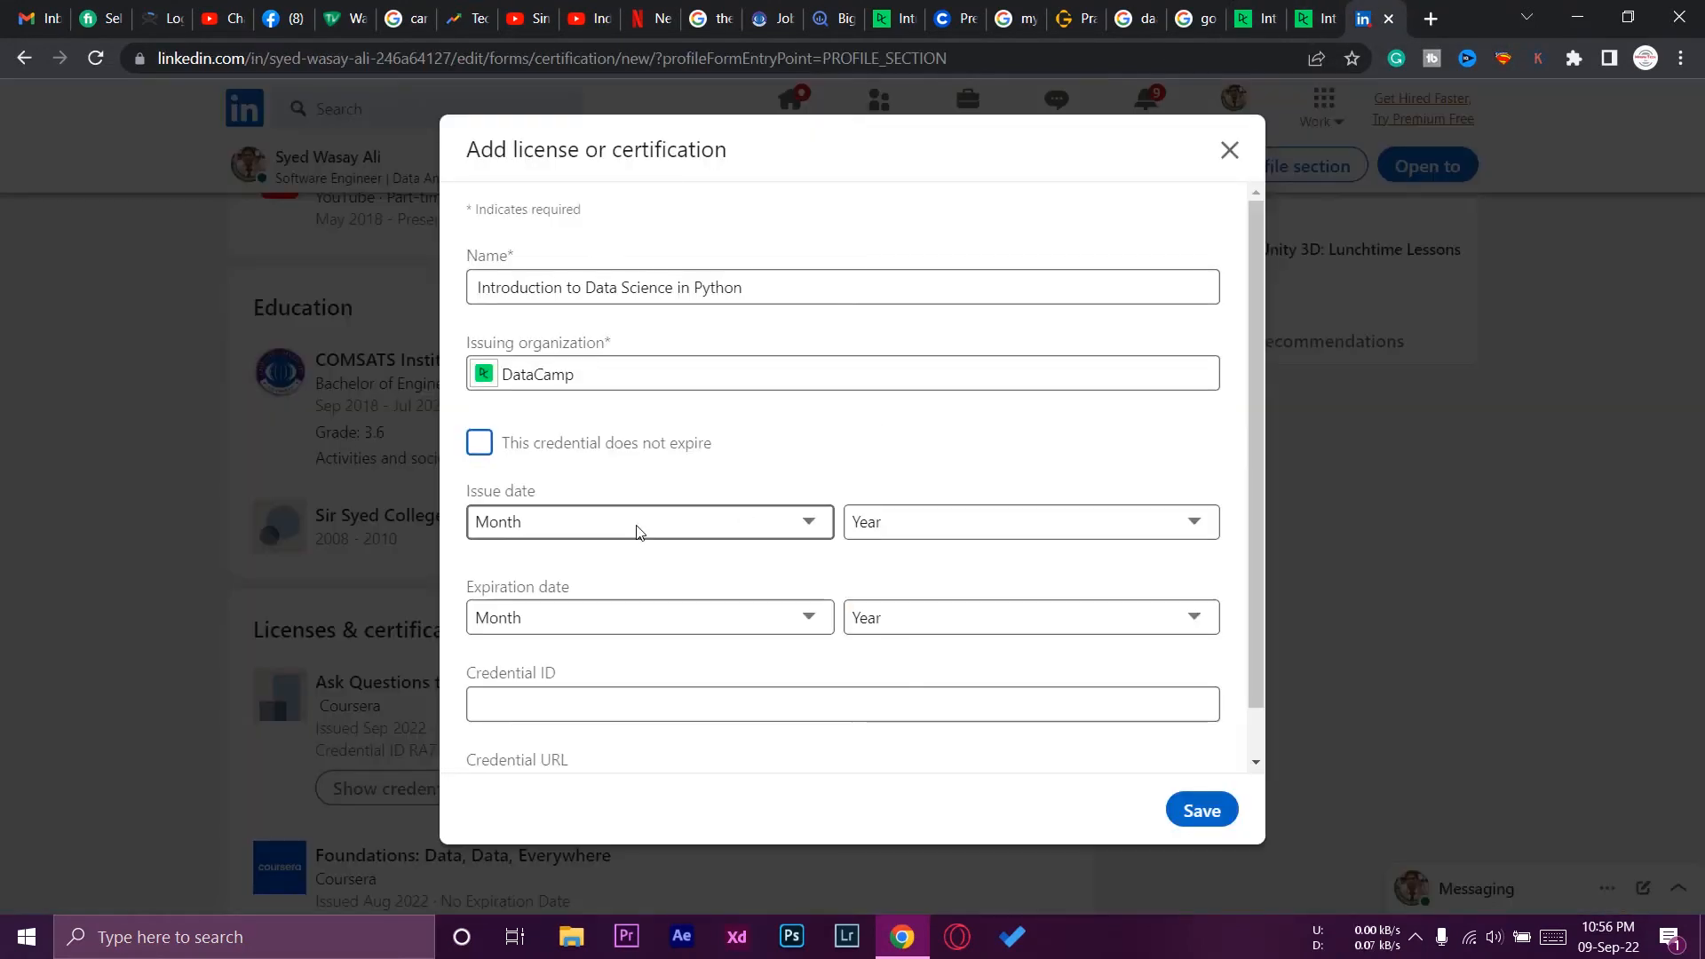
Step: Set the certification's issue date to August 2022
{"action": "left_click", "coordinate": [647, 522]}
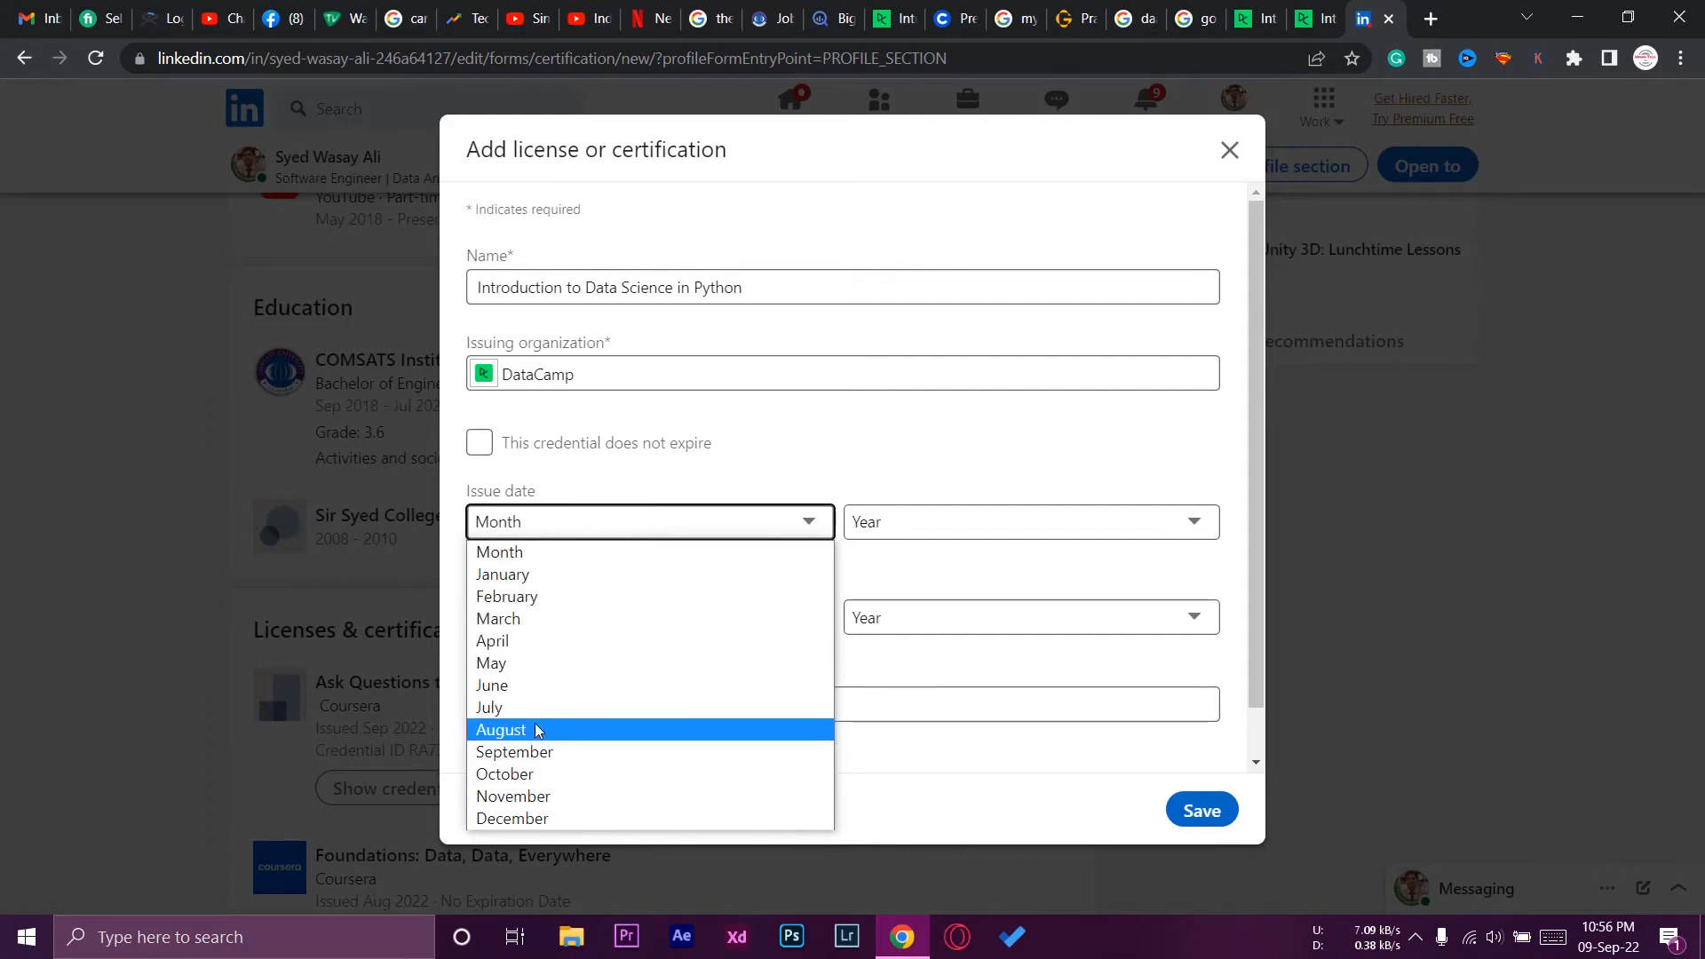
{"action": "left_click", "coordinate": [500, 730]}
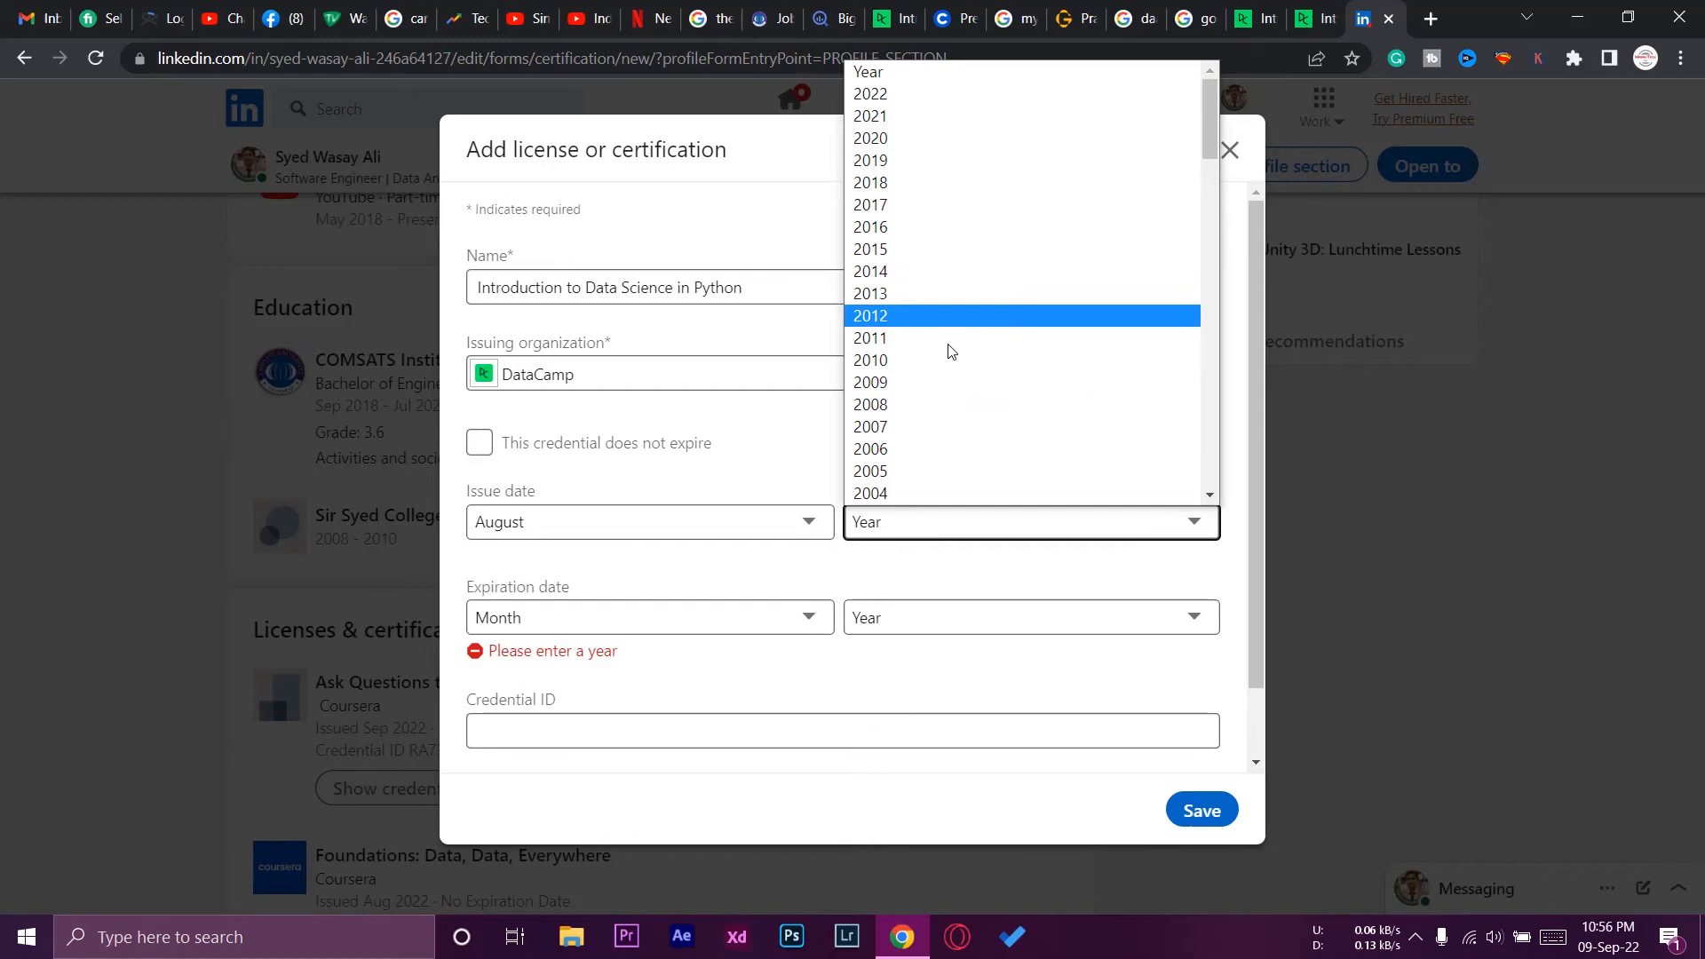
{"action": "left_click", "coordinate": [869, 93]}
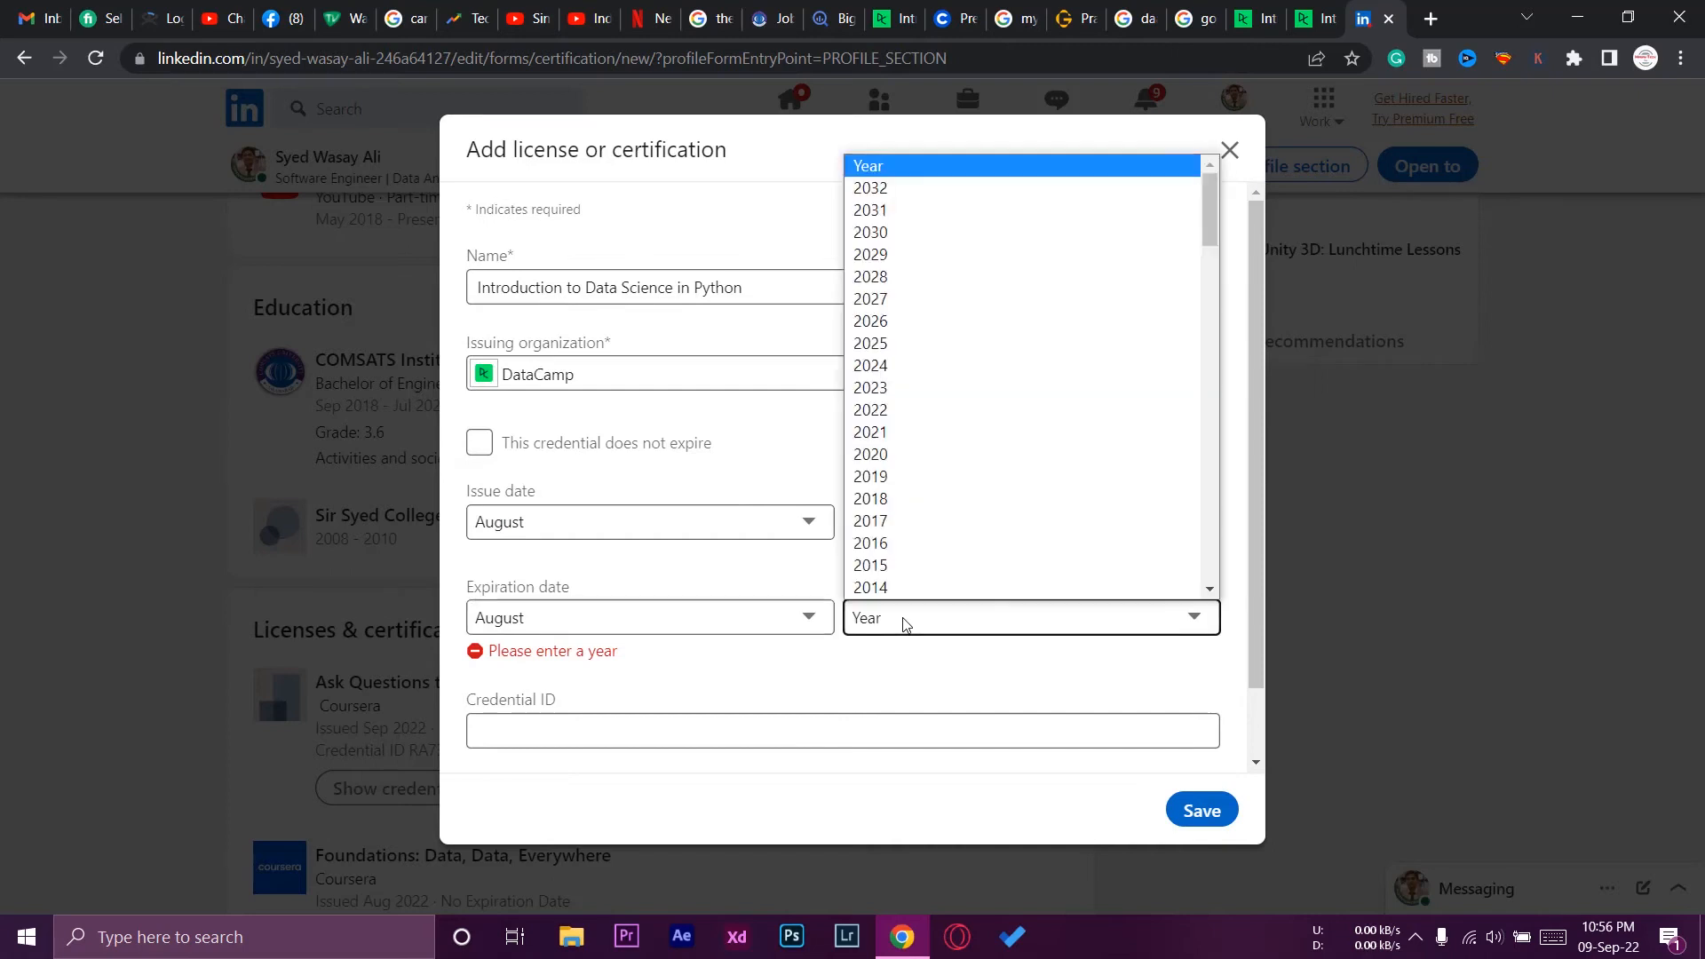
{"action": "mouse_move", "coordinate": [919, 365]}
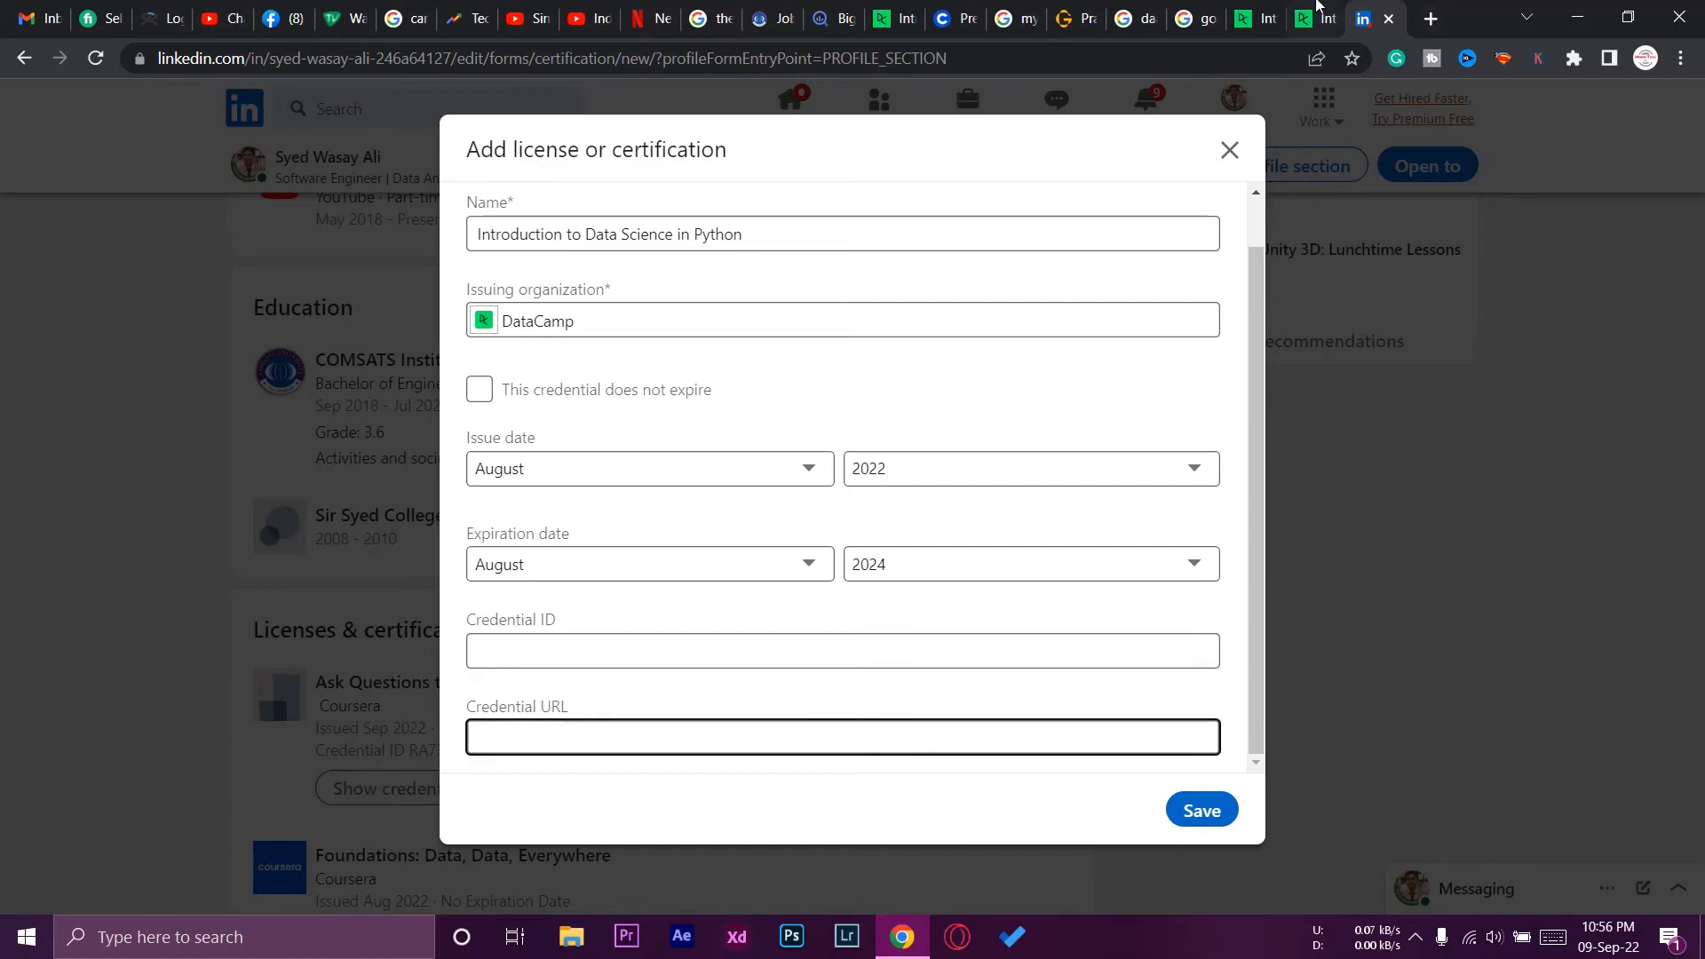
Step: Copy the DataCamp certificate page's URL from the address bar and return to LinkedIn
{"action": "left_click", "coordinate": [1310, 19]}
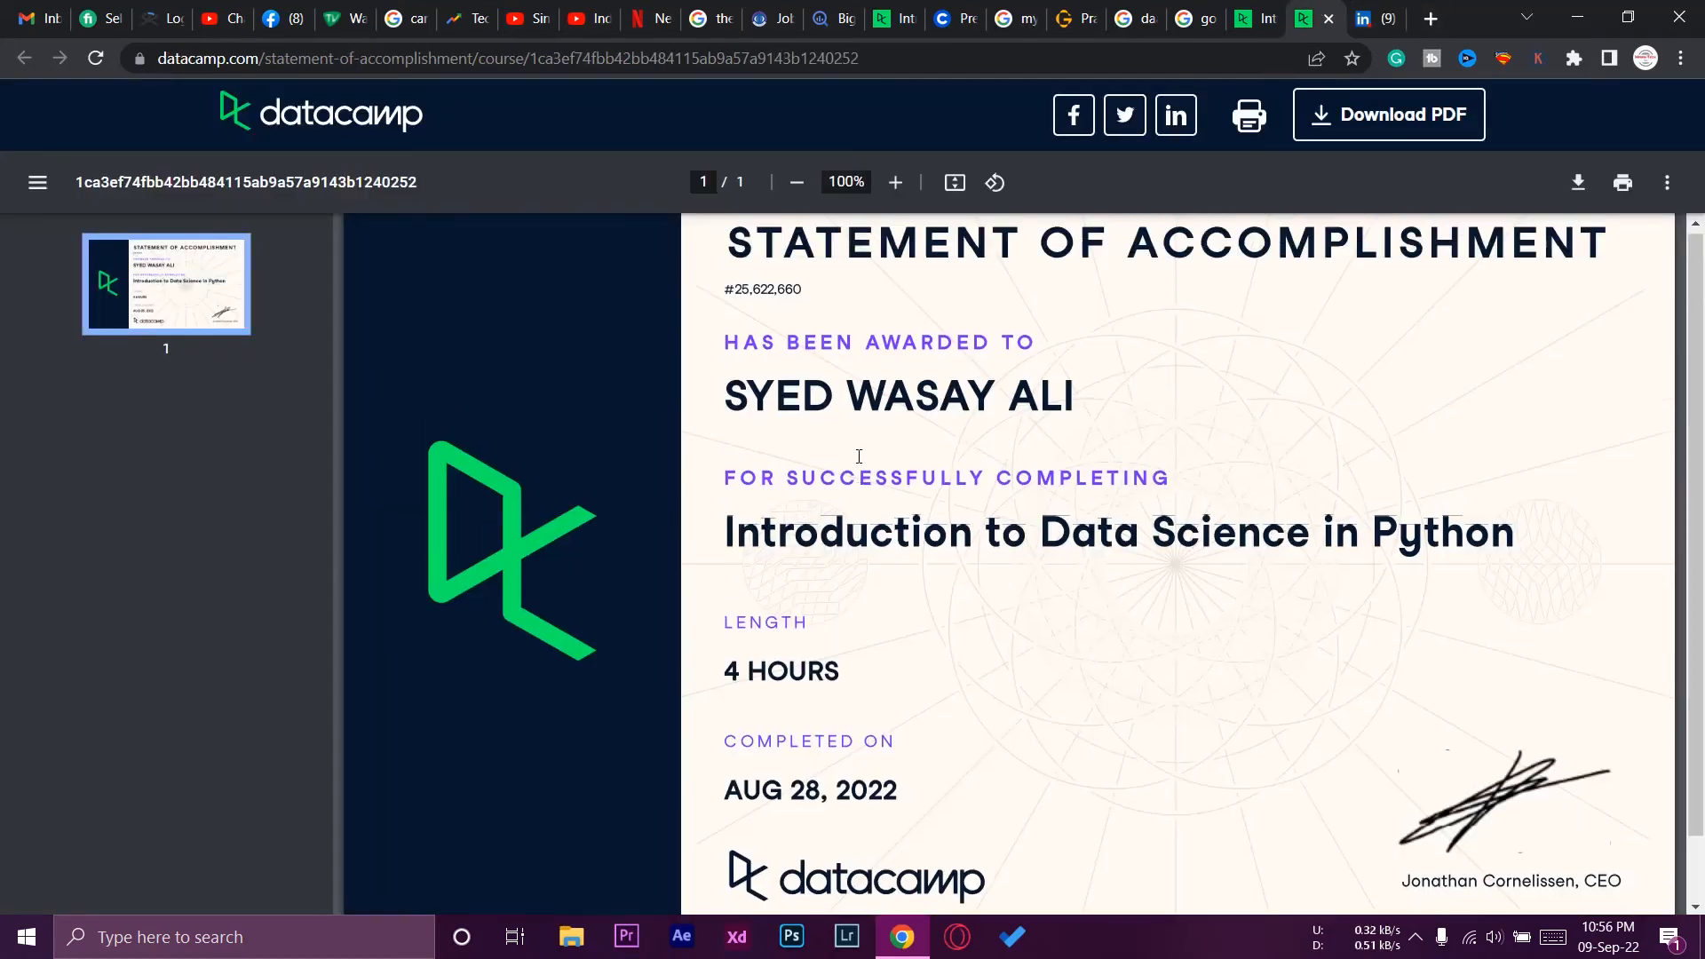
{"action": "scroll", "scroll_direction": "down", "scroll_amount": 3}
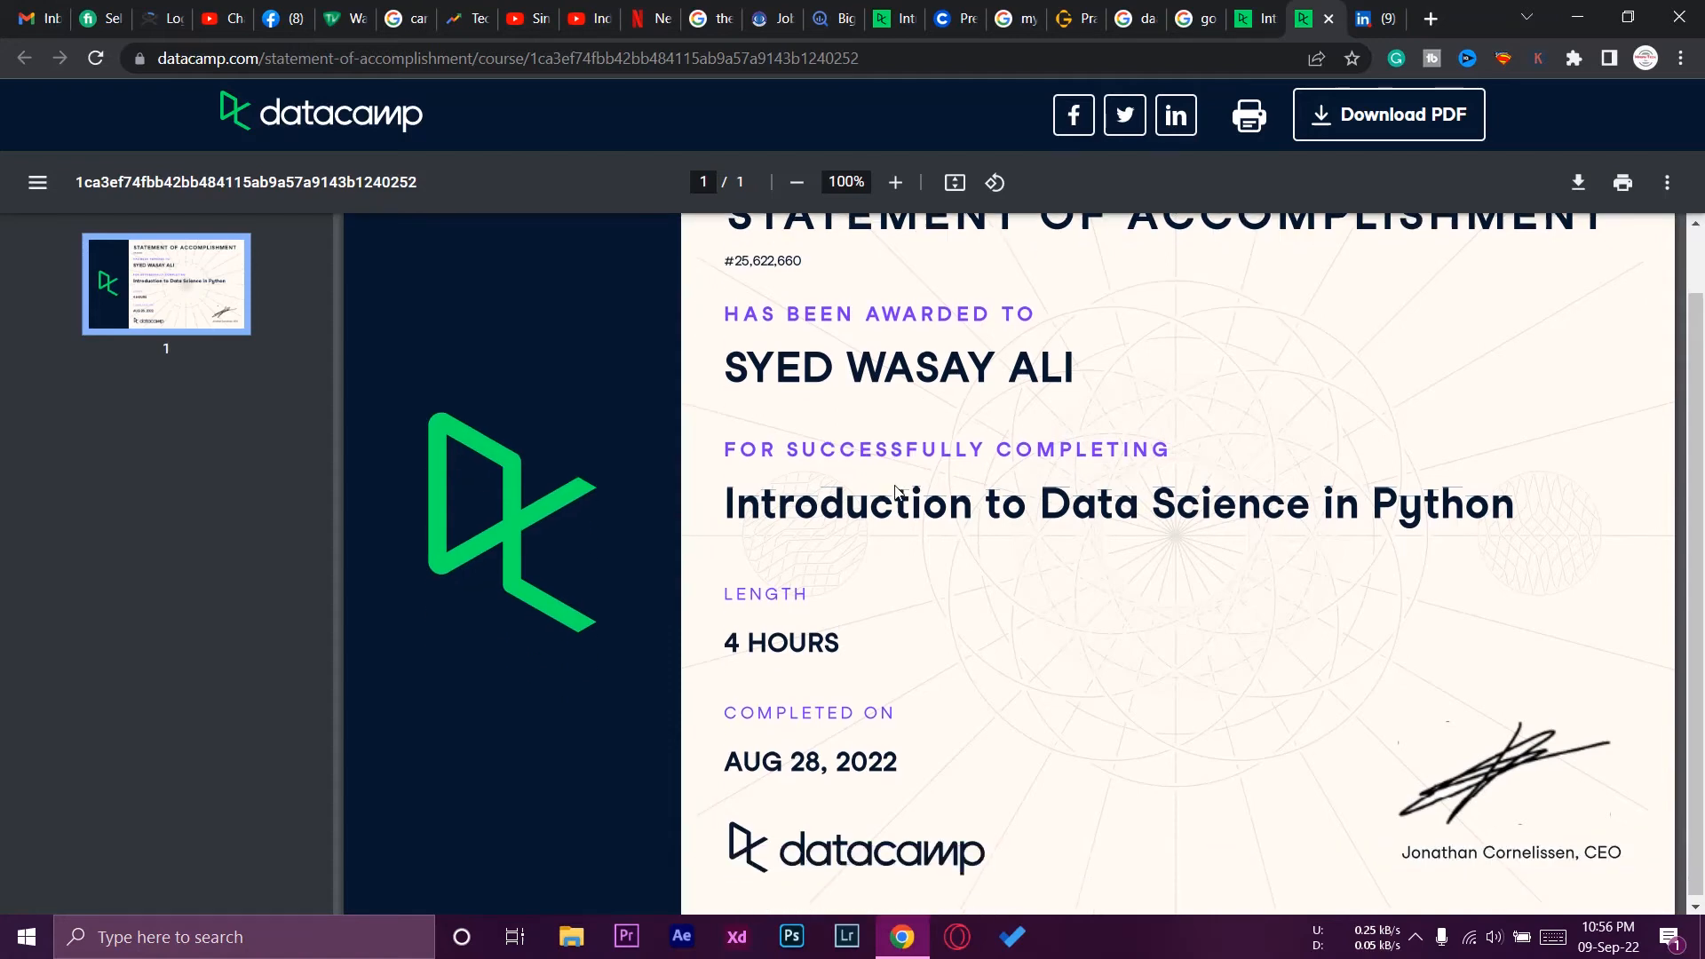
{"action": "scroll", "scroll_direction": "up", "scroll_amount": 3}
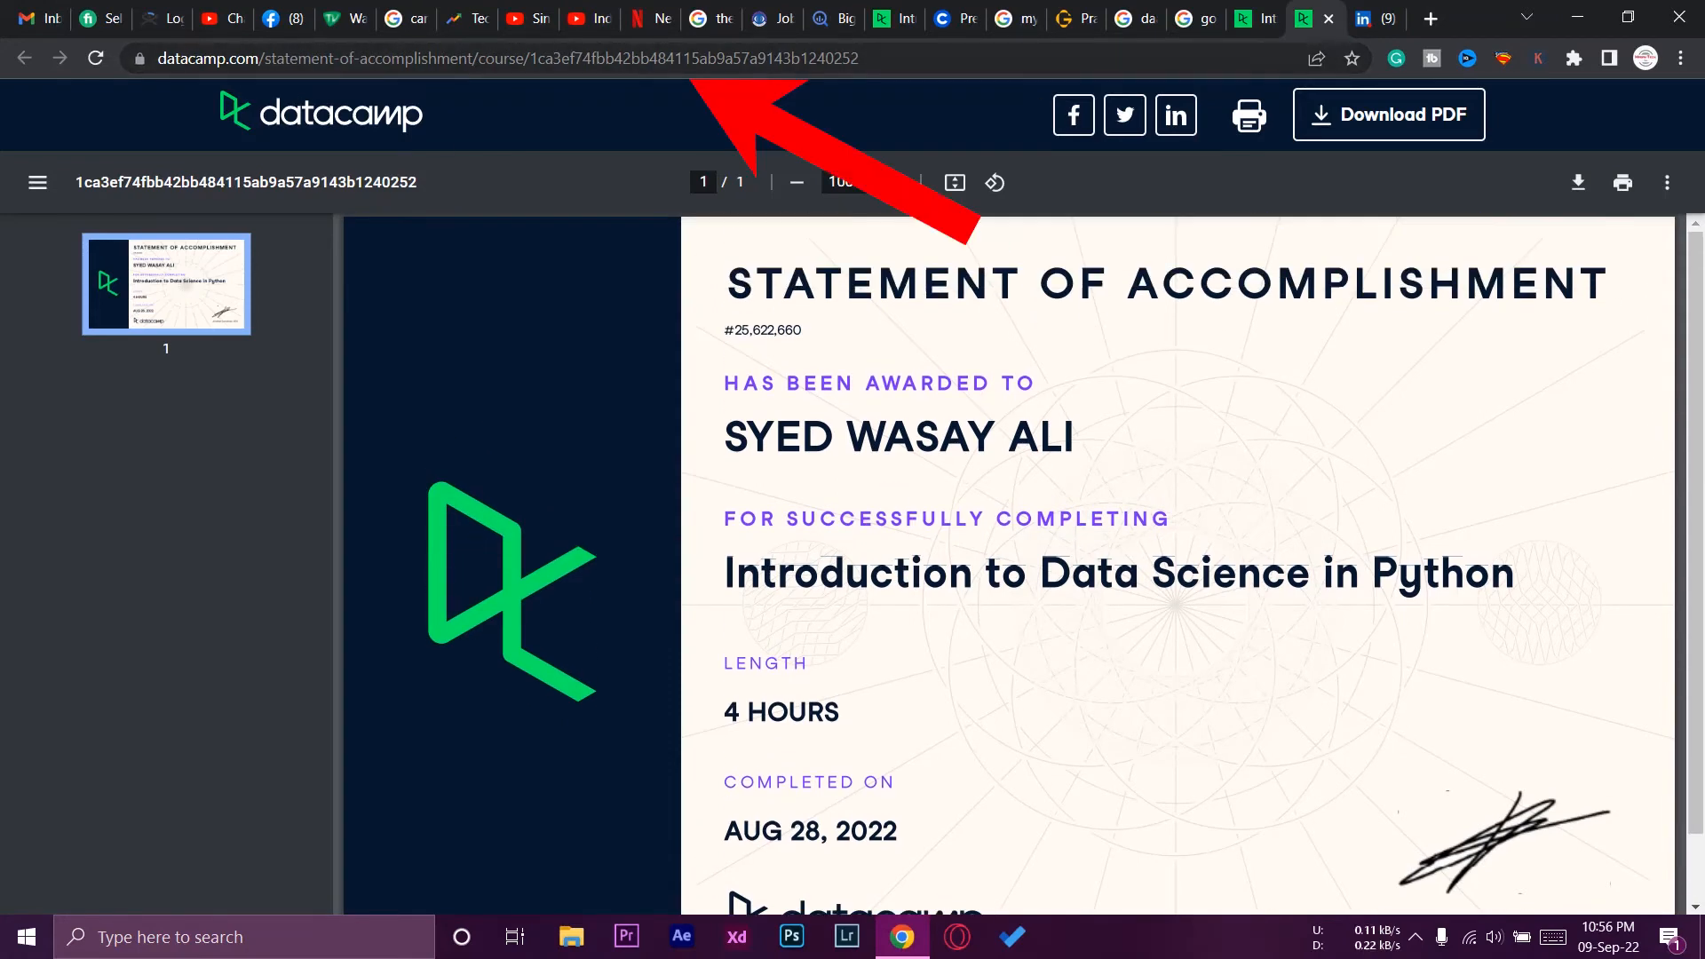
{"action": "right_click", "coordinate": [489, 58]}
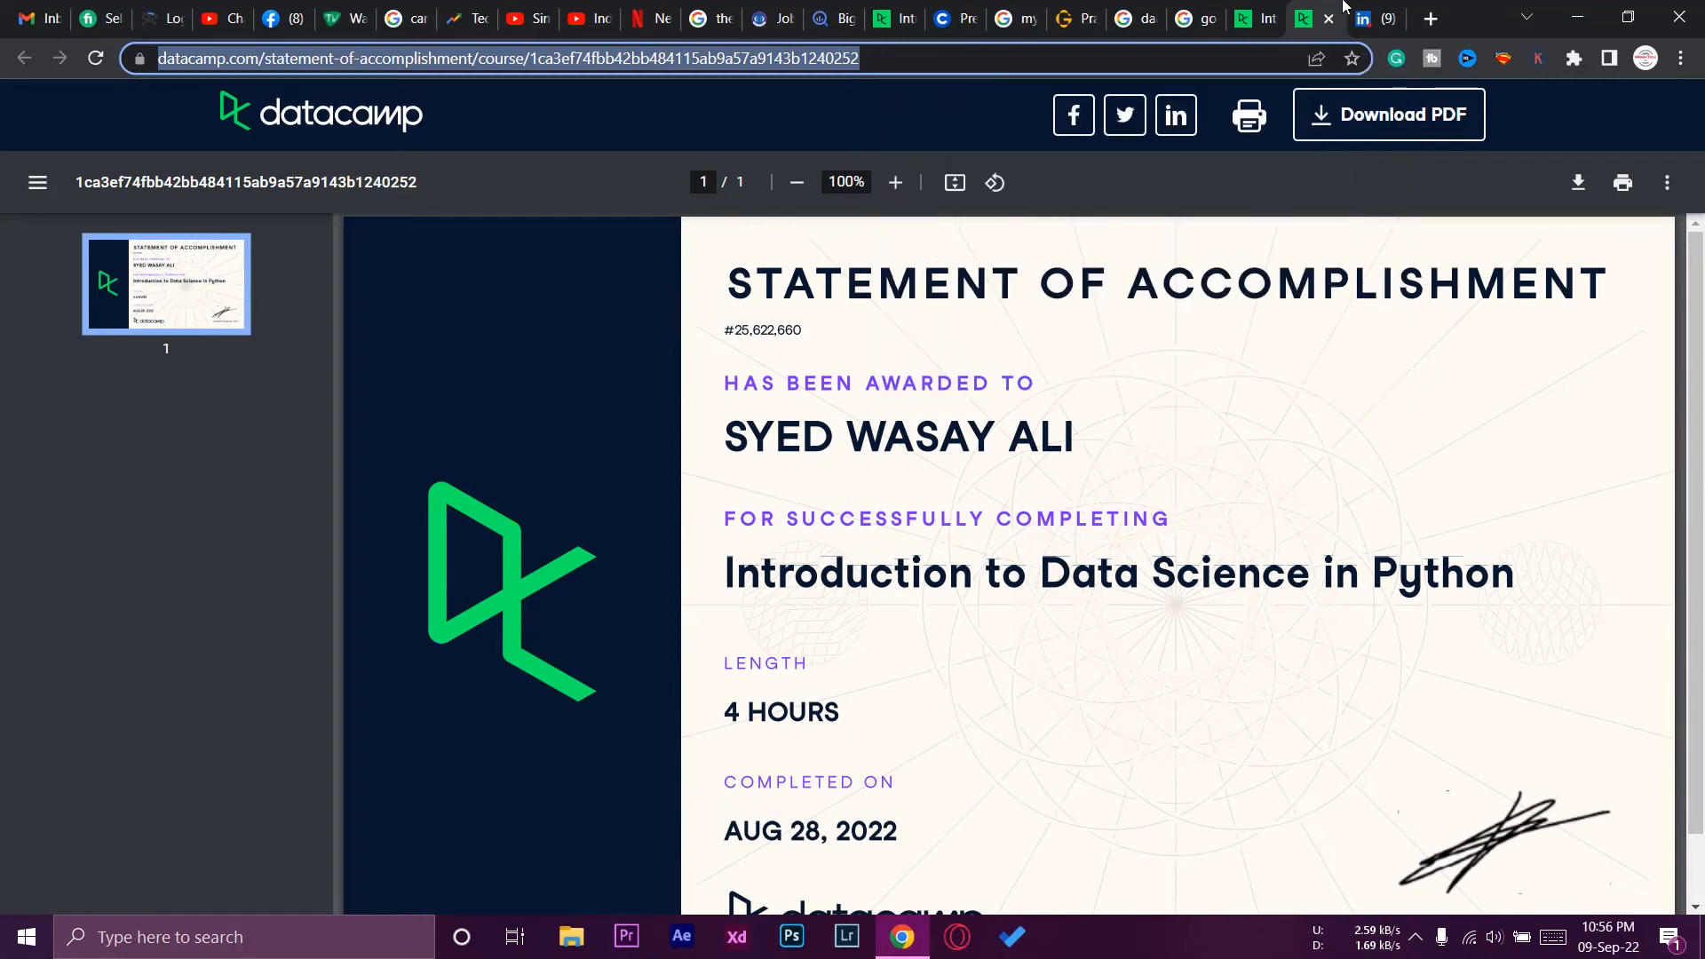
{"action": "left_click", "coordinate": [1360, 18]}
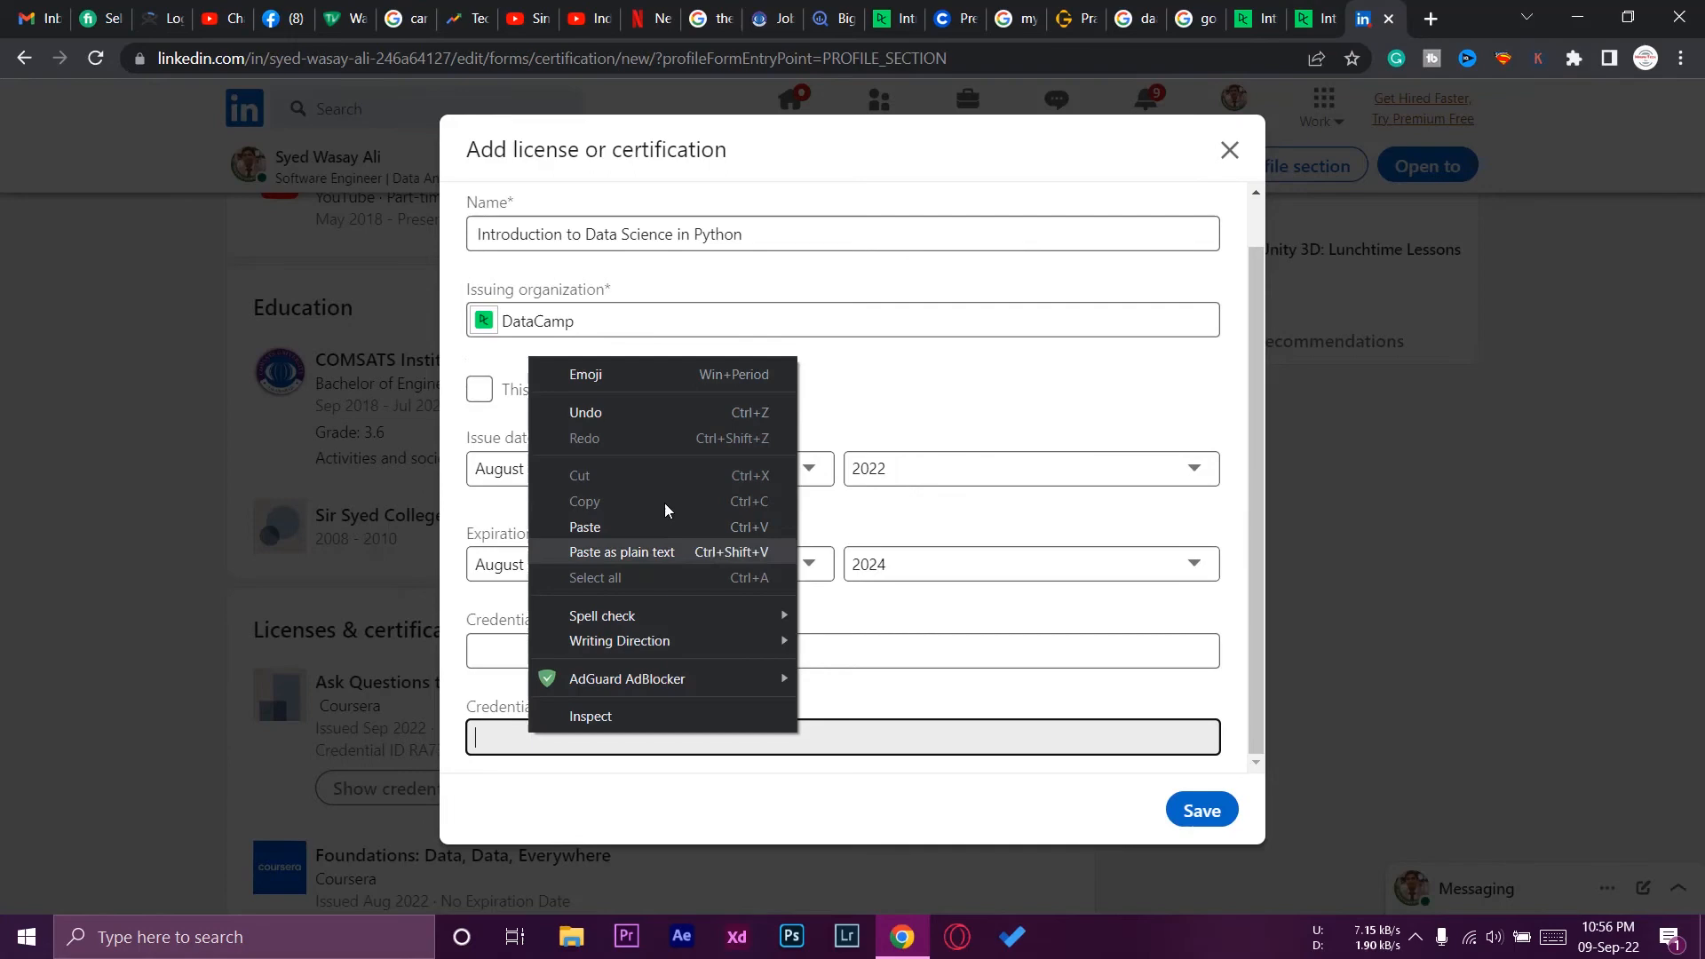
Step: Paste the certificate address as Credential URL and the certificate code as Credential ID
{"action": "left_click", "coordinate": [586, 531]}
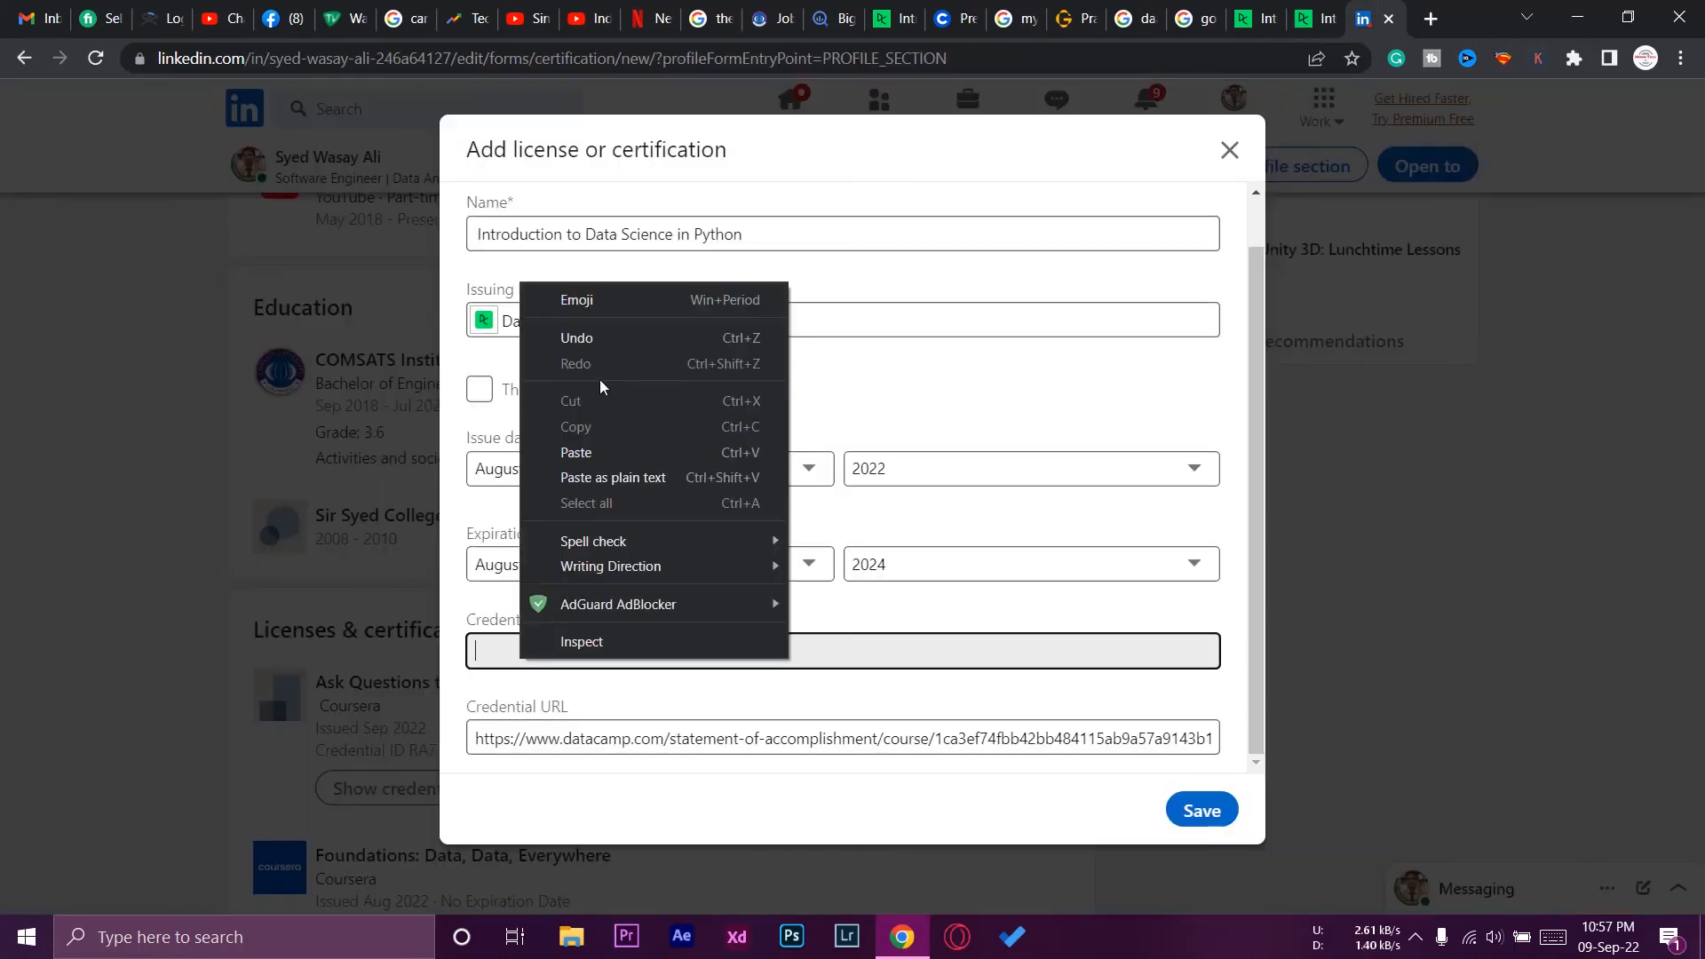
{"action": "left_click", "coordinate": [575, 452]}
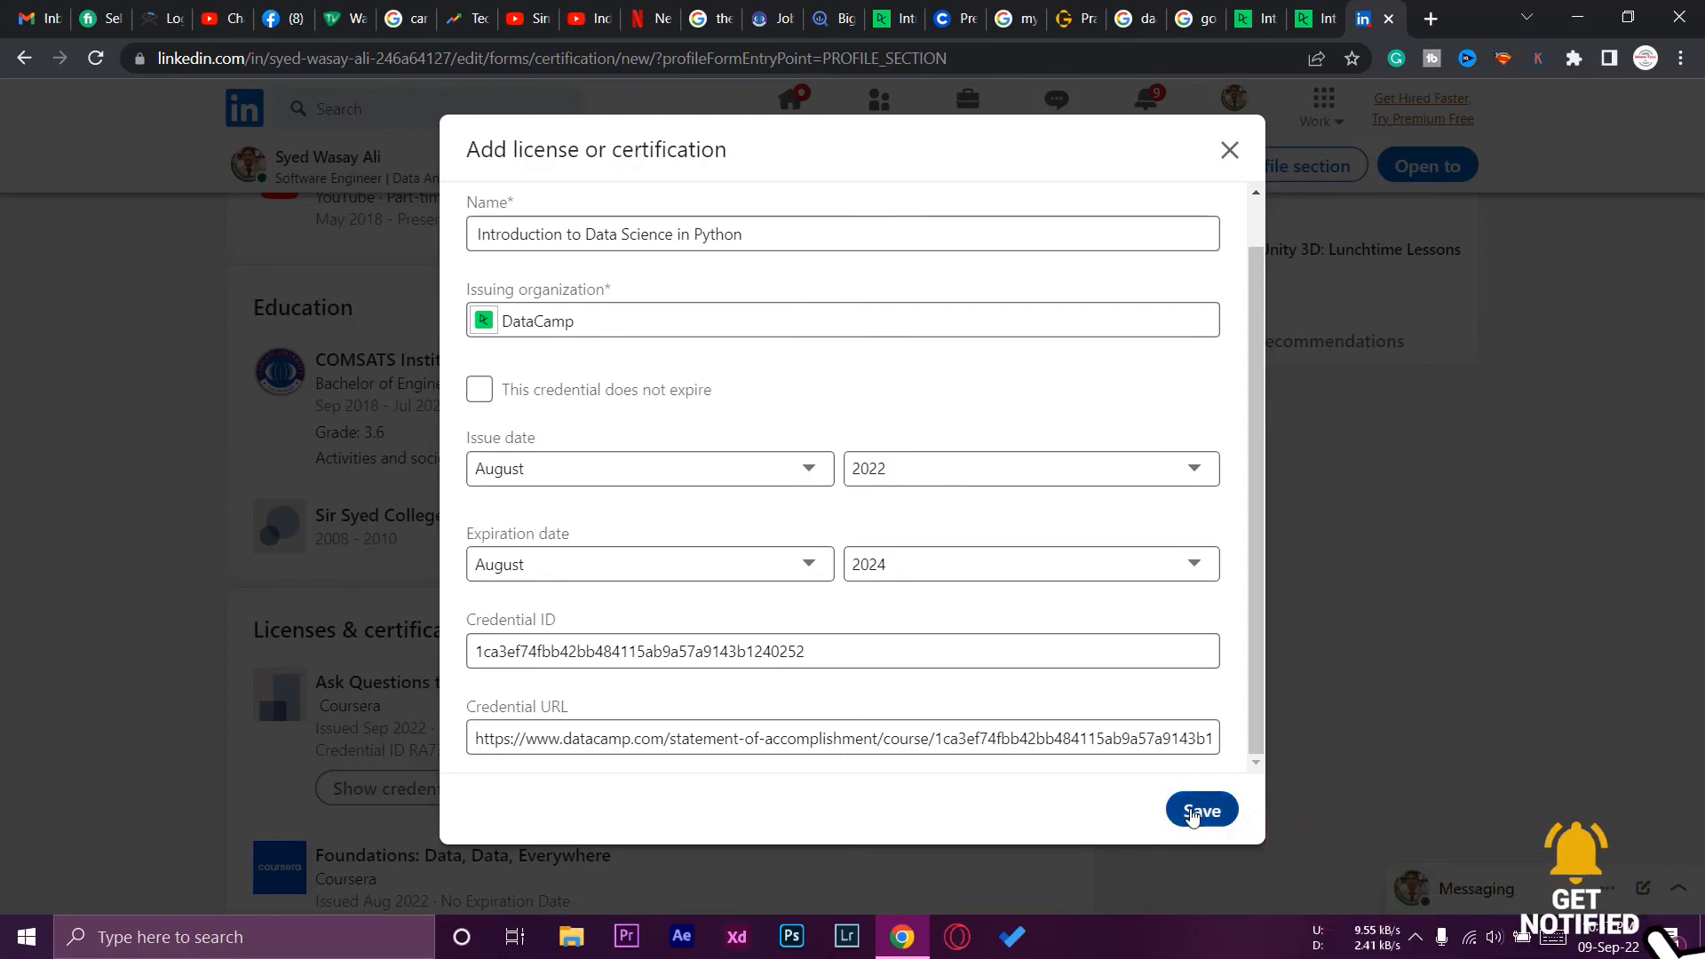
Step: Save the certification and check the DataCamp entry under Licenses & certifications
{"action": "left_click", "coordinate": [1200, 810]}
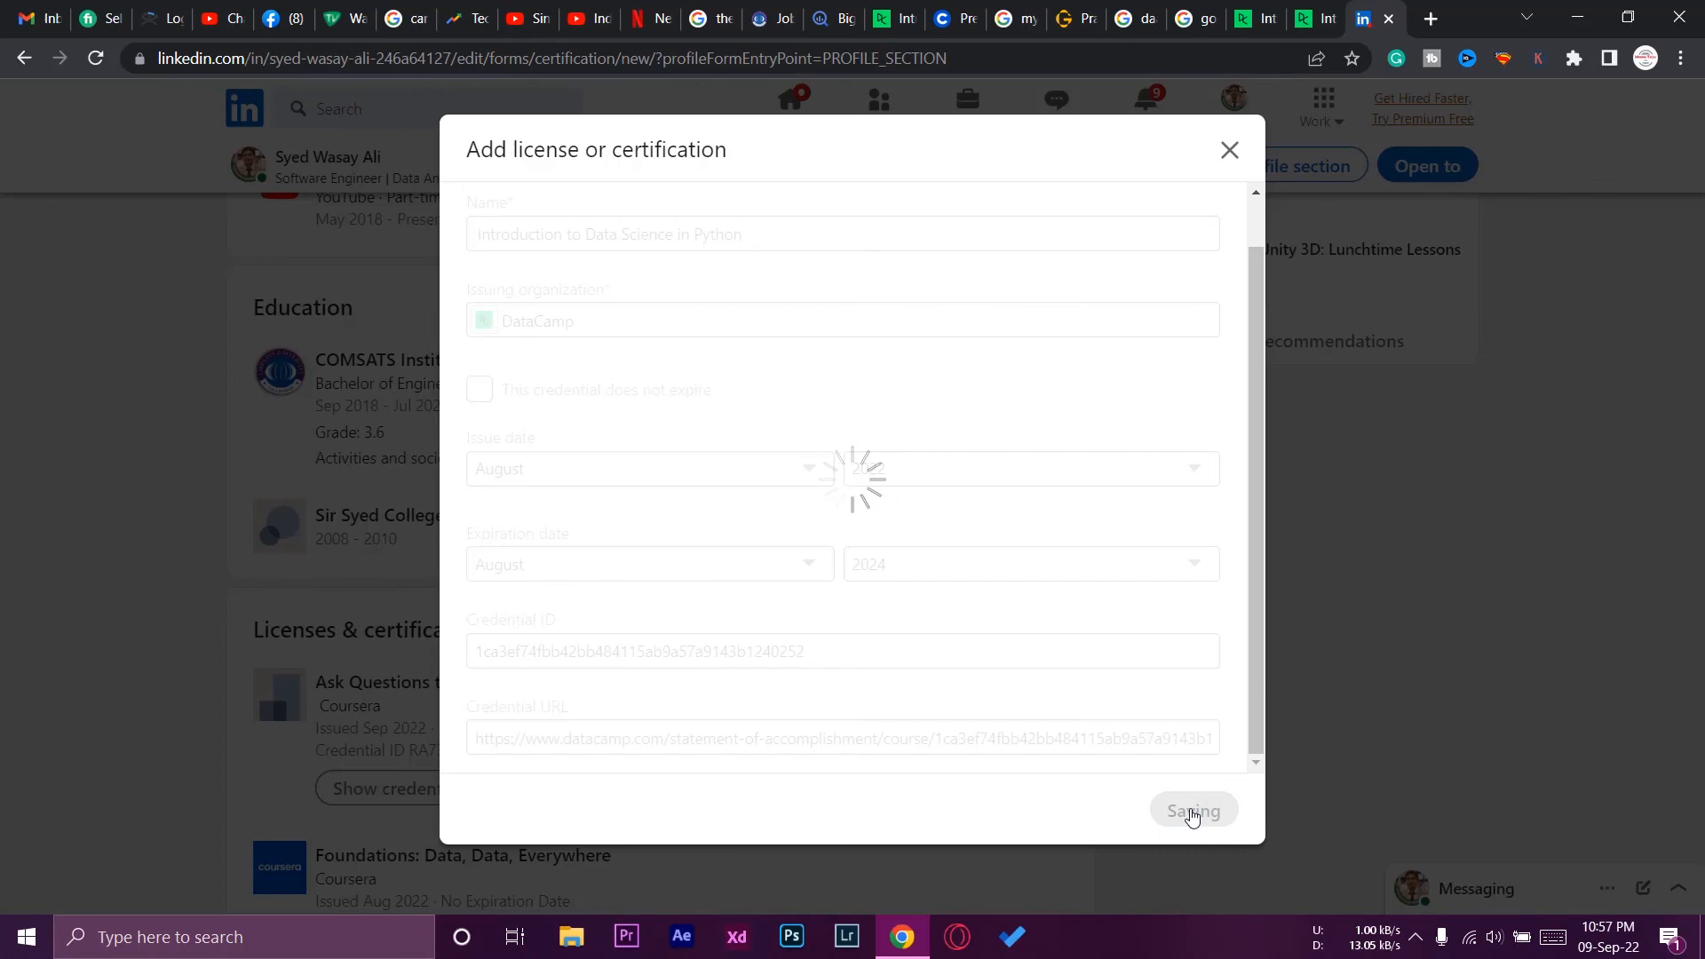
{"action": "left_click", "coordinate": [1191, 809]}
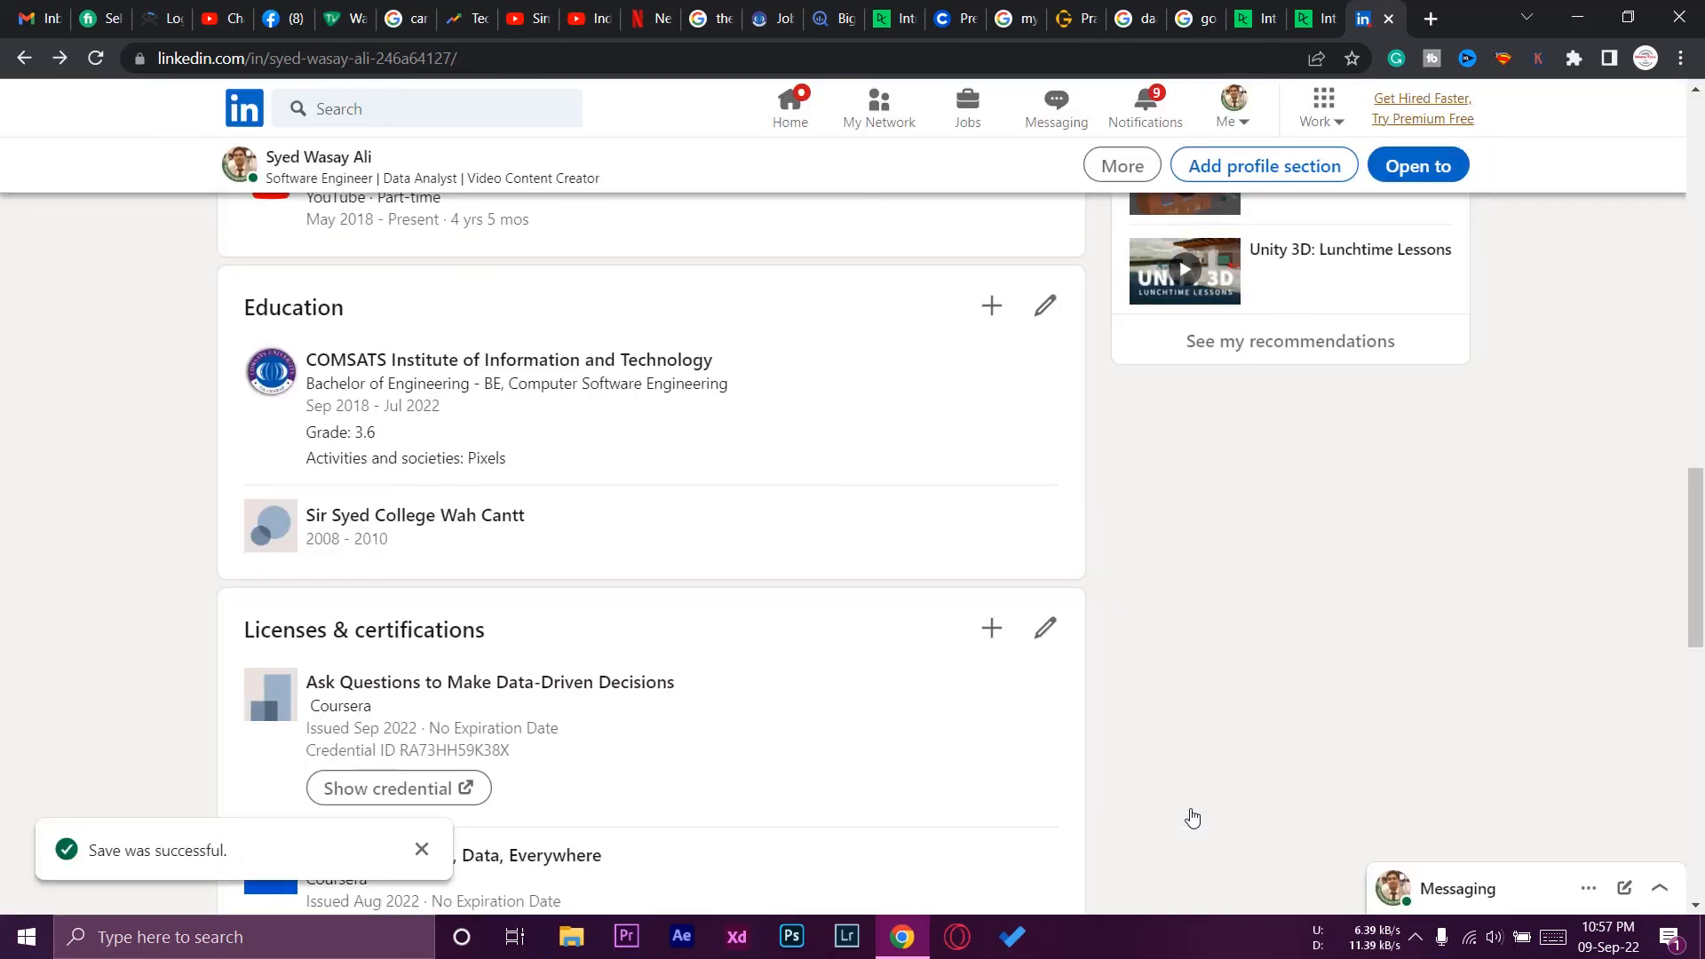
{"action": "scroll", "scroll_direction": "down", "scroll_amount": 3}
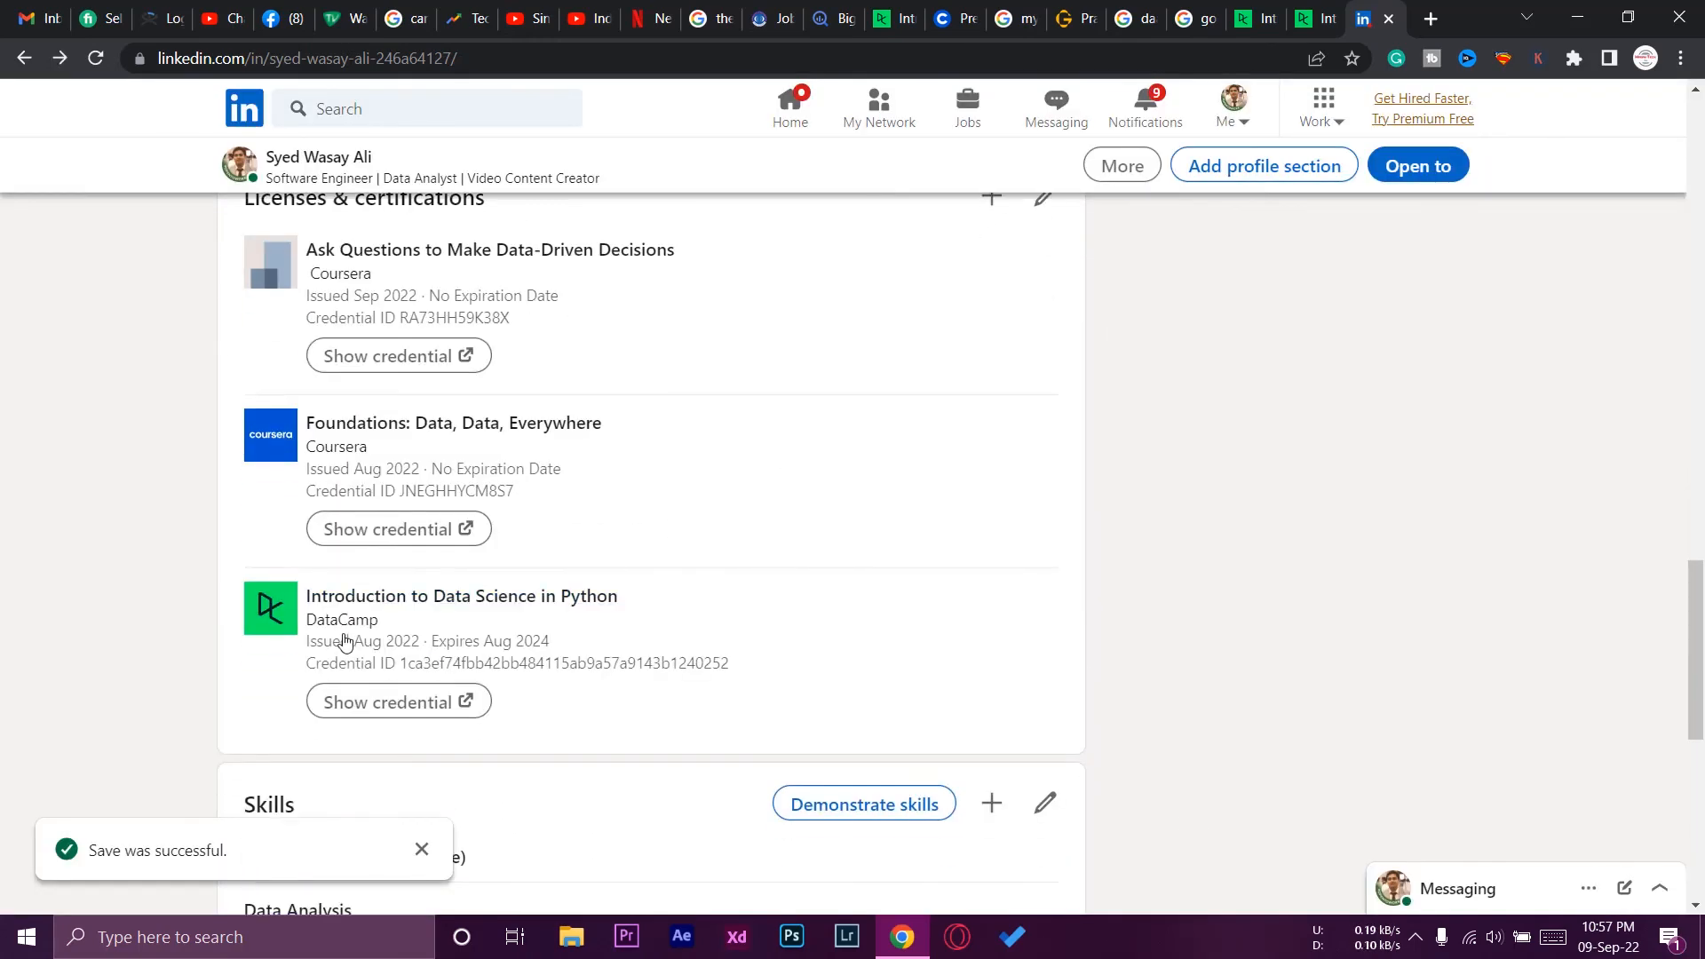
{"action": "mouse_move", "coordinate": [461, 595]}
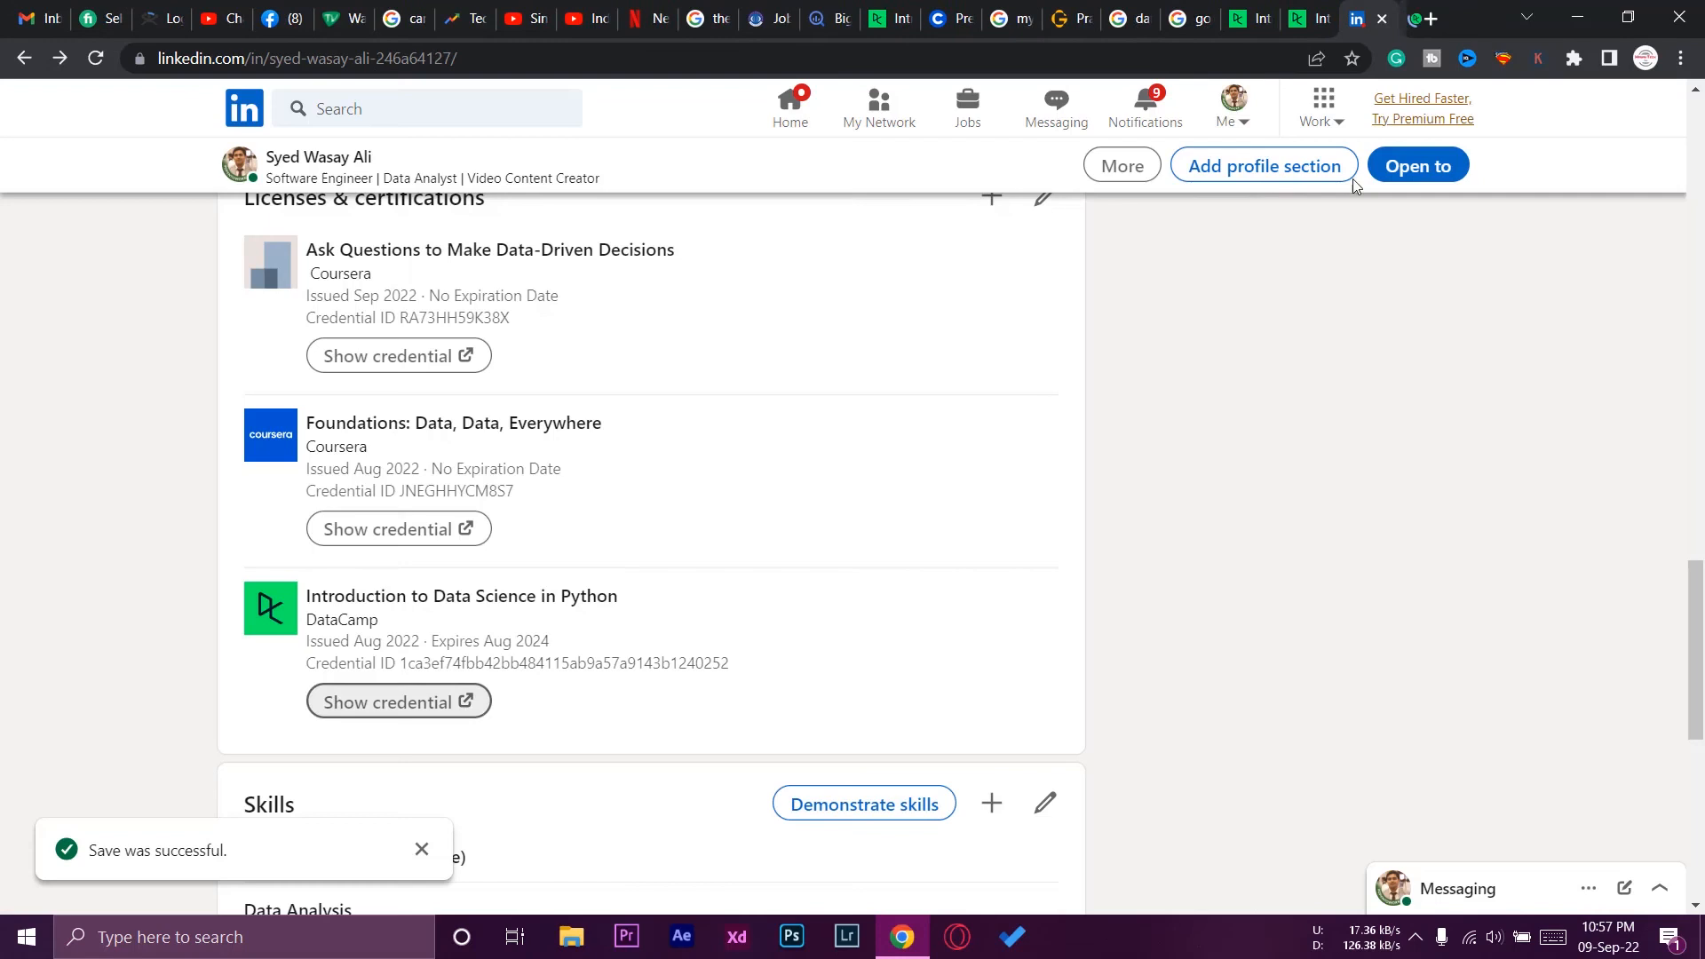
{"action": "mouse_move", "coordinate": [1389, 552]}
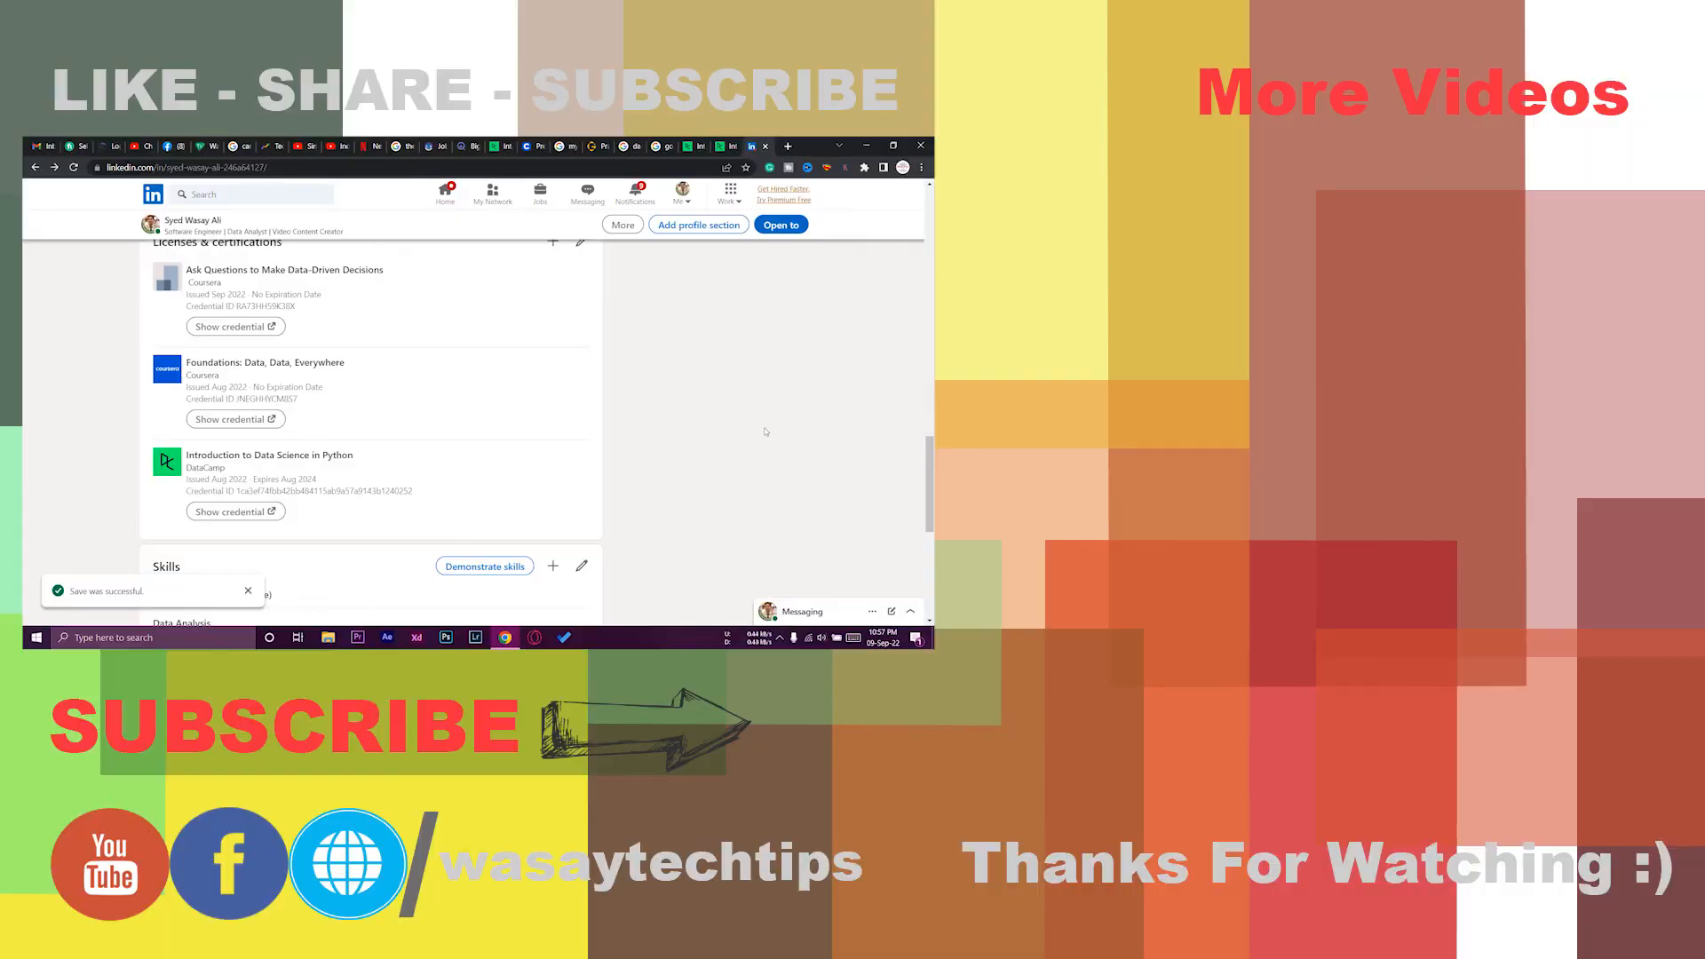
{"action": "scroll", "scroll_direction": "up", "scroll_amount": 3}
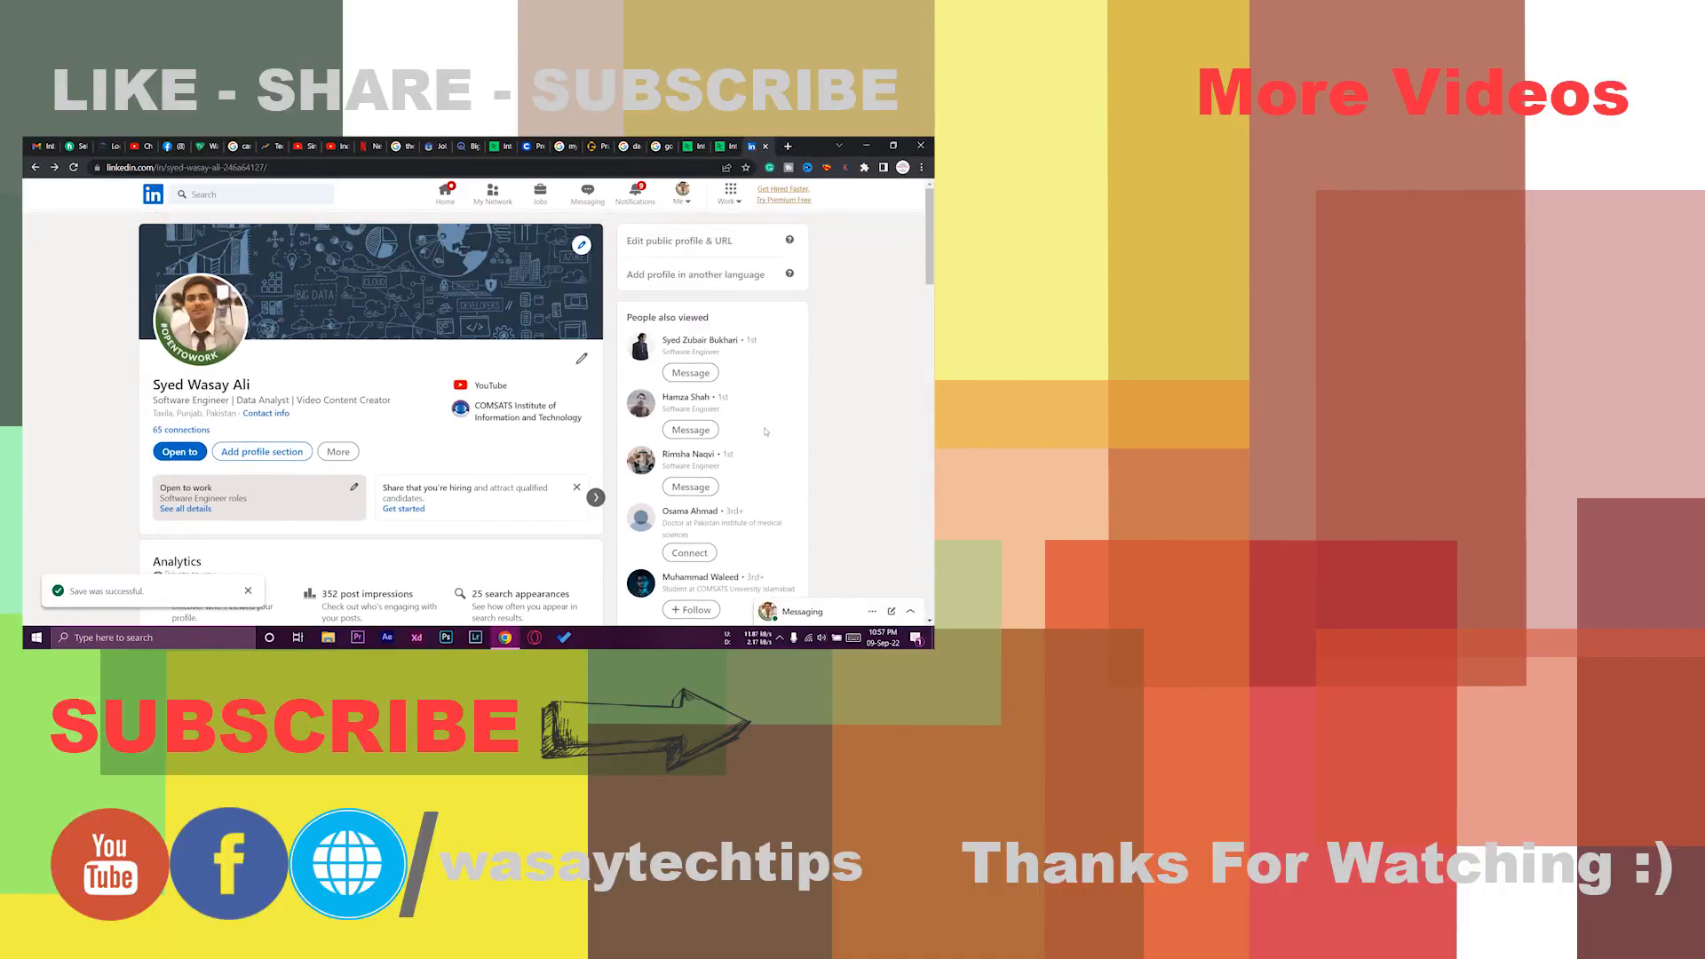